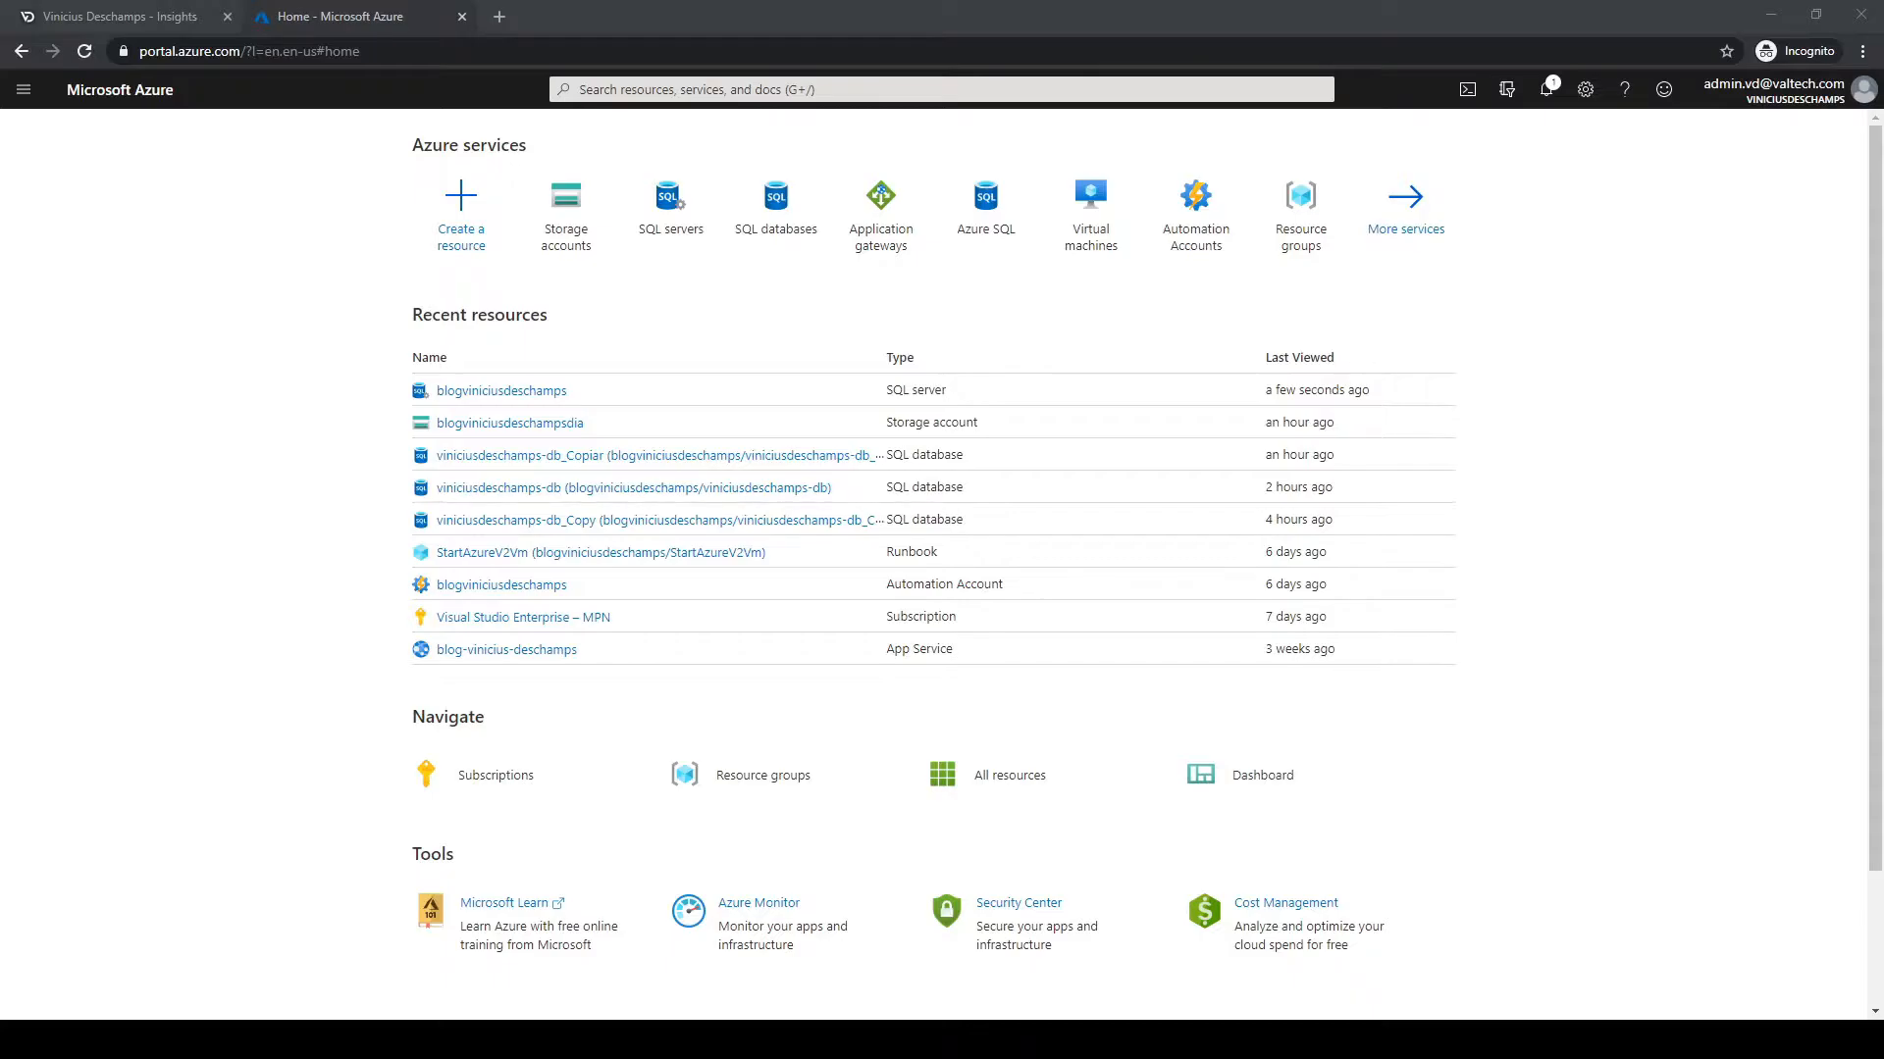
mouse_move(269, 426)
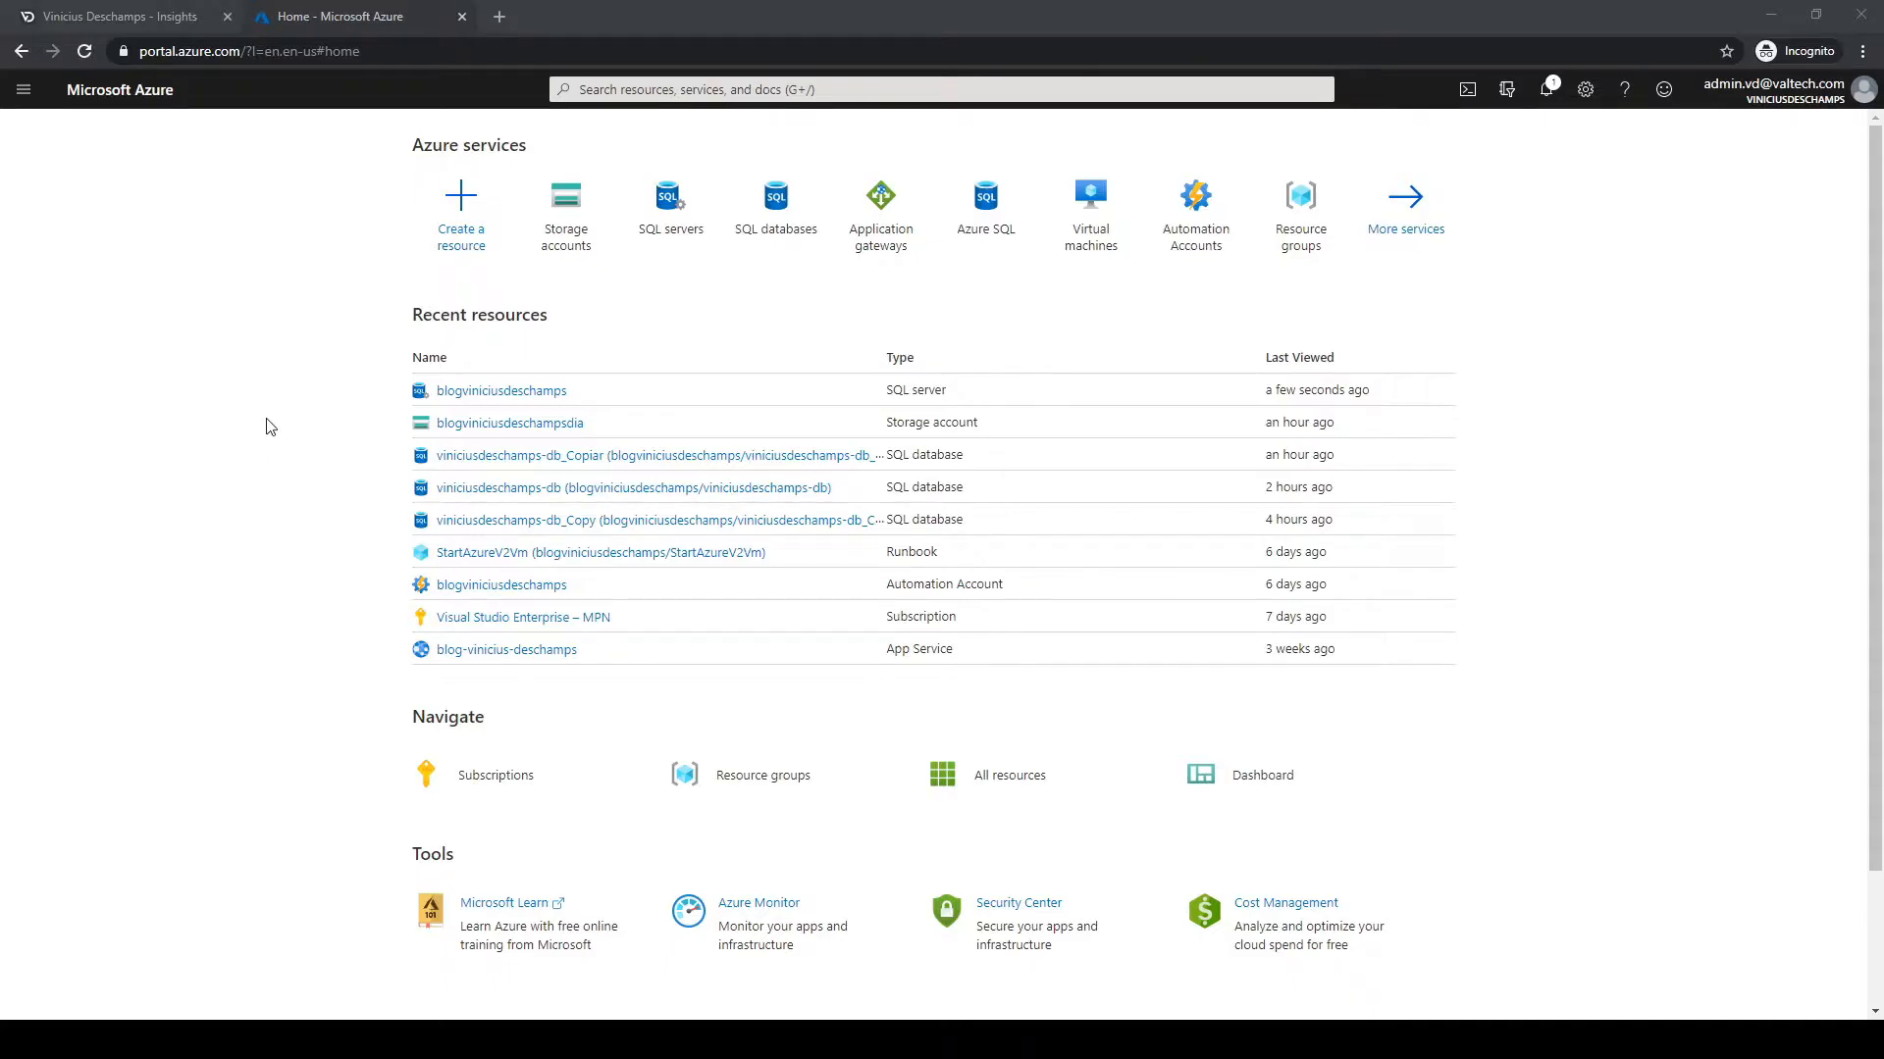
Search the portal for 'Sql' to list SQL Databases among matching services.
type("Sql databases")
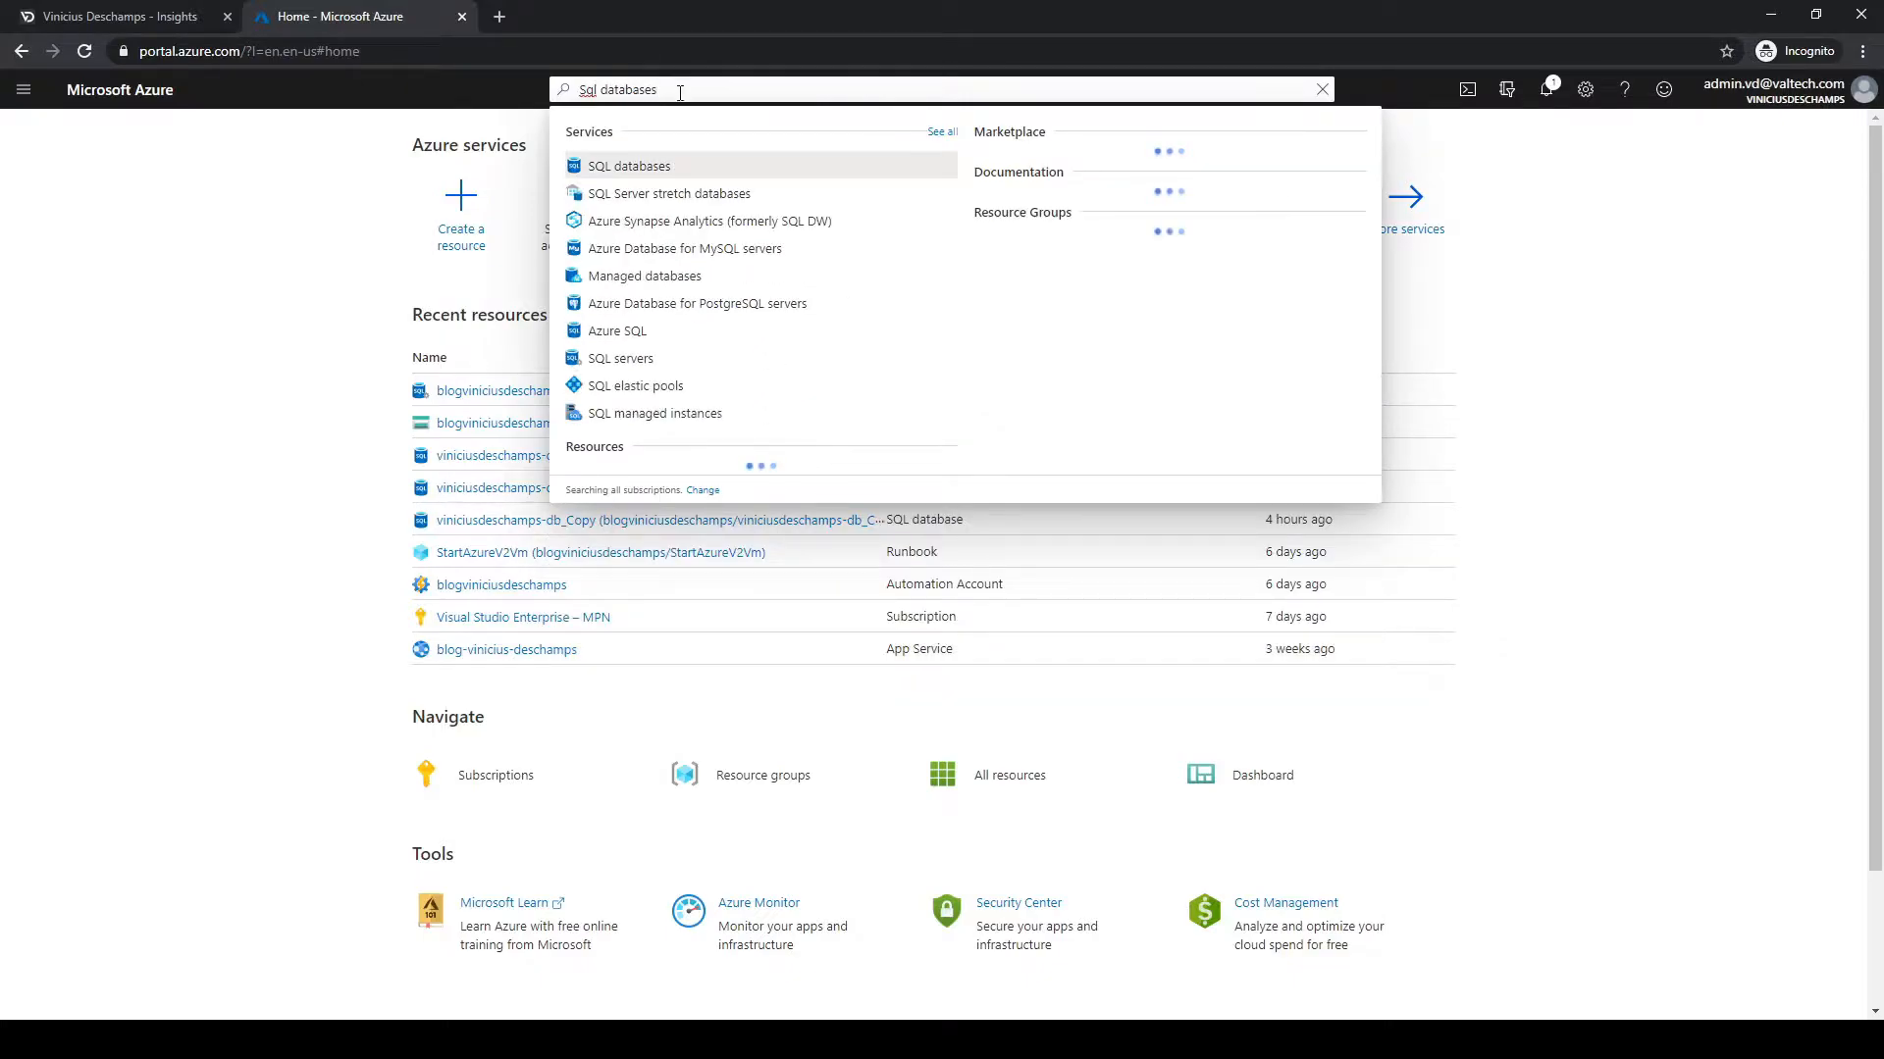
Open the SQL databases list showing the blogviniciusdeschamps server's databases.
left_click(630, 165)
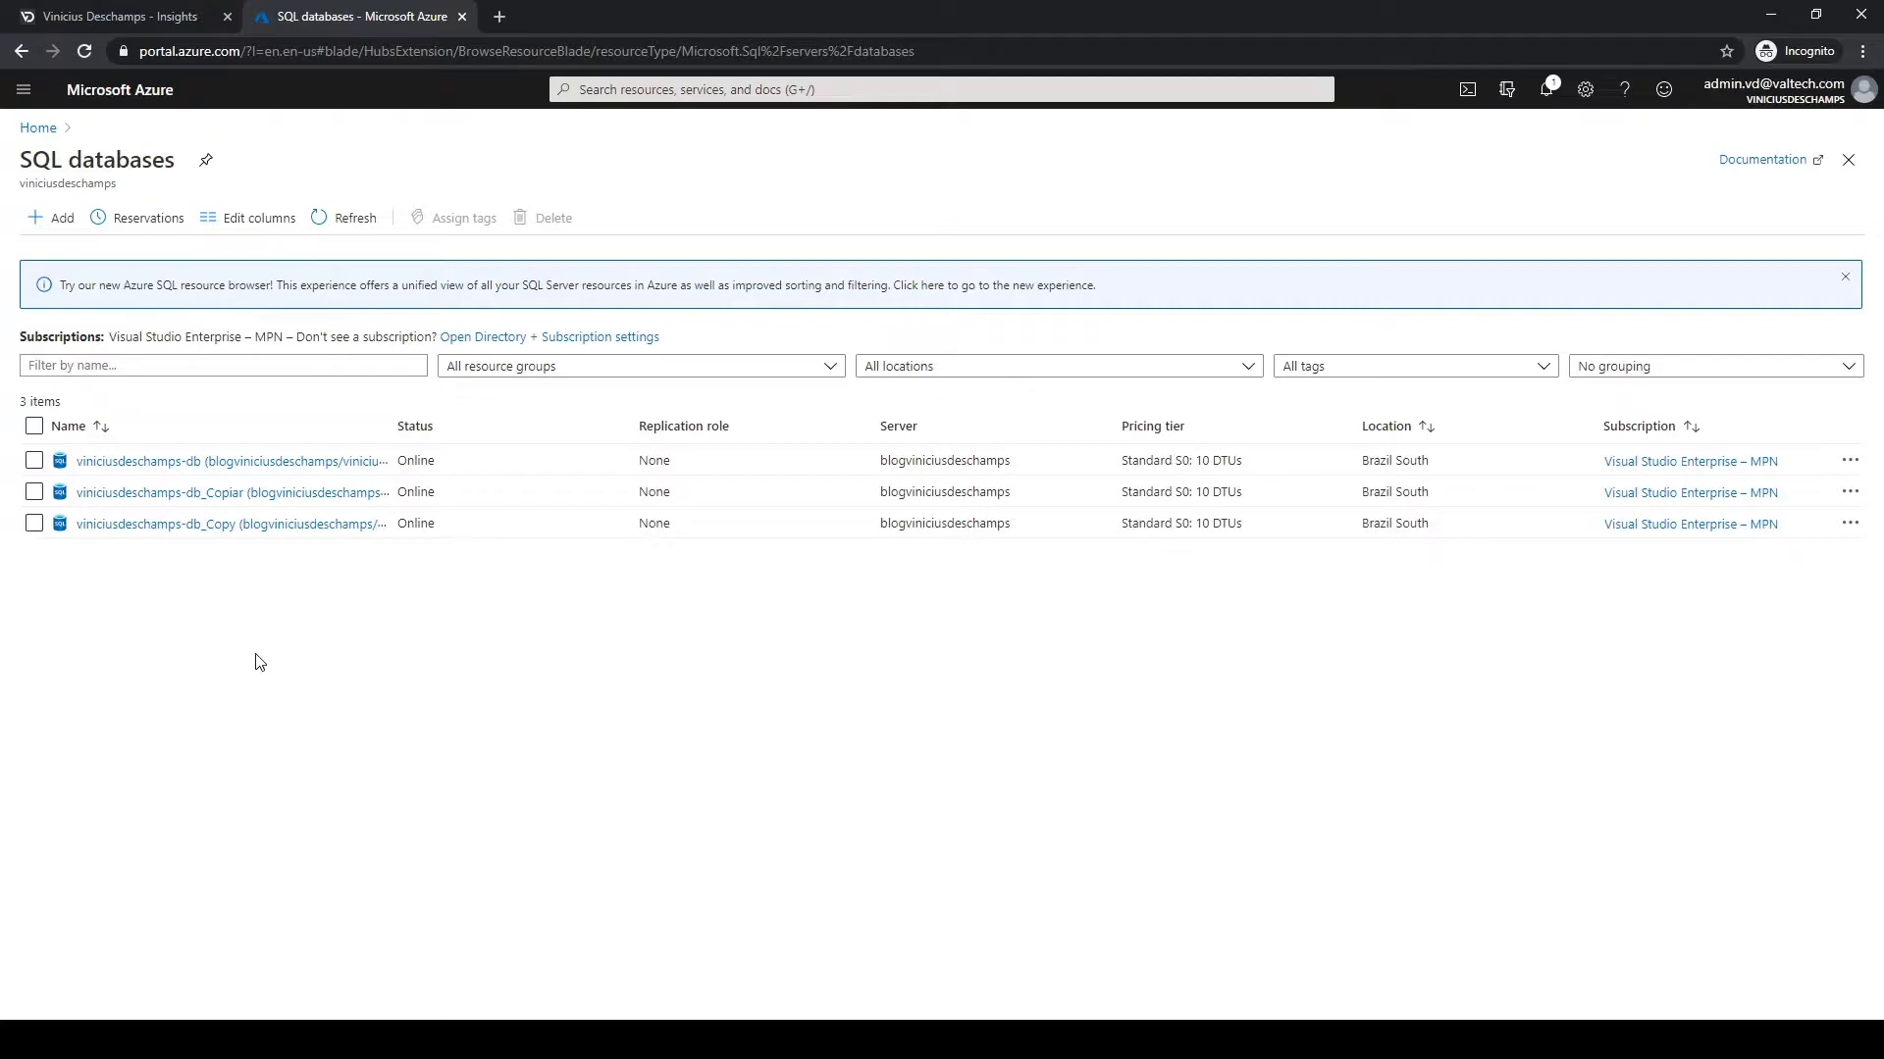
mouse_move(237, 632)
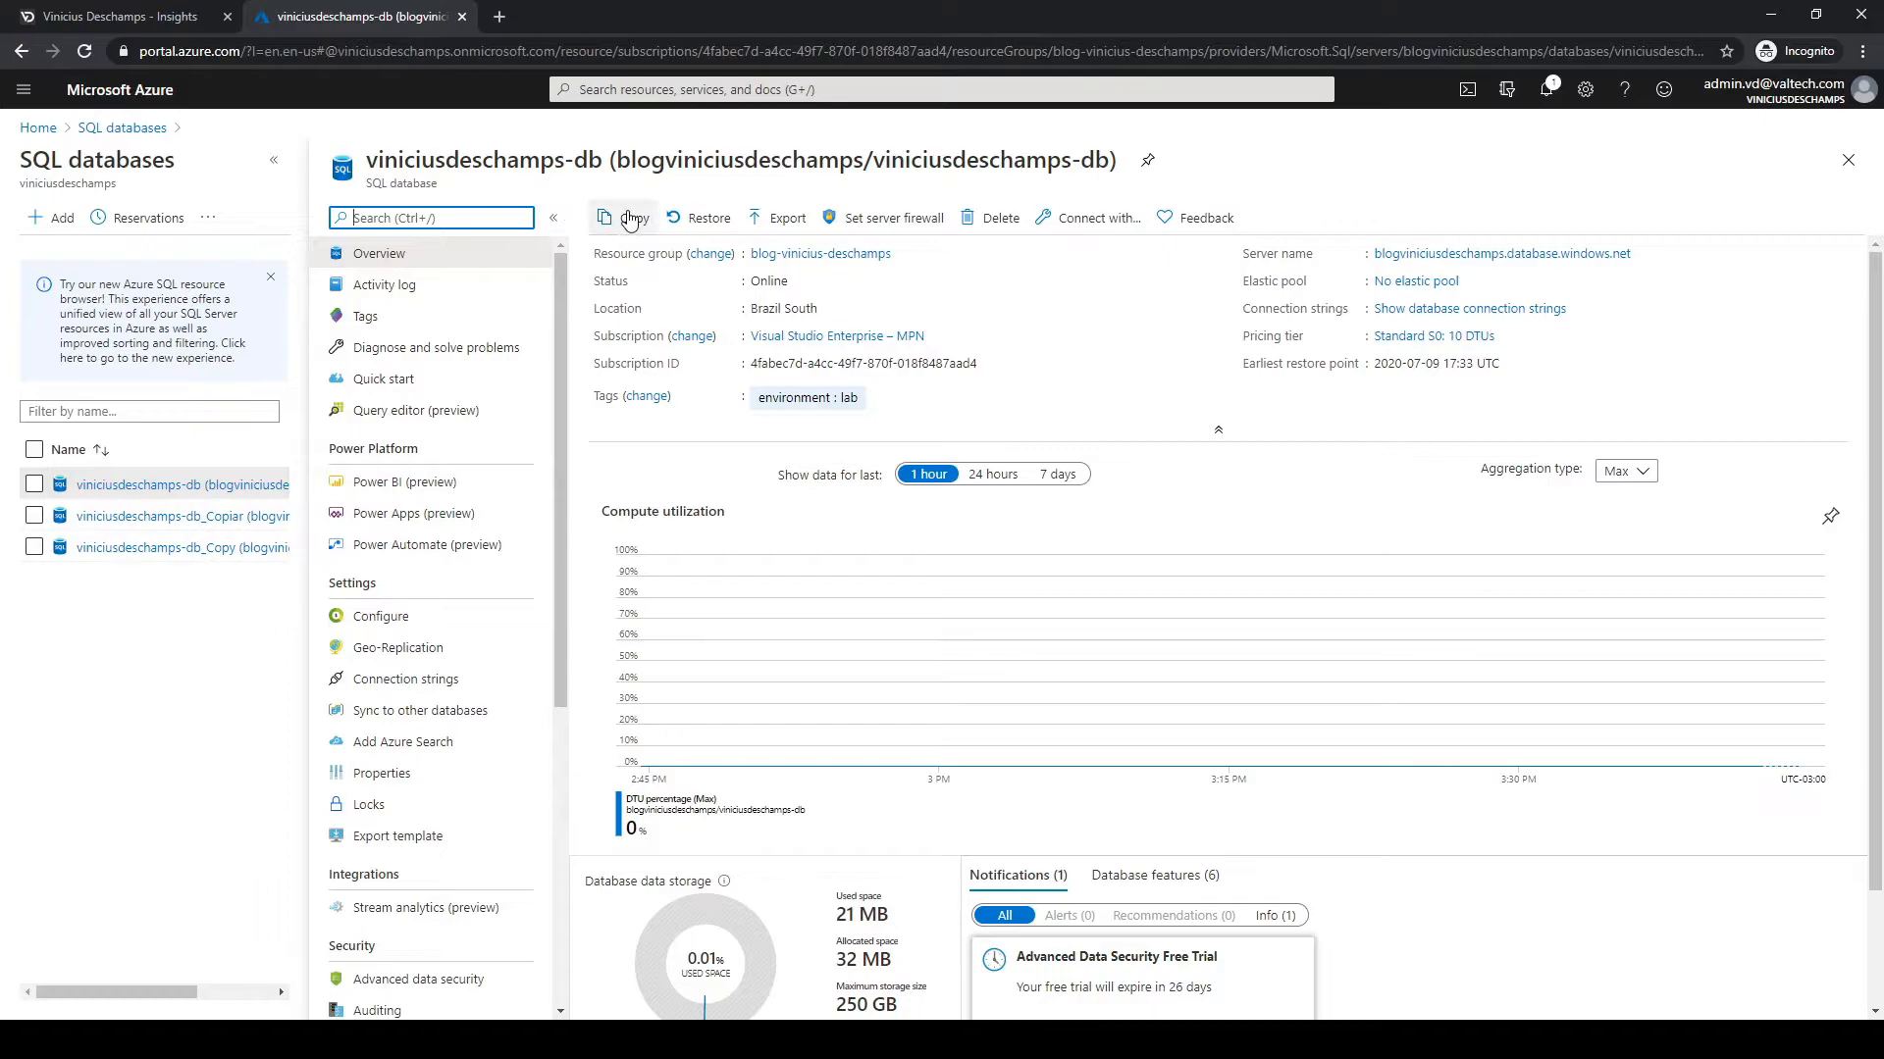
mouse_move(696, 219)
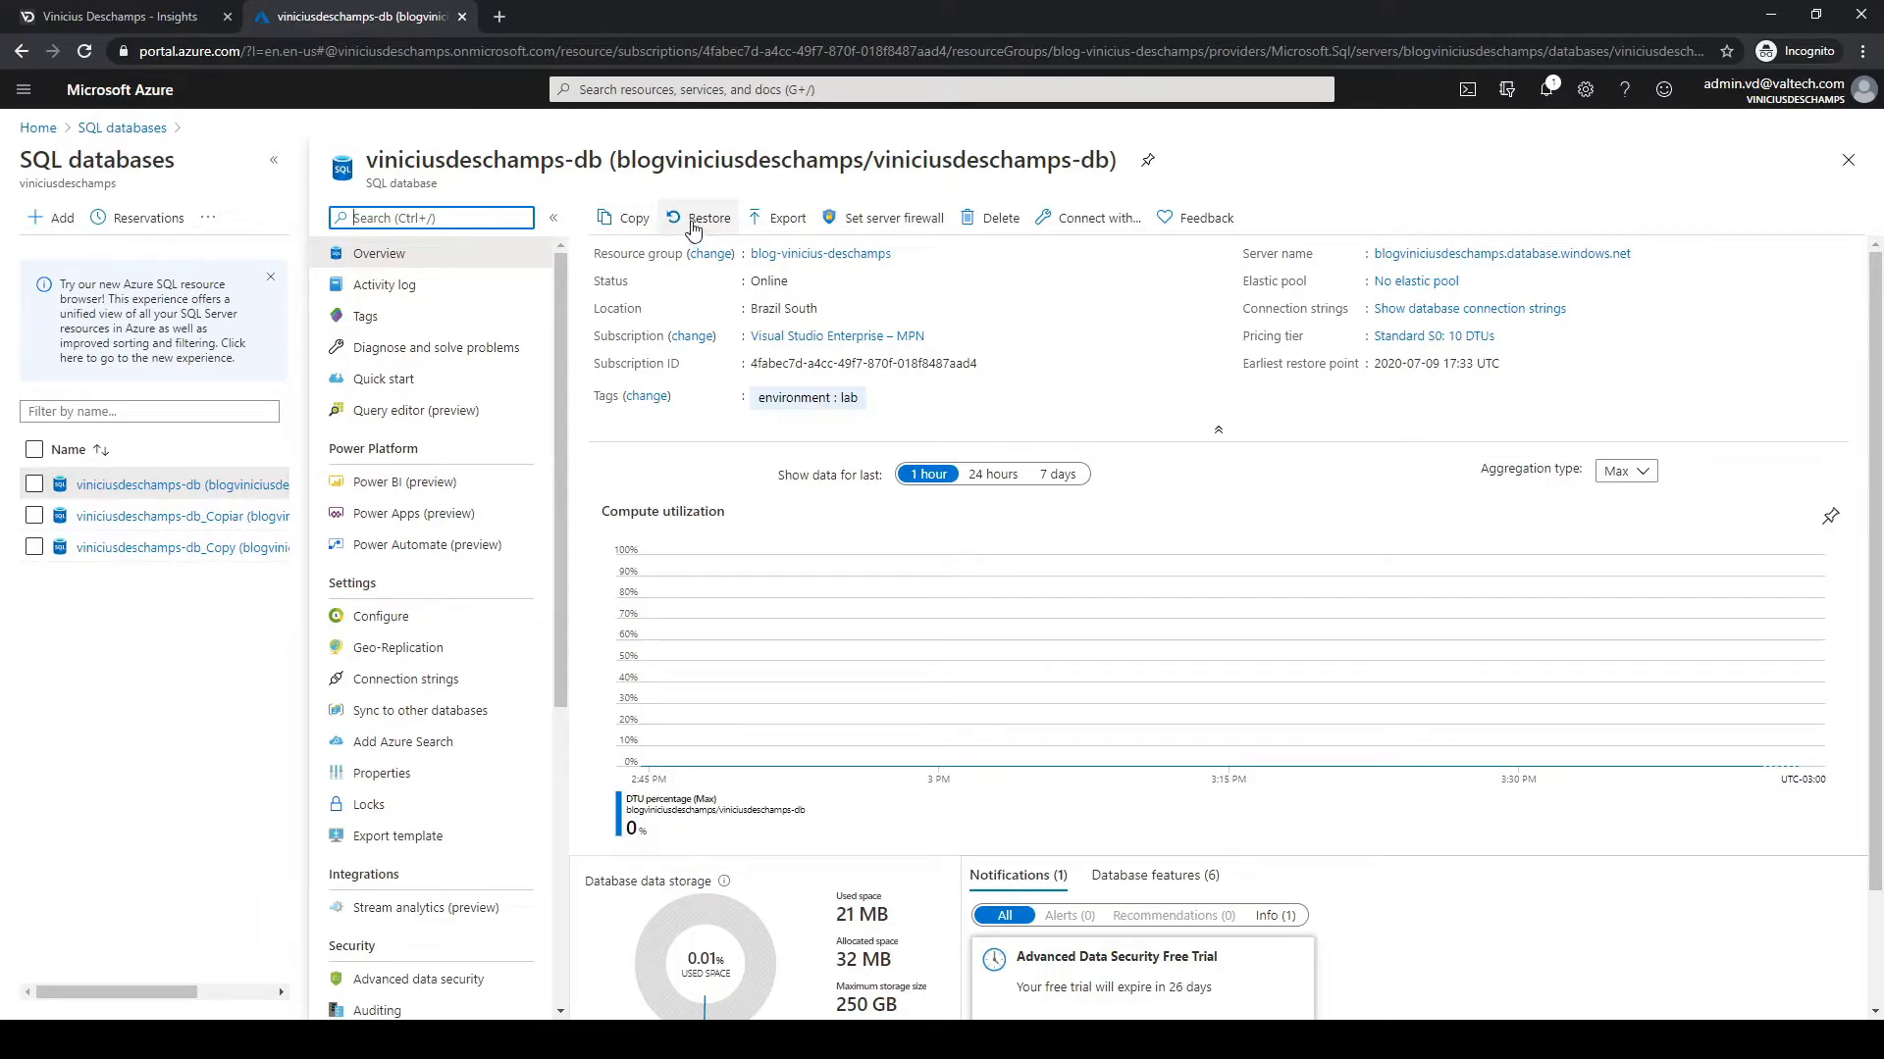
mouse_move(700, 307)
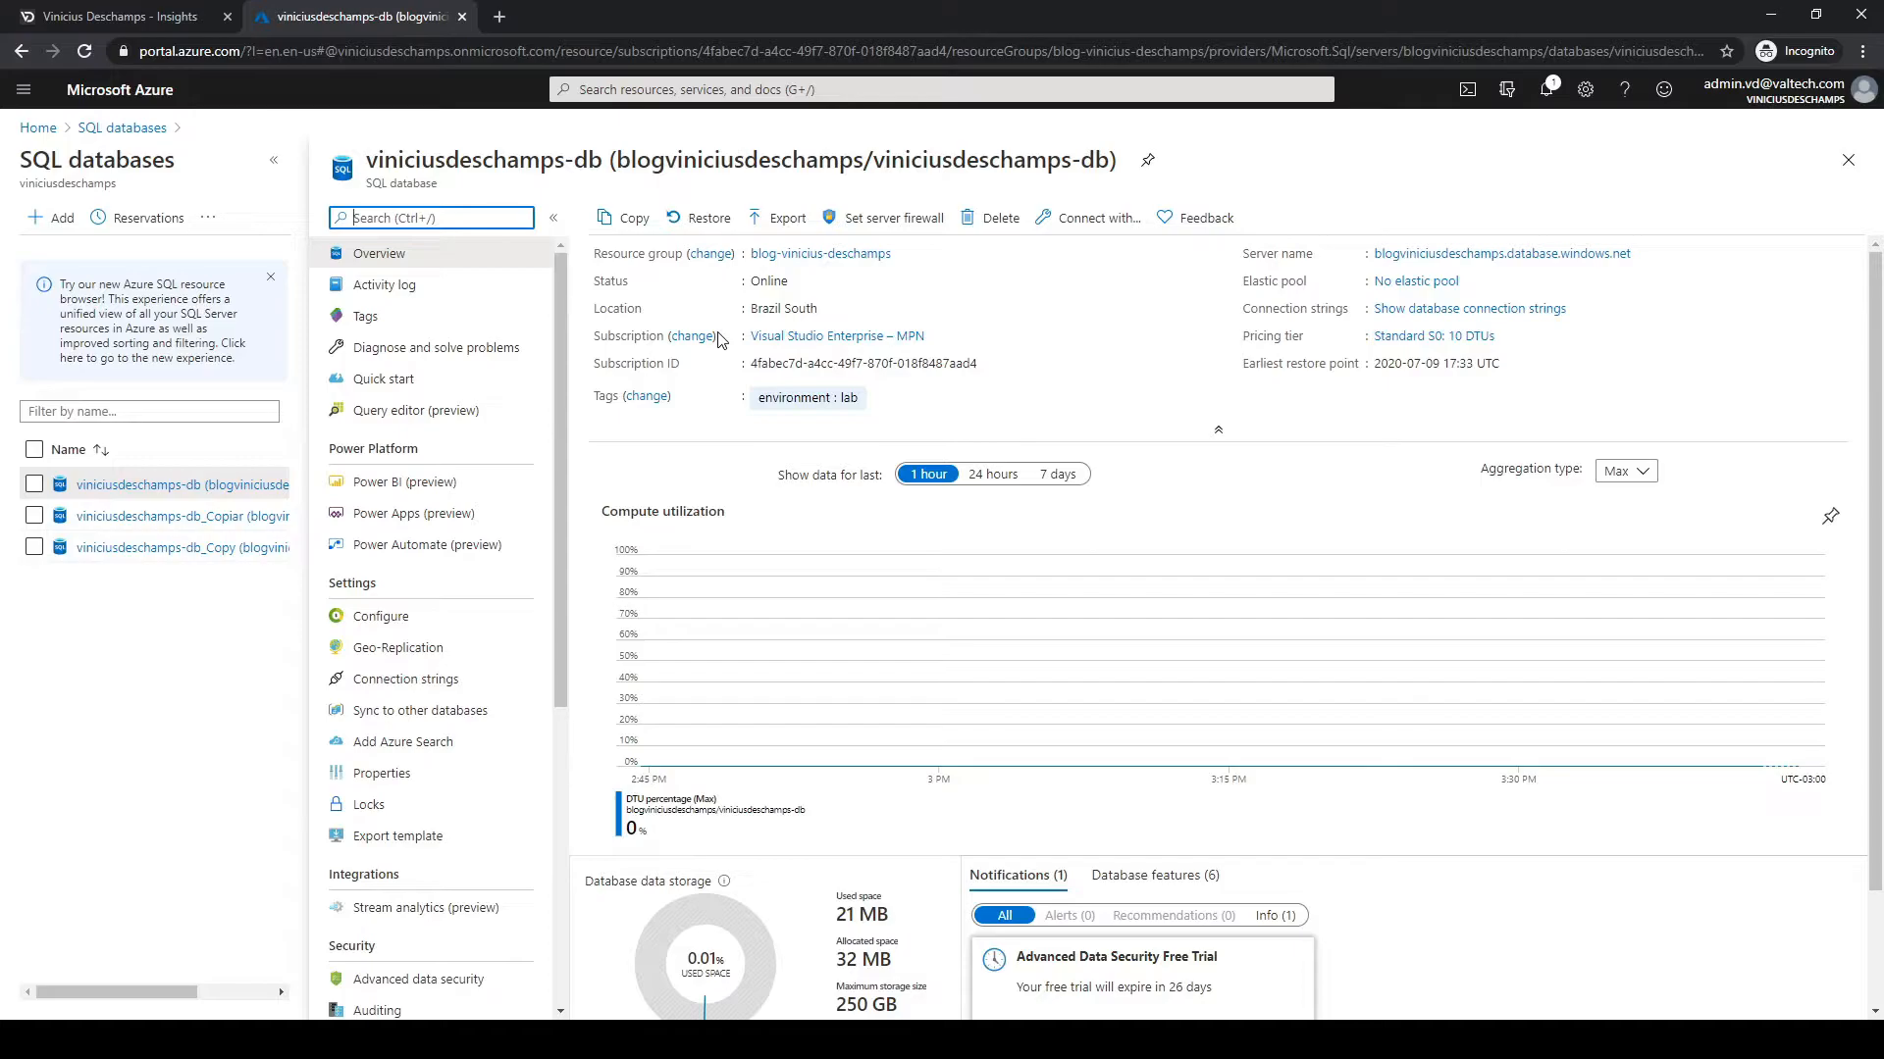
Start a database copy and rename it to viniciusdeschamps-db_Copy2.
left_click(629, 218)
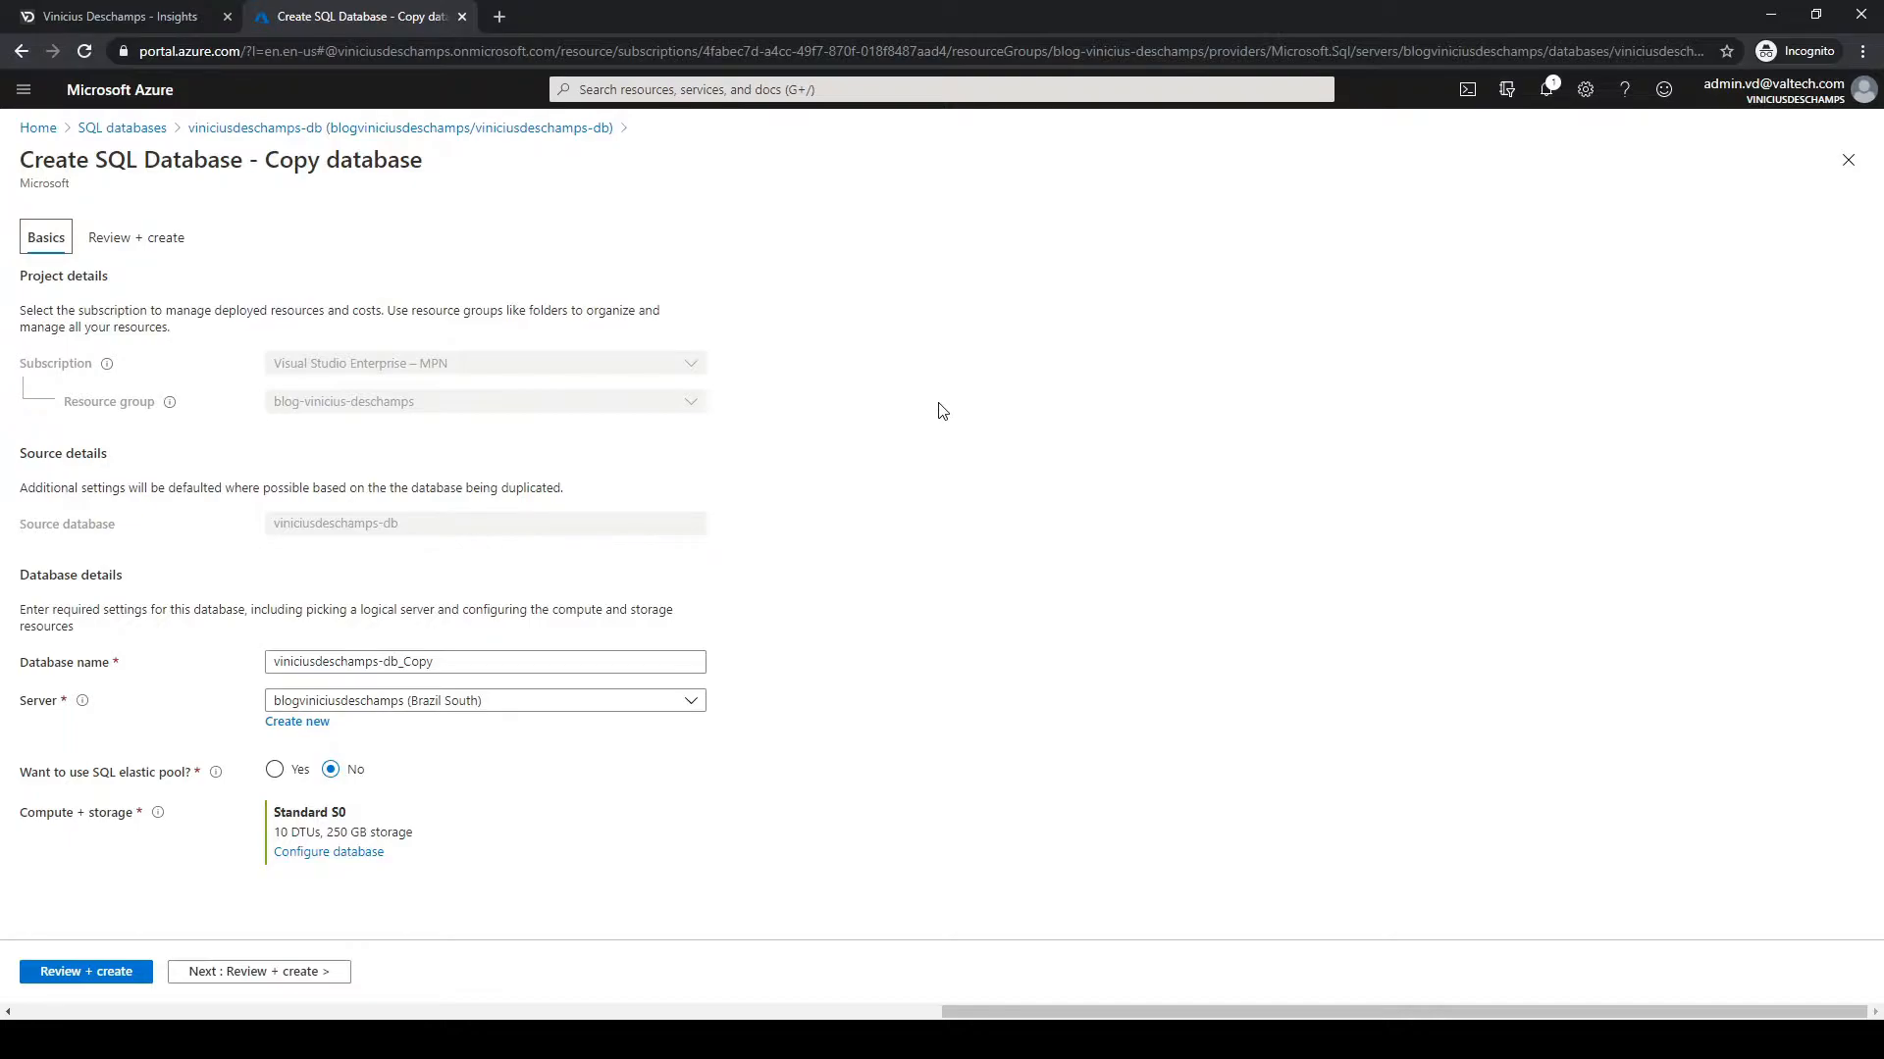
mouse_move(927, 492)
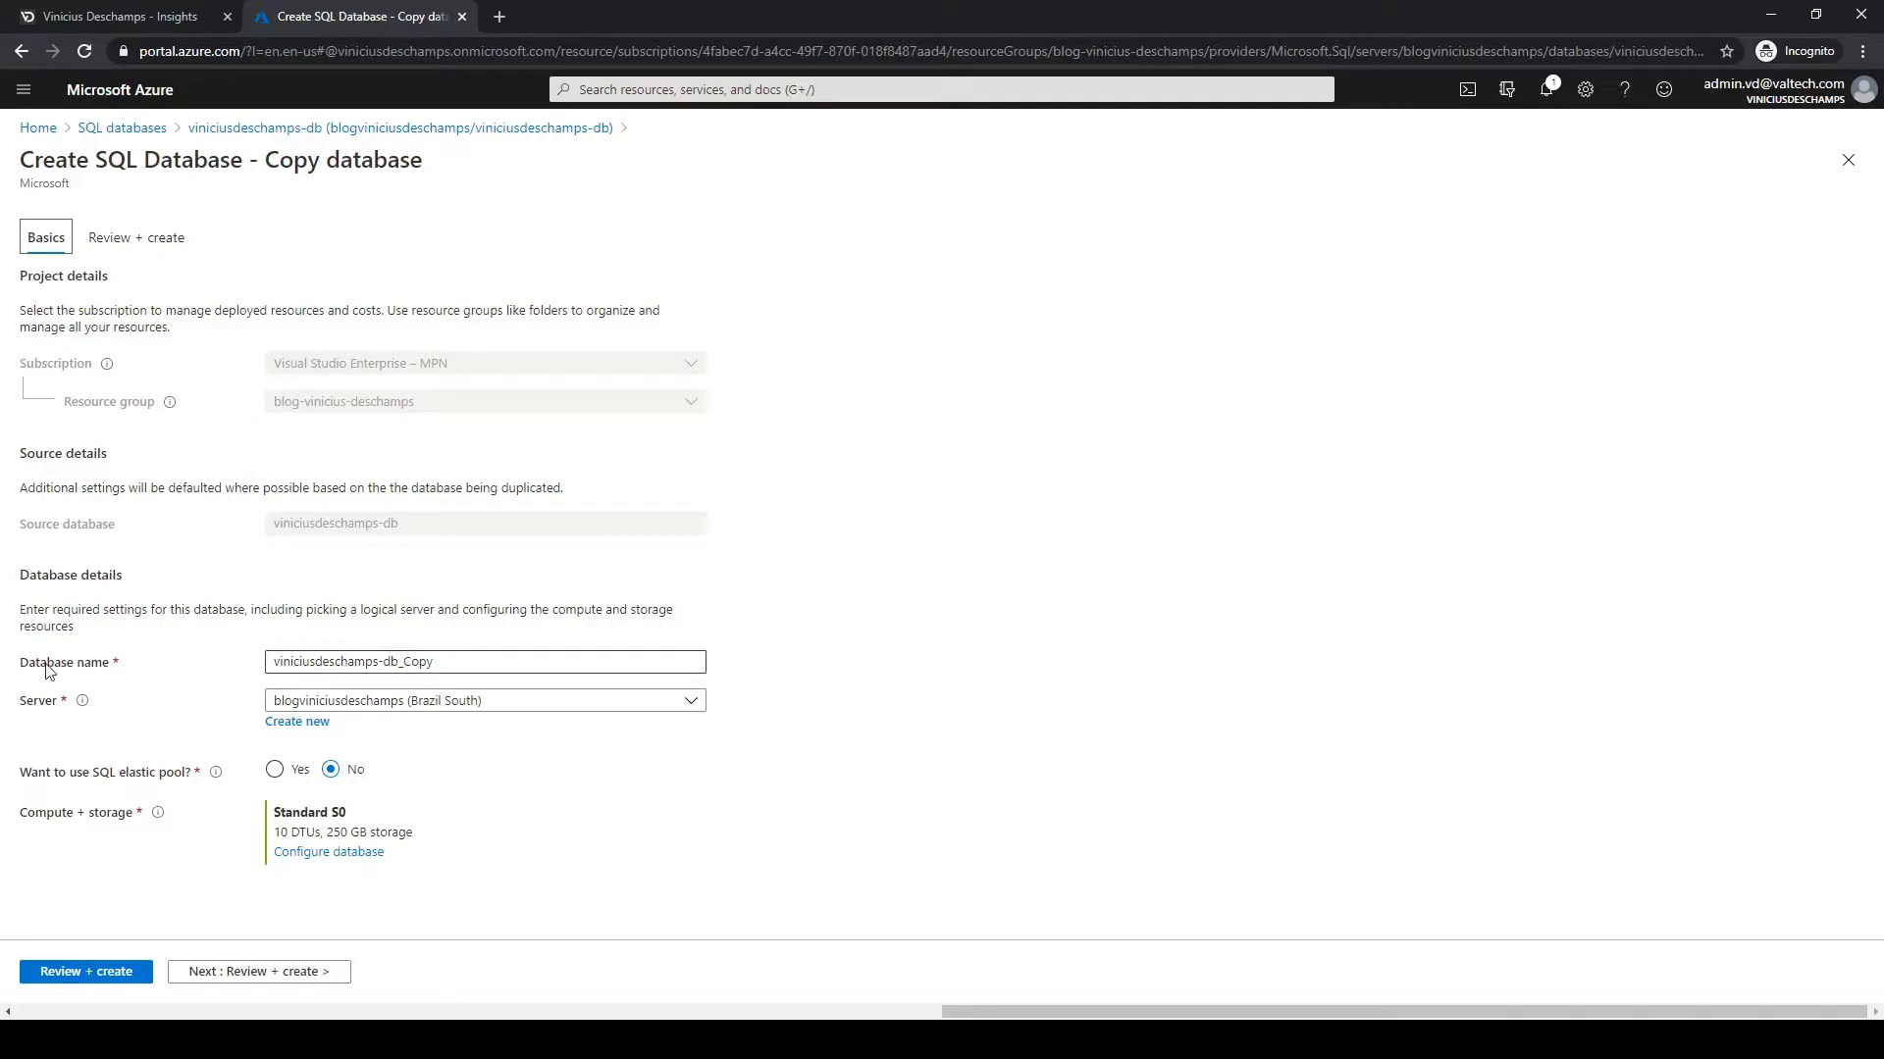
mouse_move(66, 700)
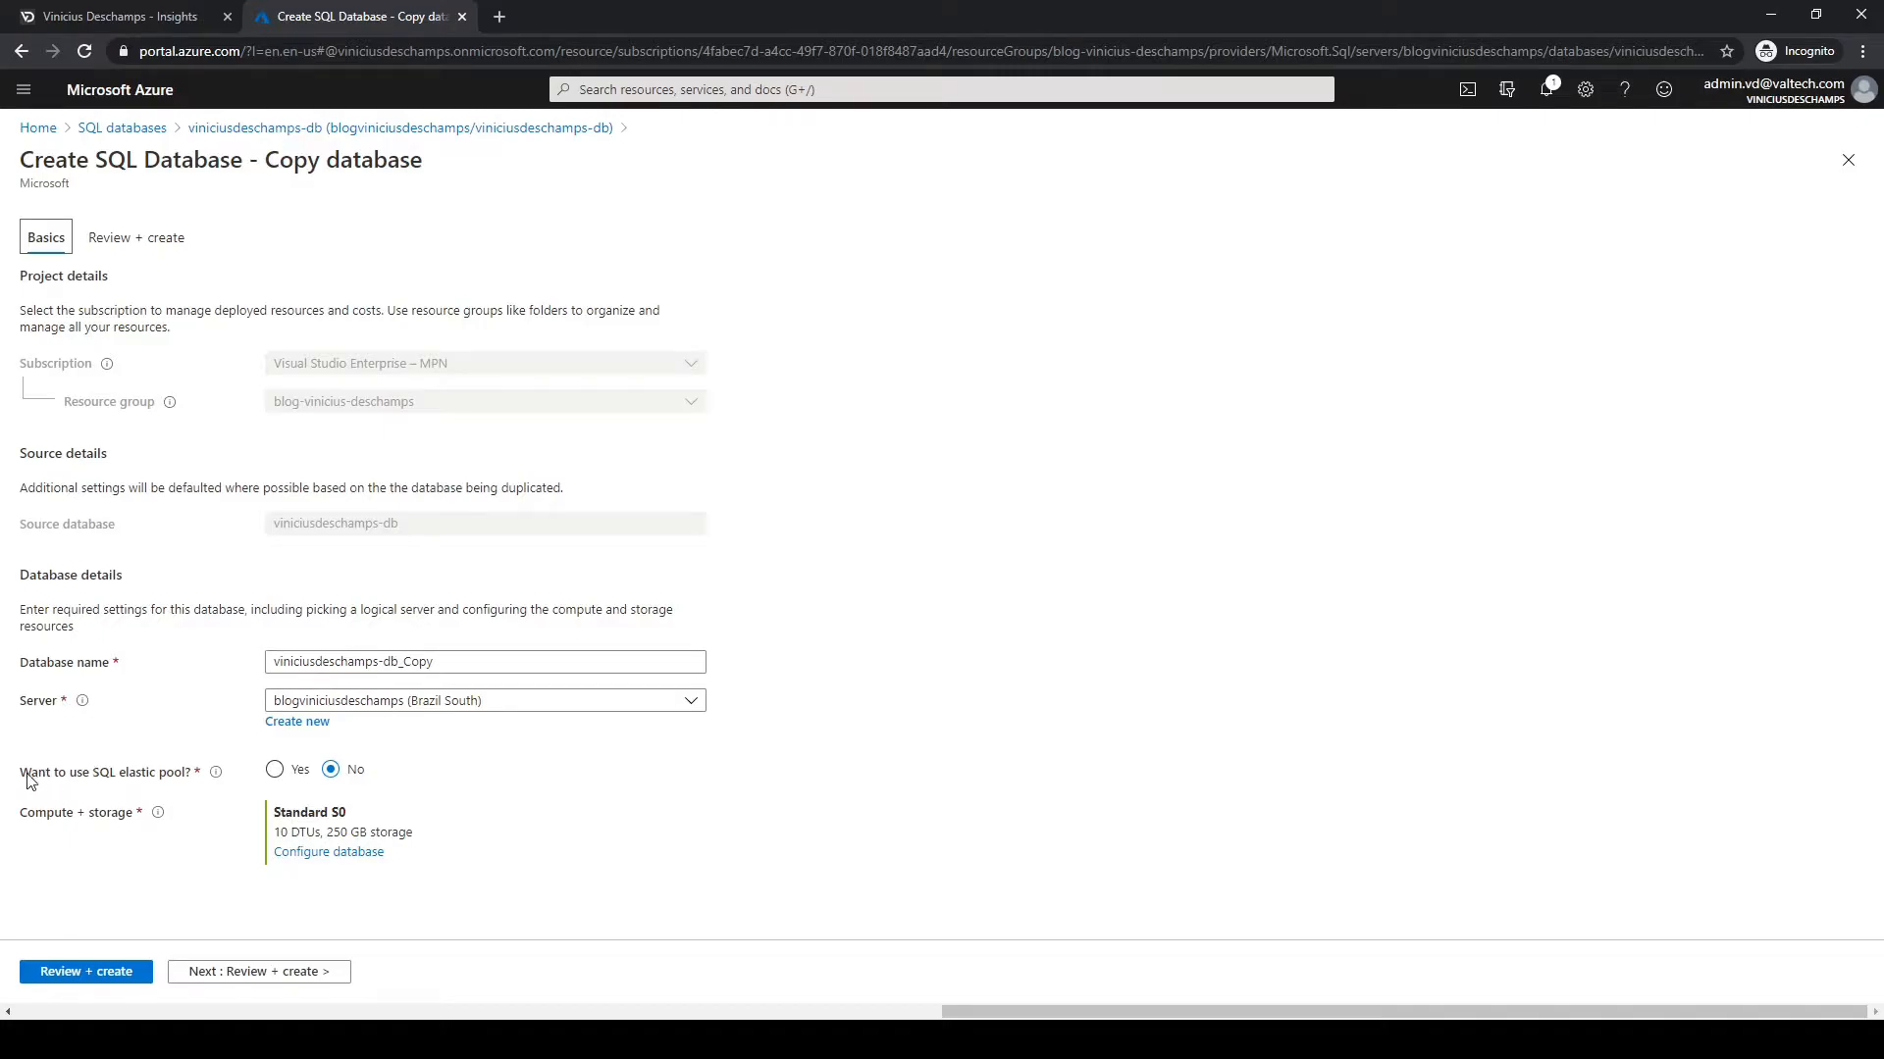
mouse_move(204, 781)
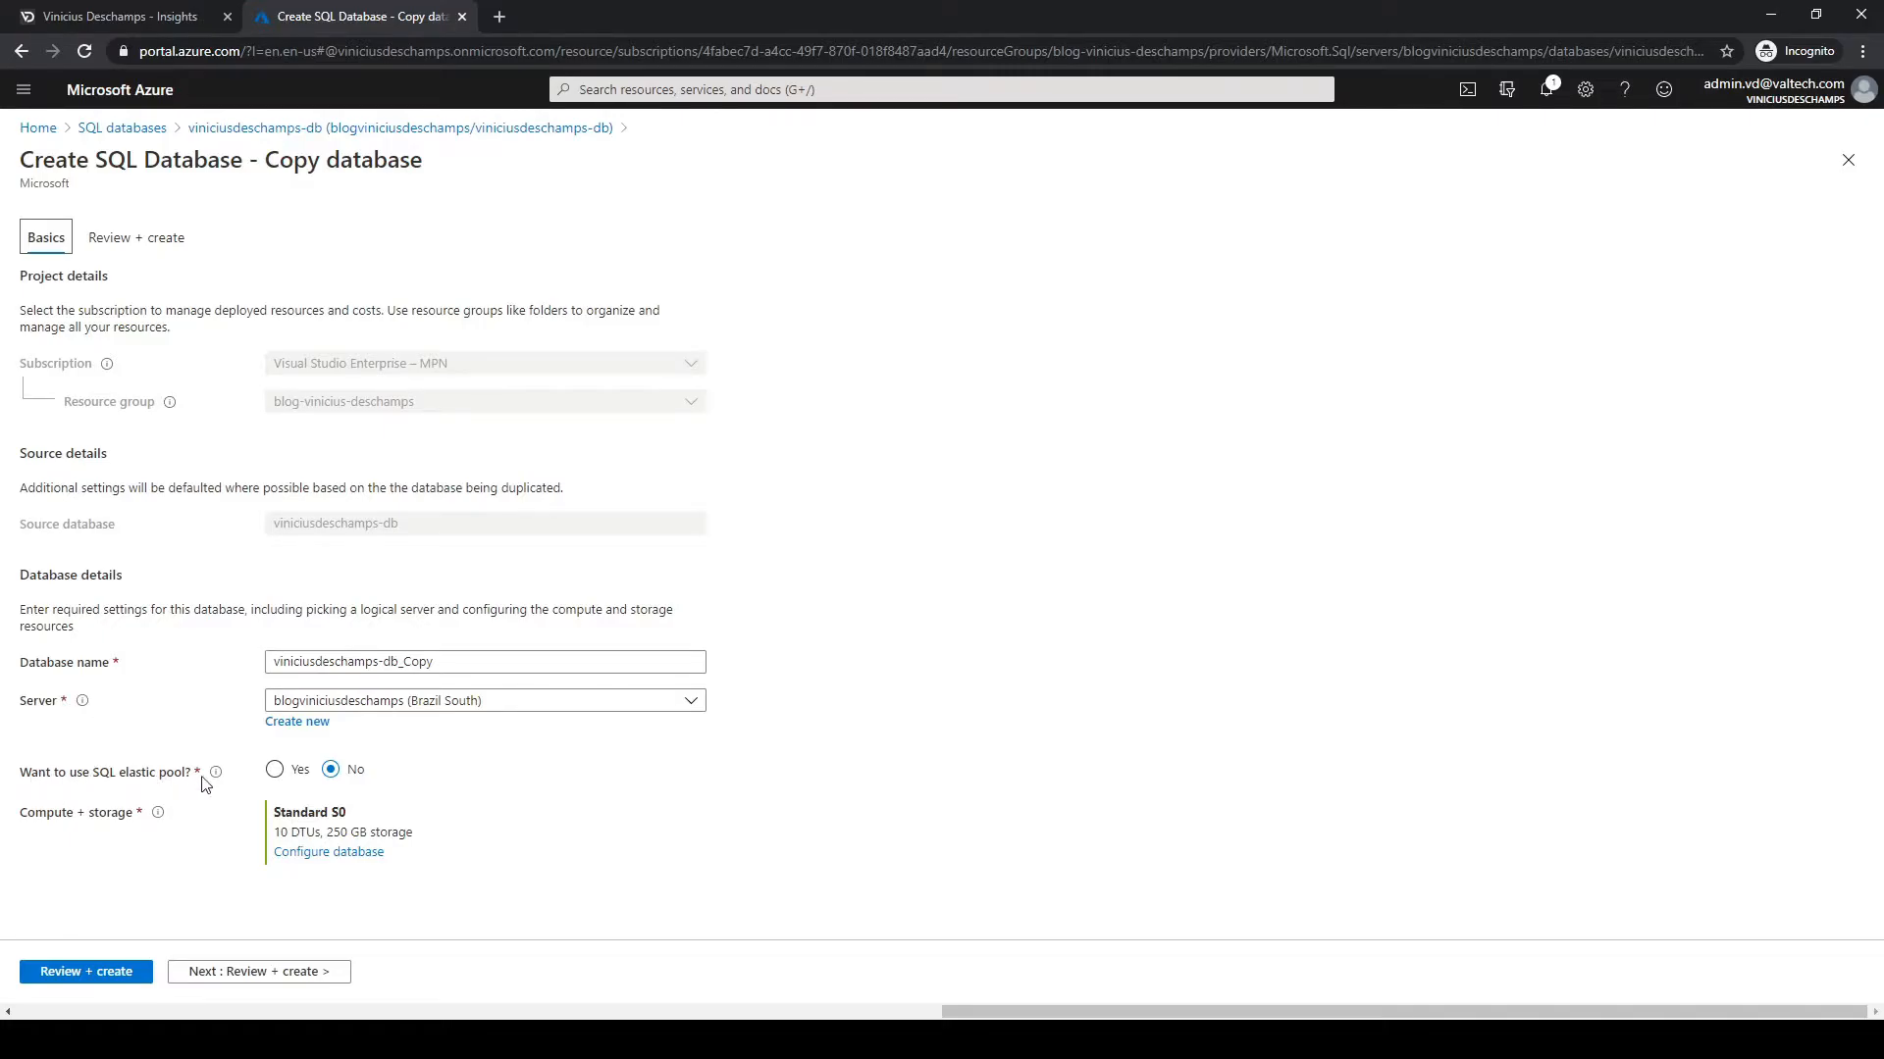
mouse_move(181, 830)
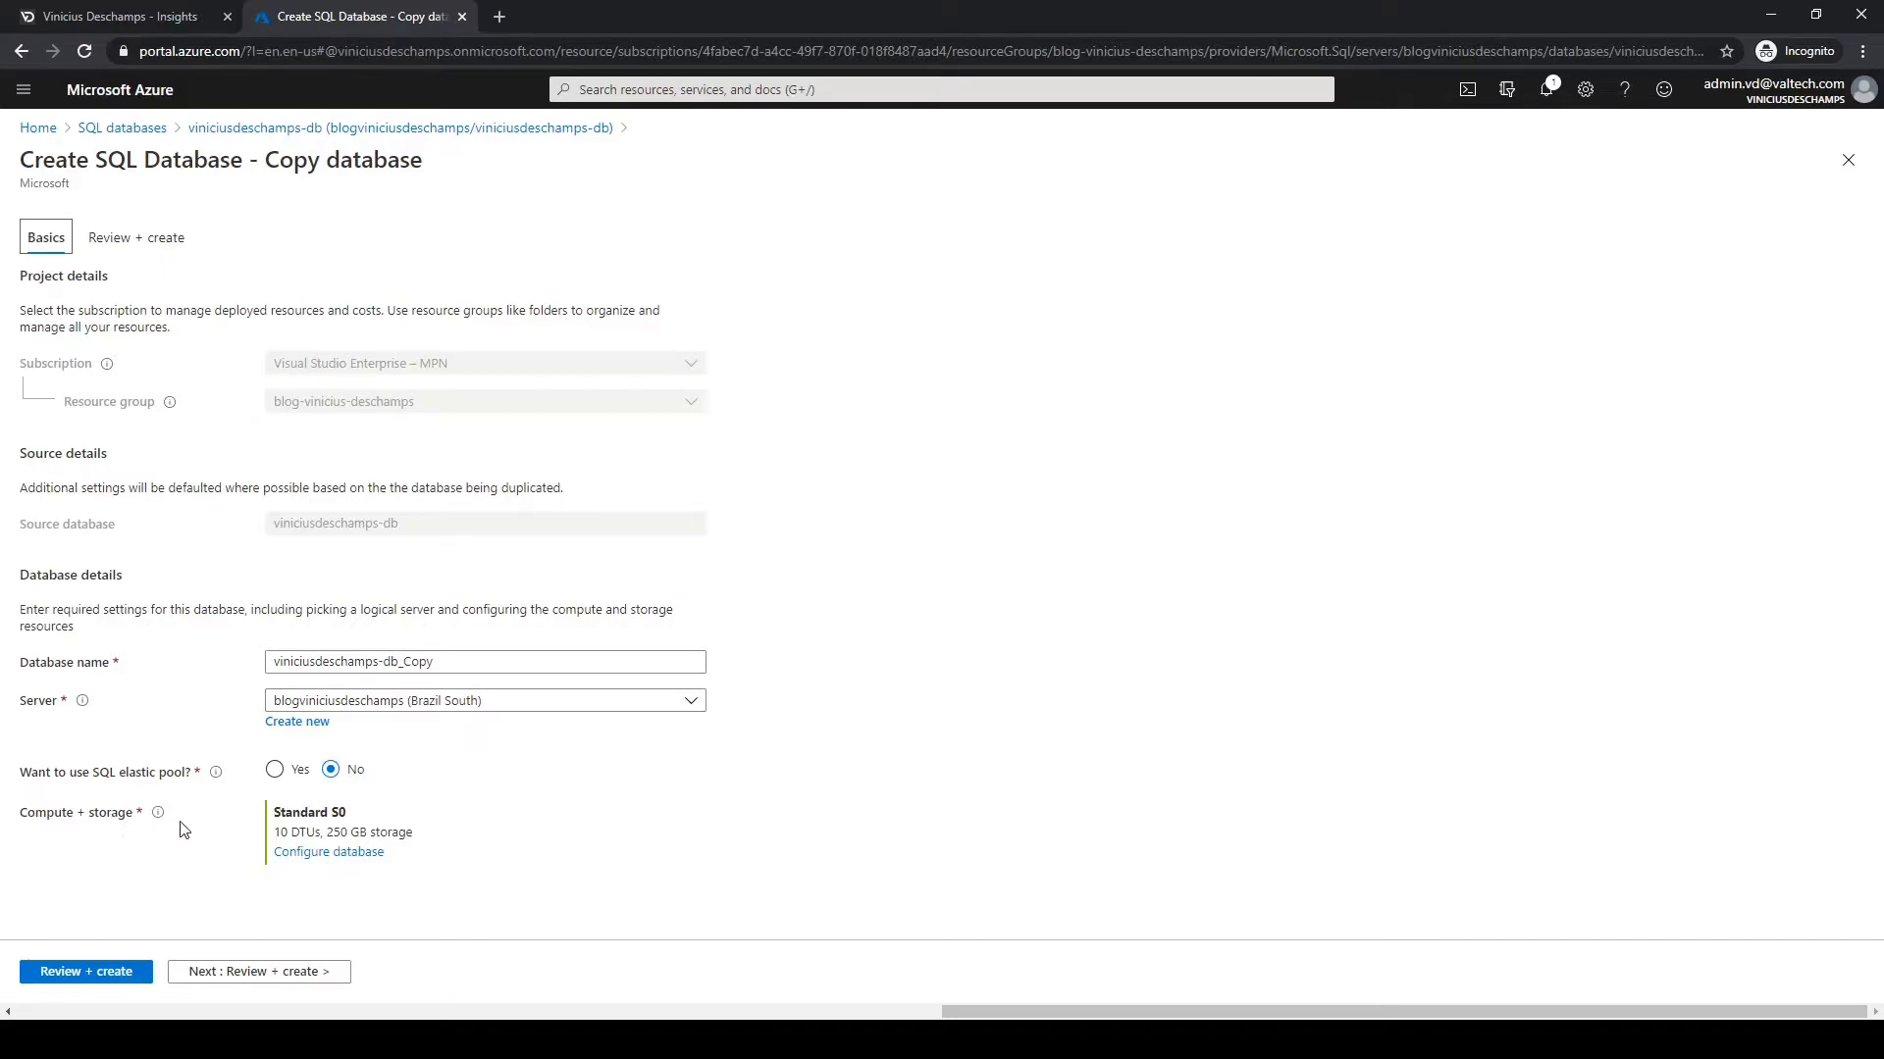
double_click(408, 660)
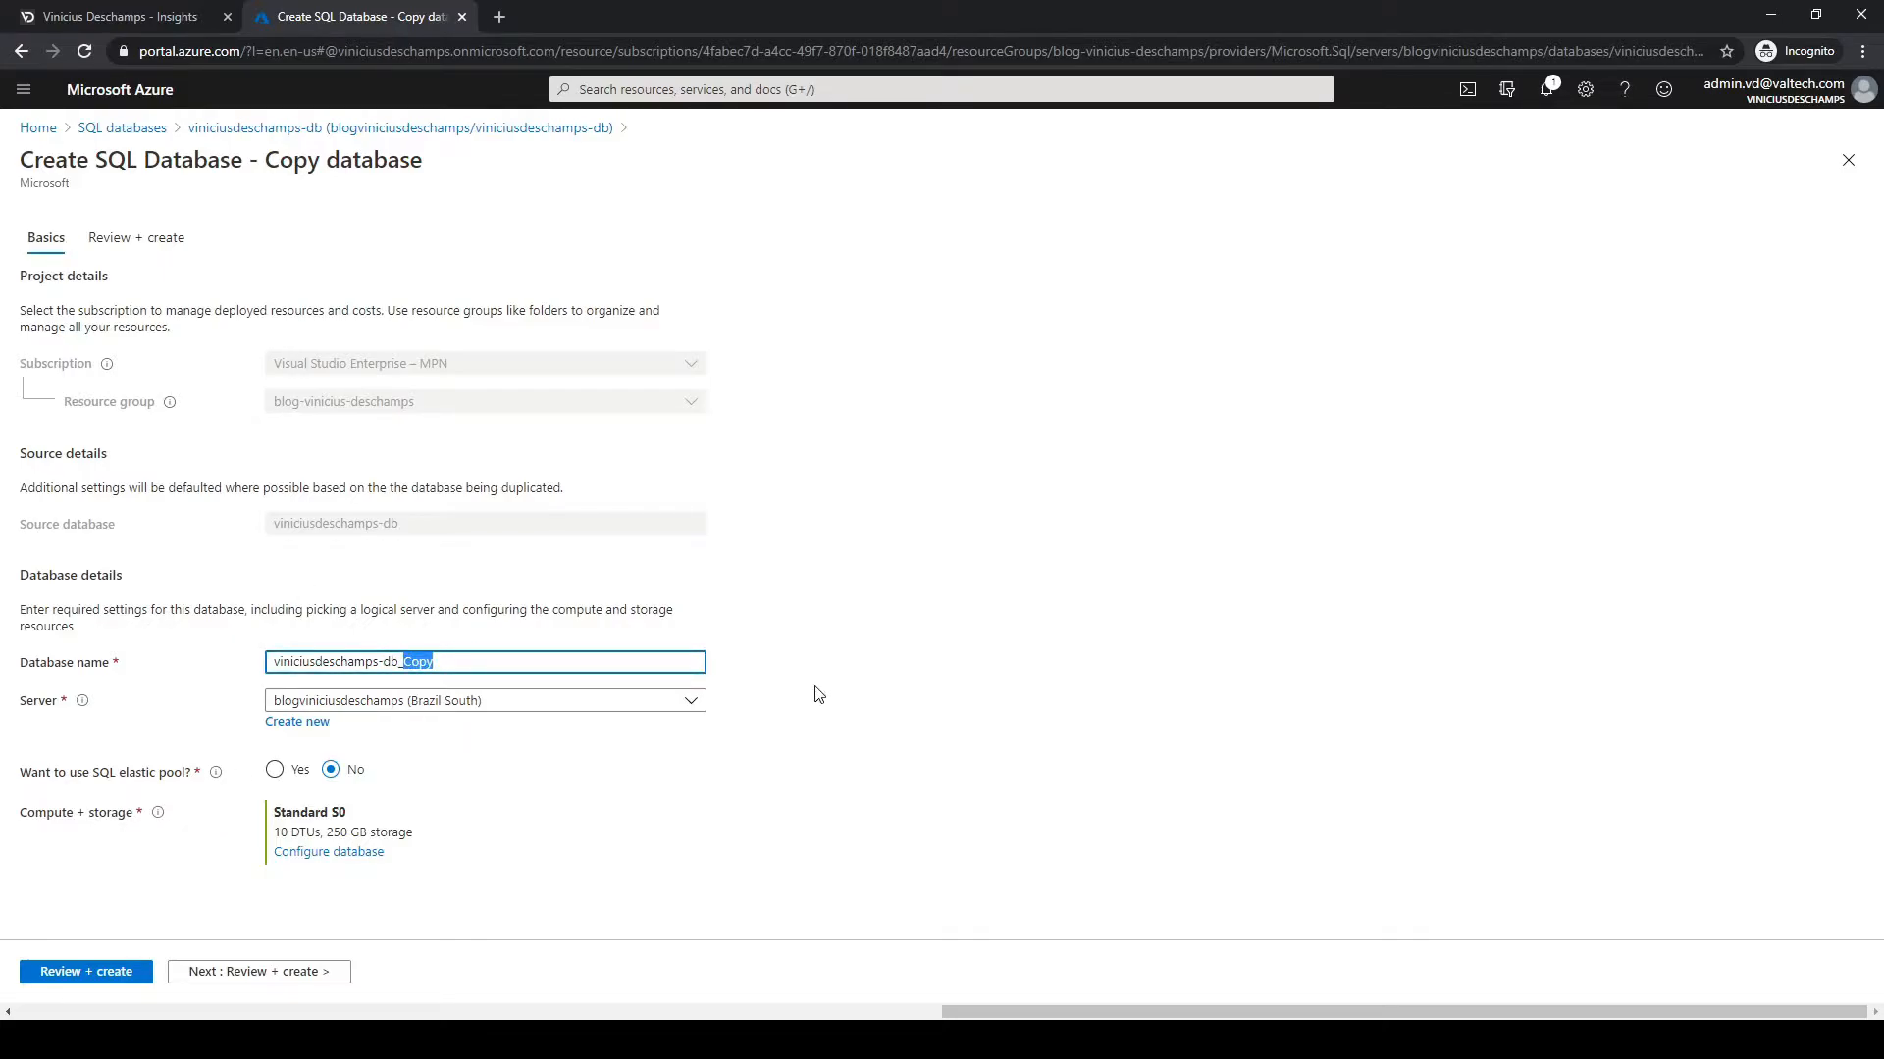
type("_C")
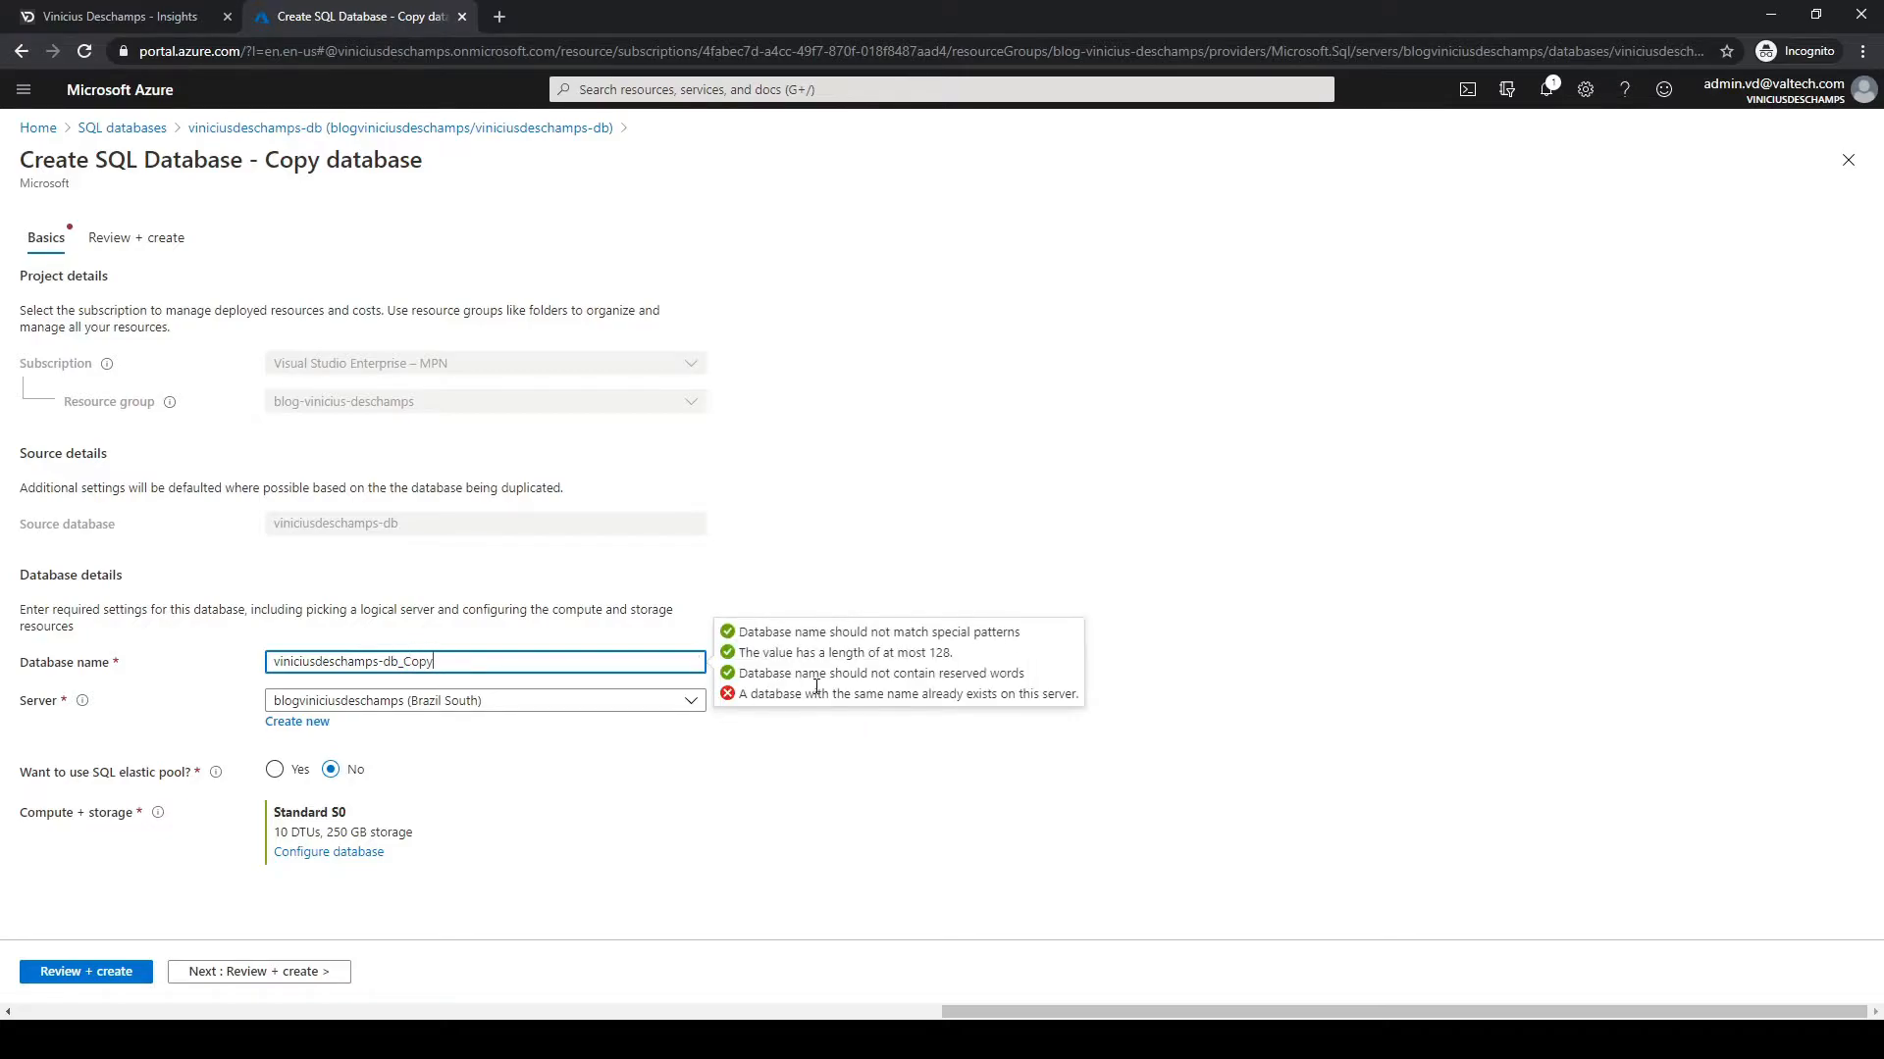
type("2")
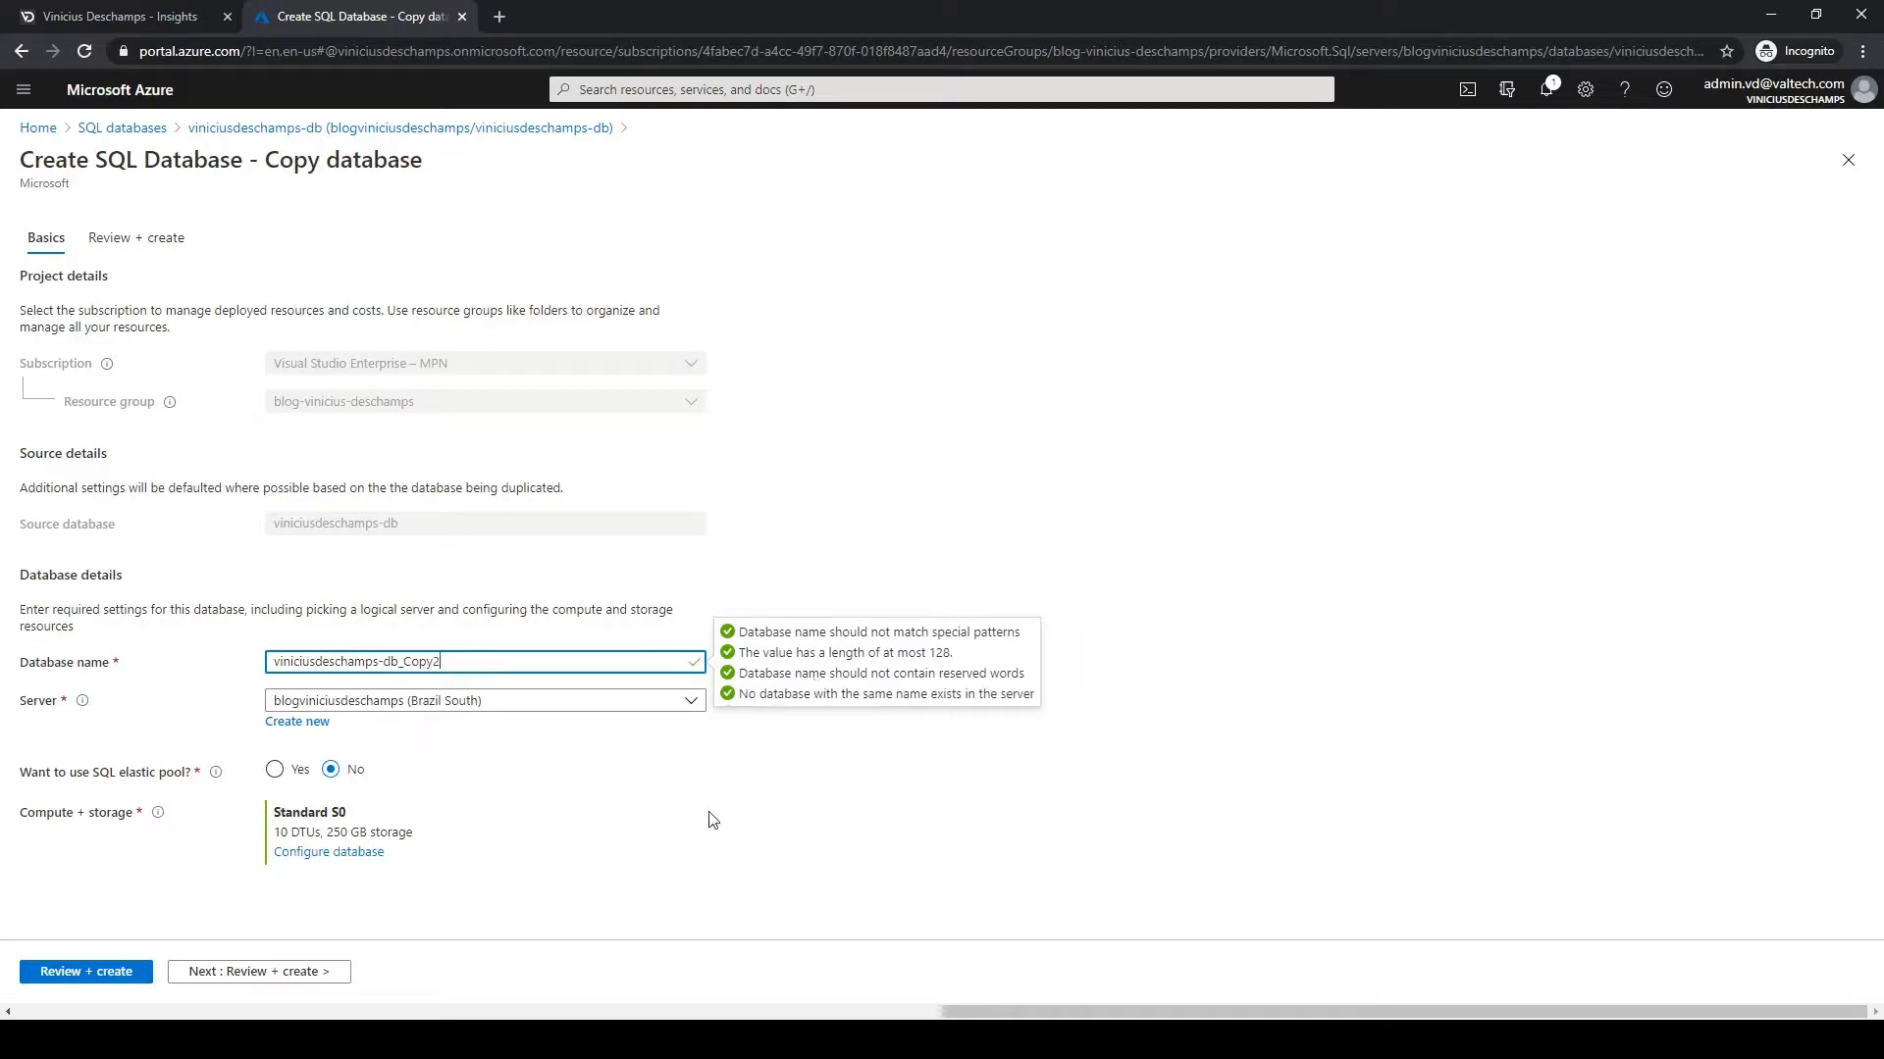
left_click(36, 712)
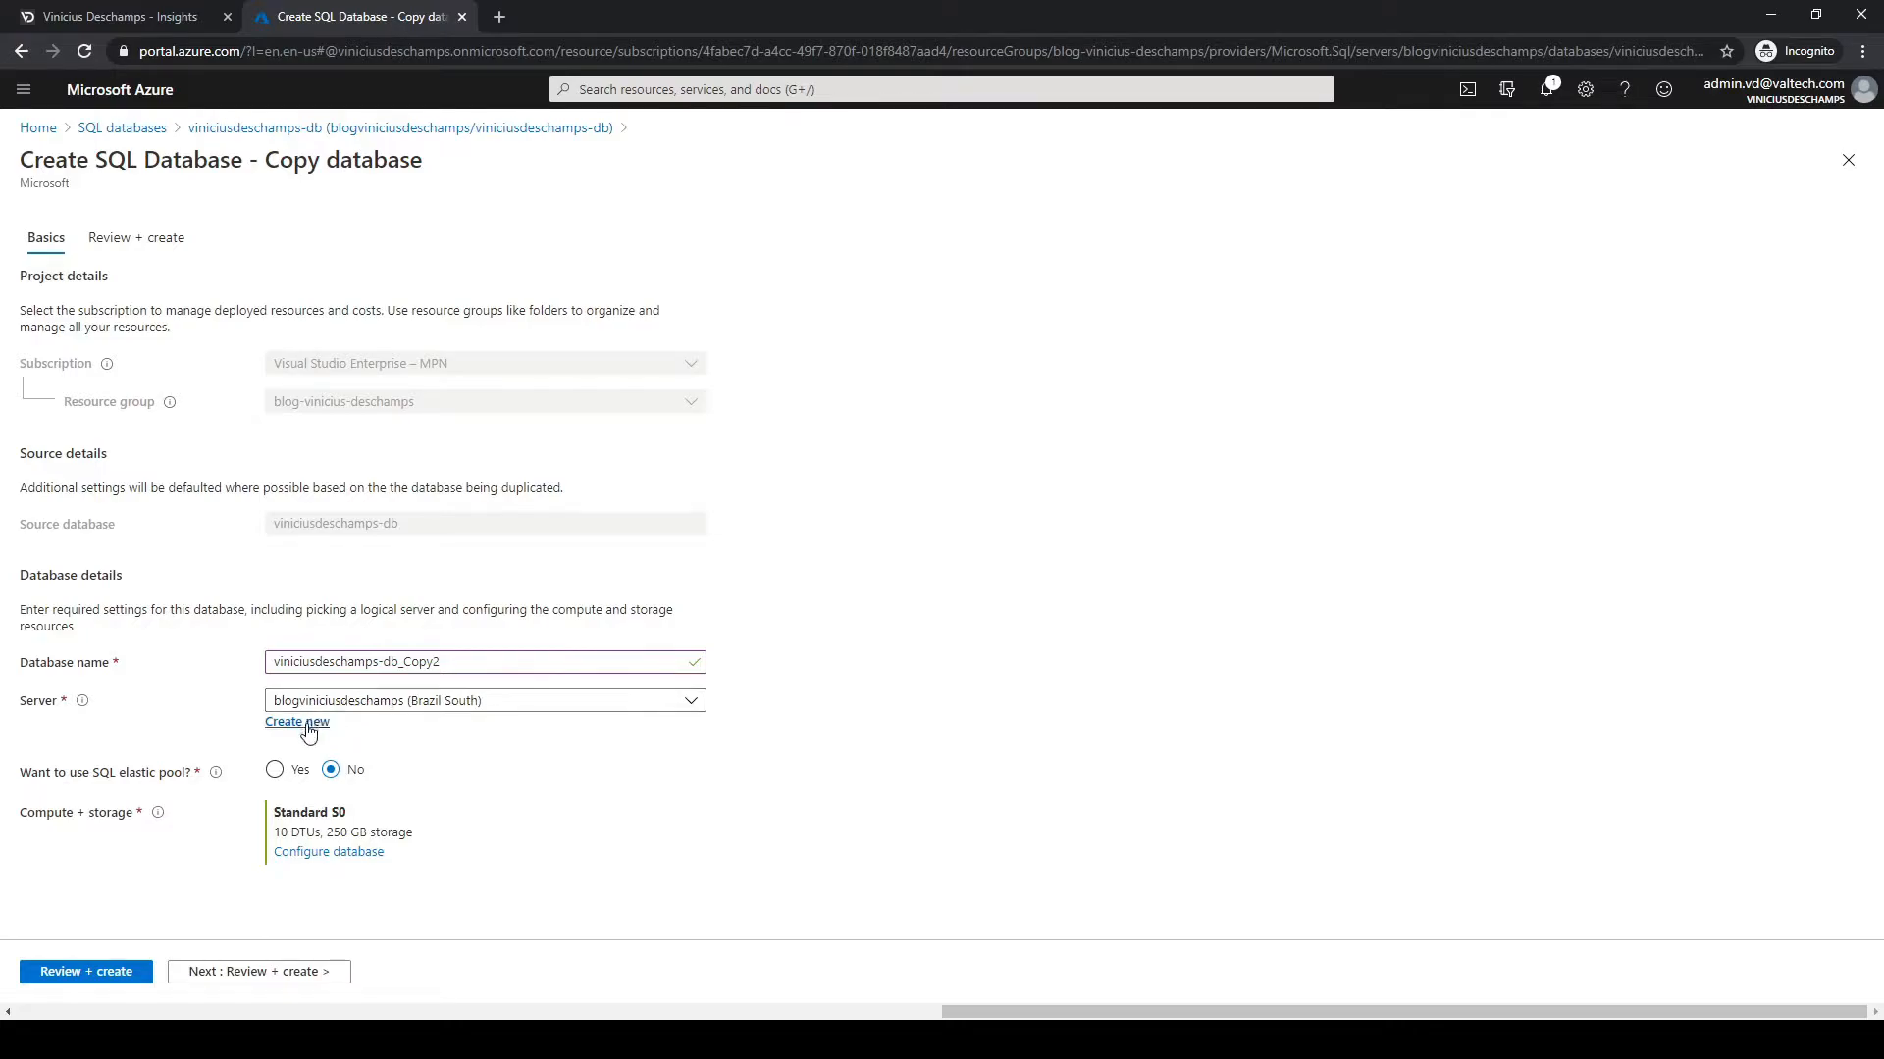
Keep the blogviniciusdeschamps server and answer No to using an SQL elastic pool.
left_click(483, 700)
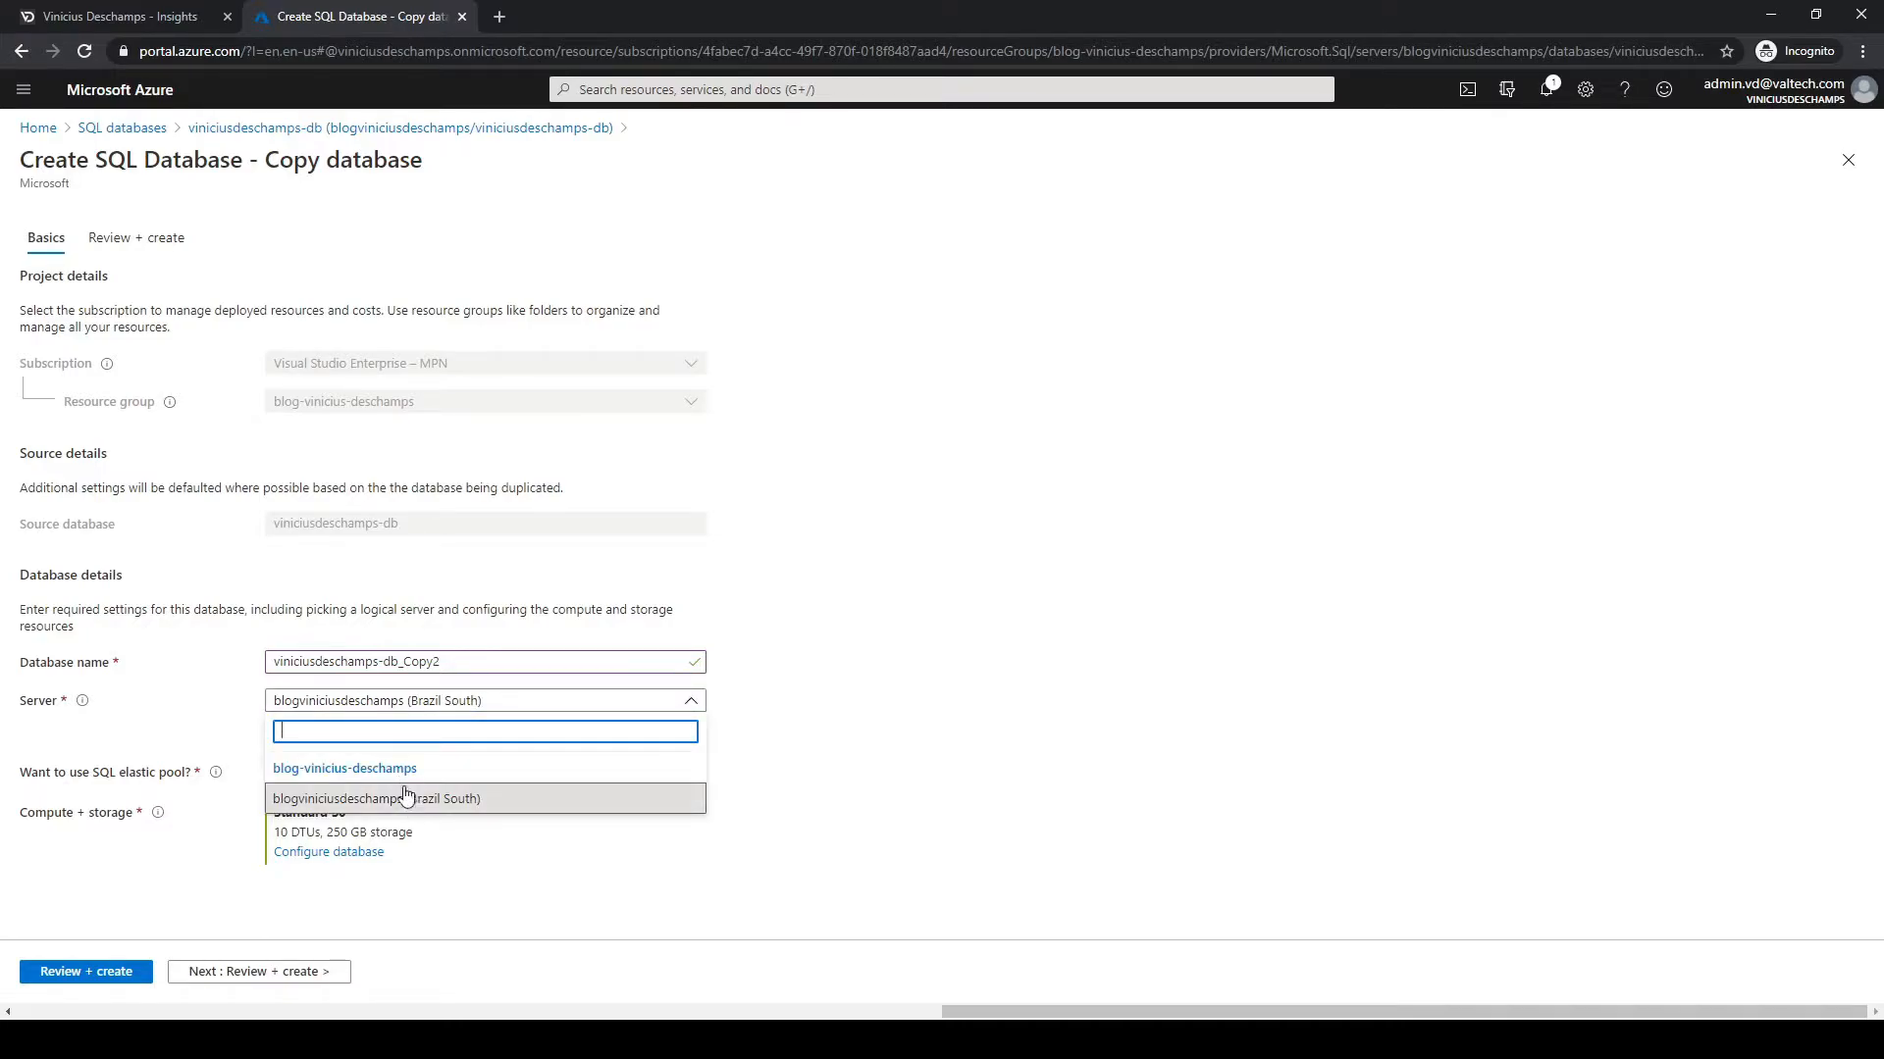
left_click(375, 799)
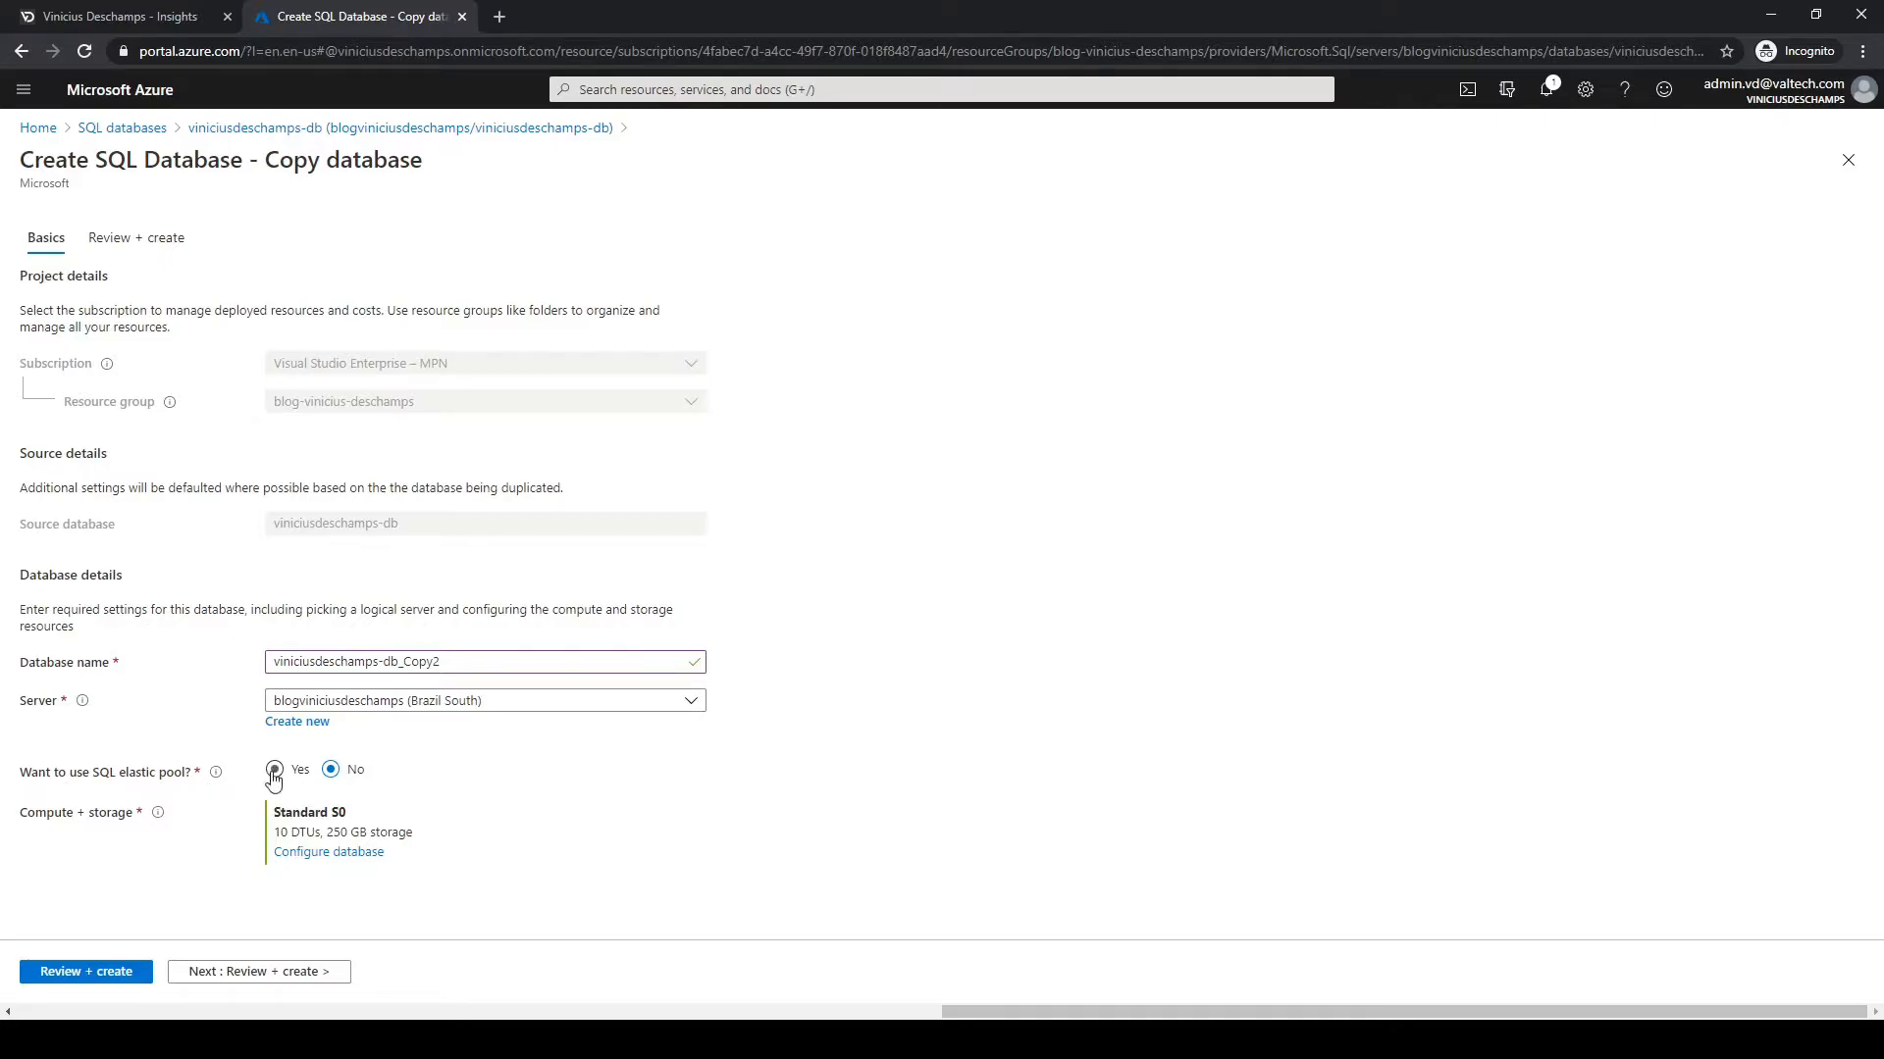
left_click(274, 771)
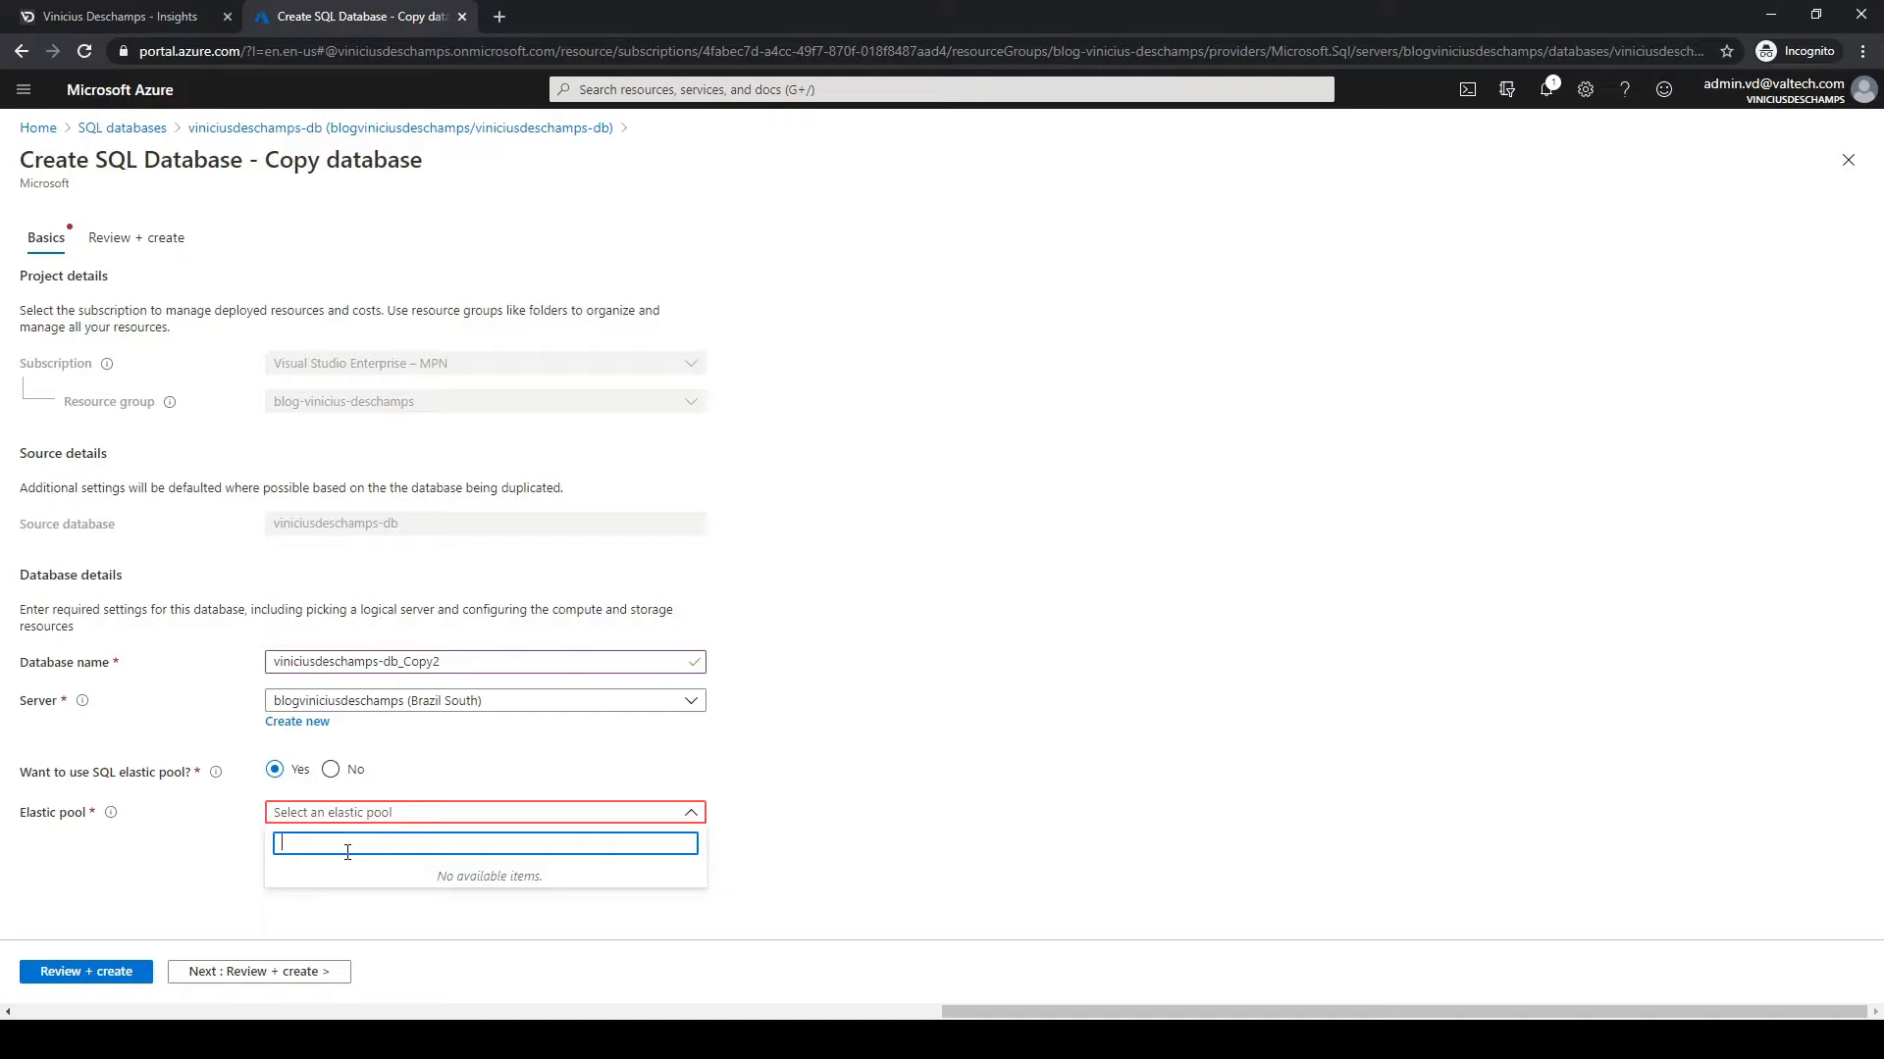
mouse_move(477, 882)
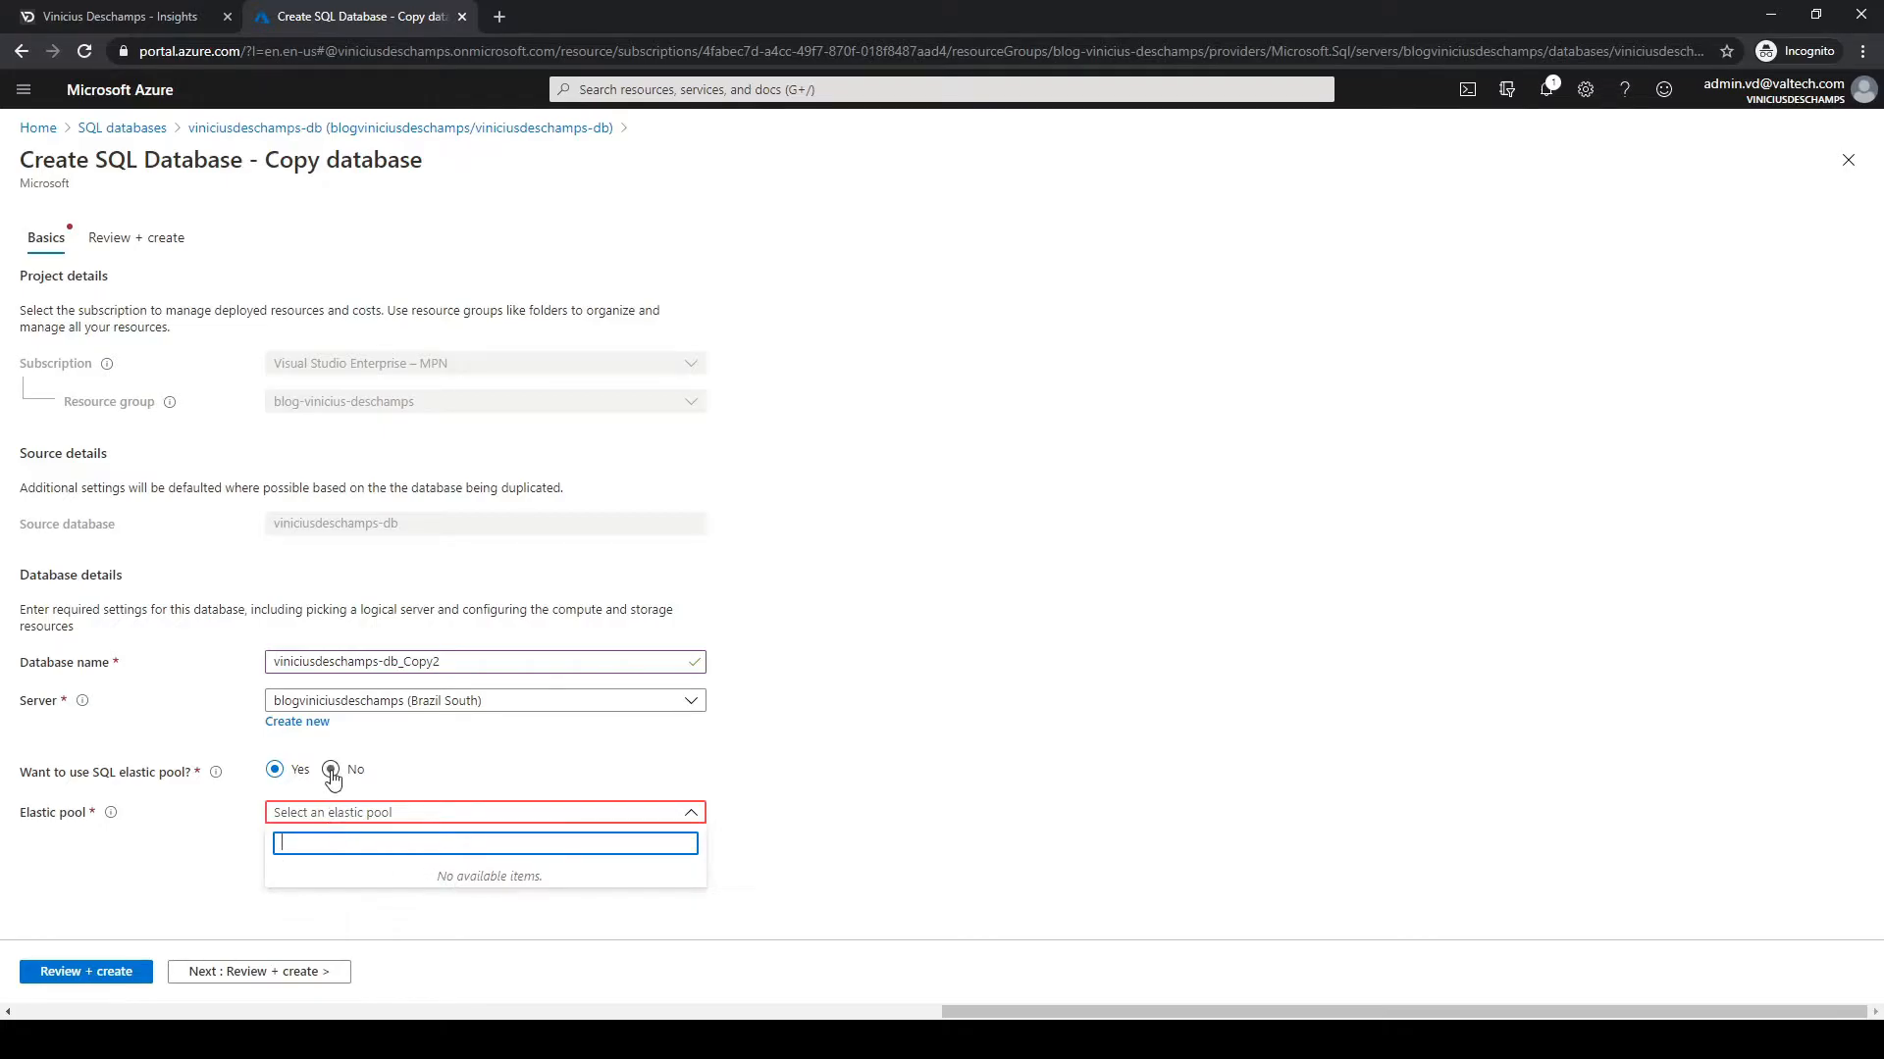
left_click(331, 770)
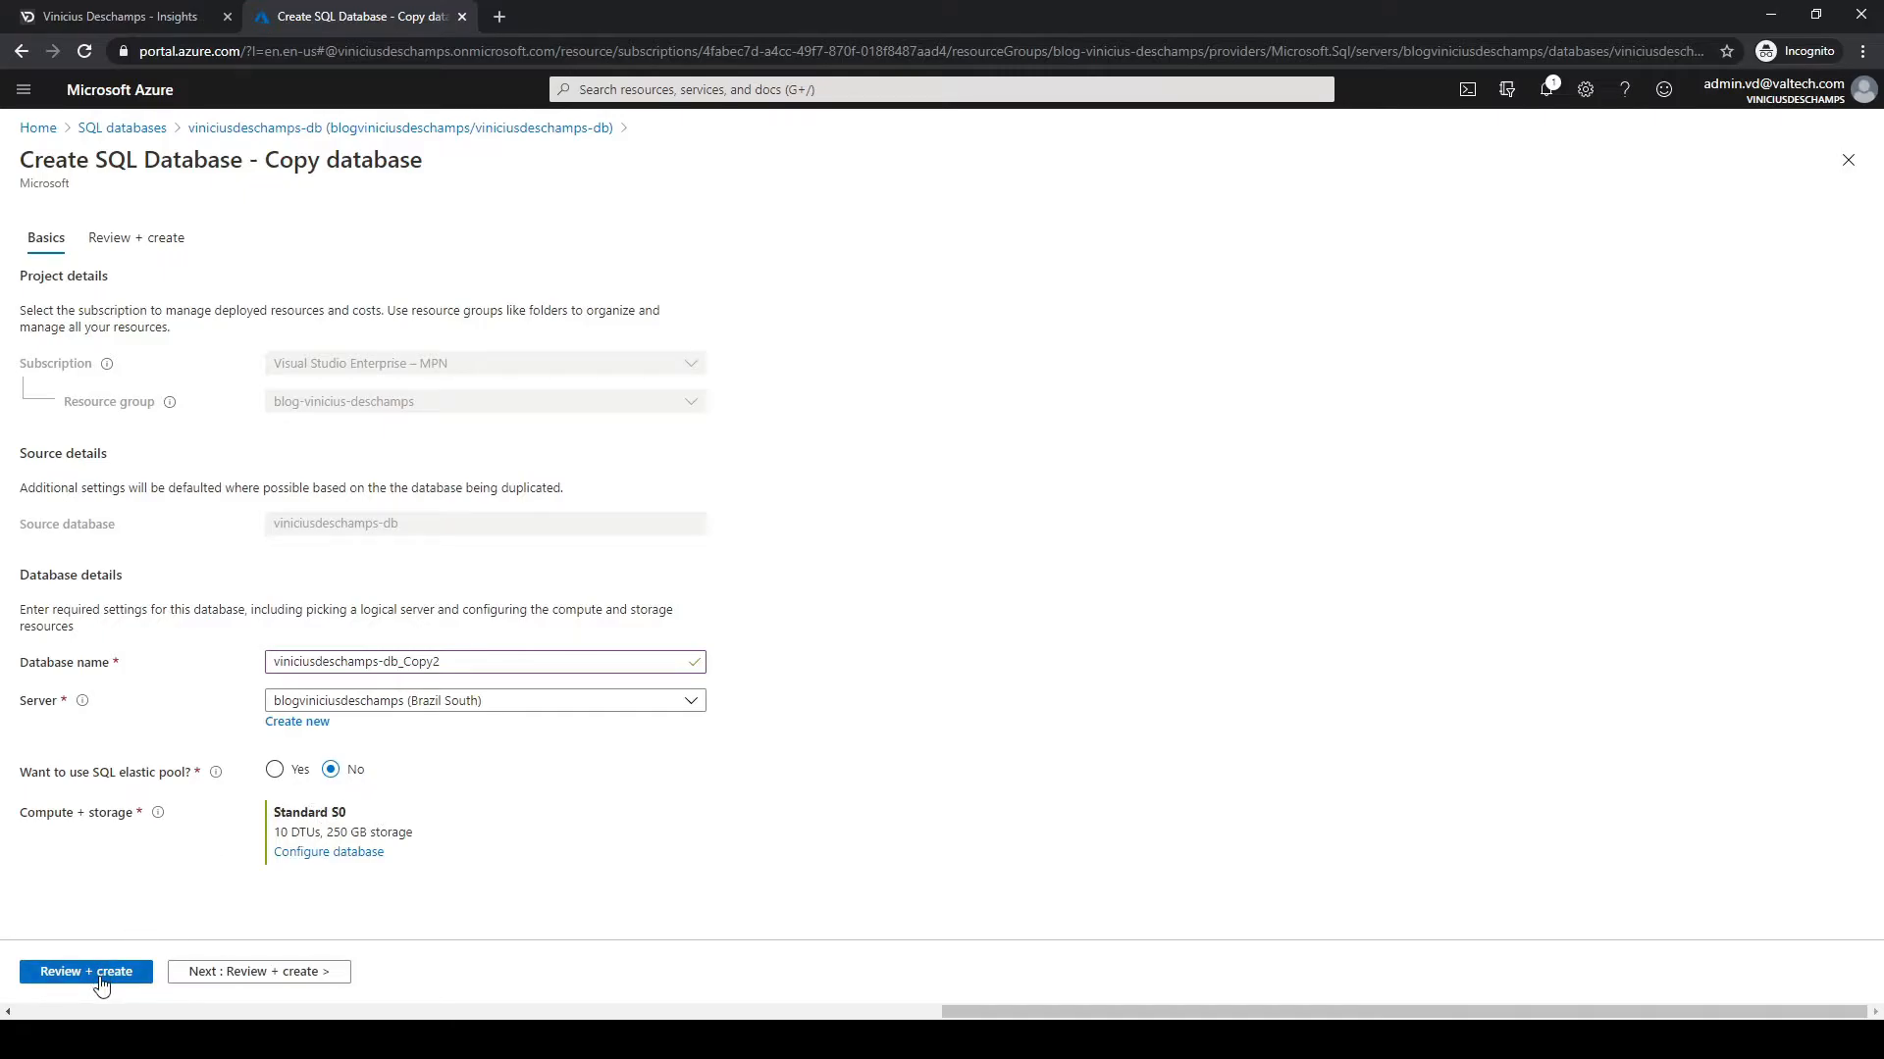
Review the copy settings and create the viniciusdeschamps-db_Copy2 database.
left_click(85, 972)
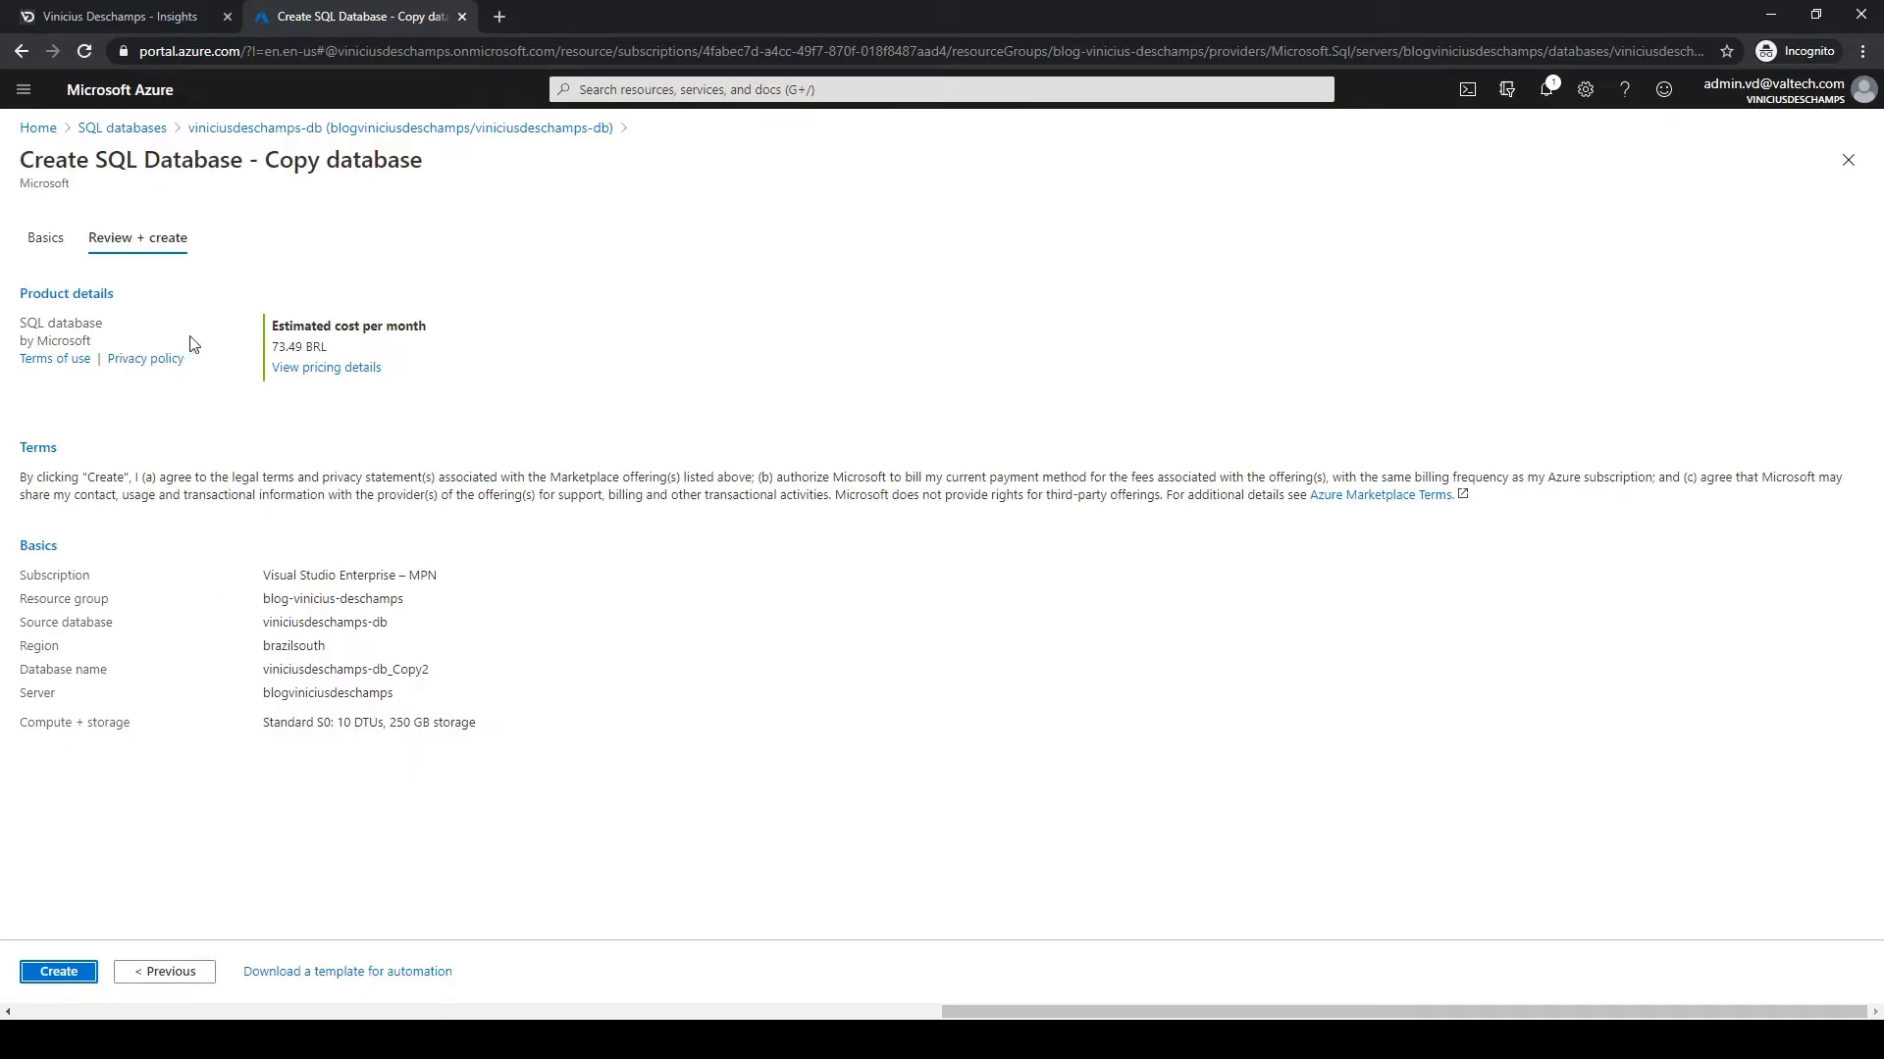
mouse_move(144, 358)
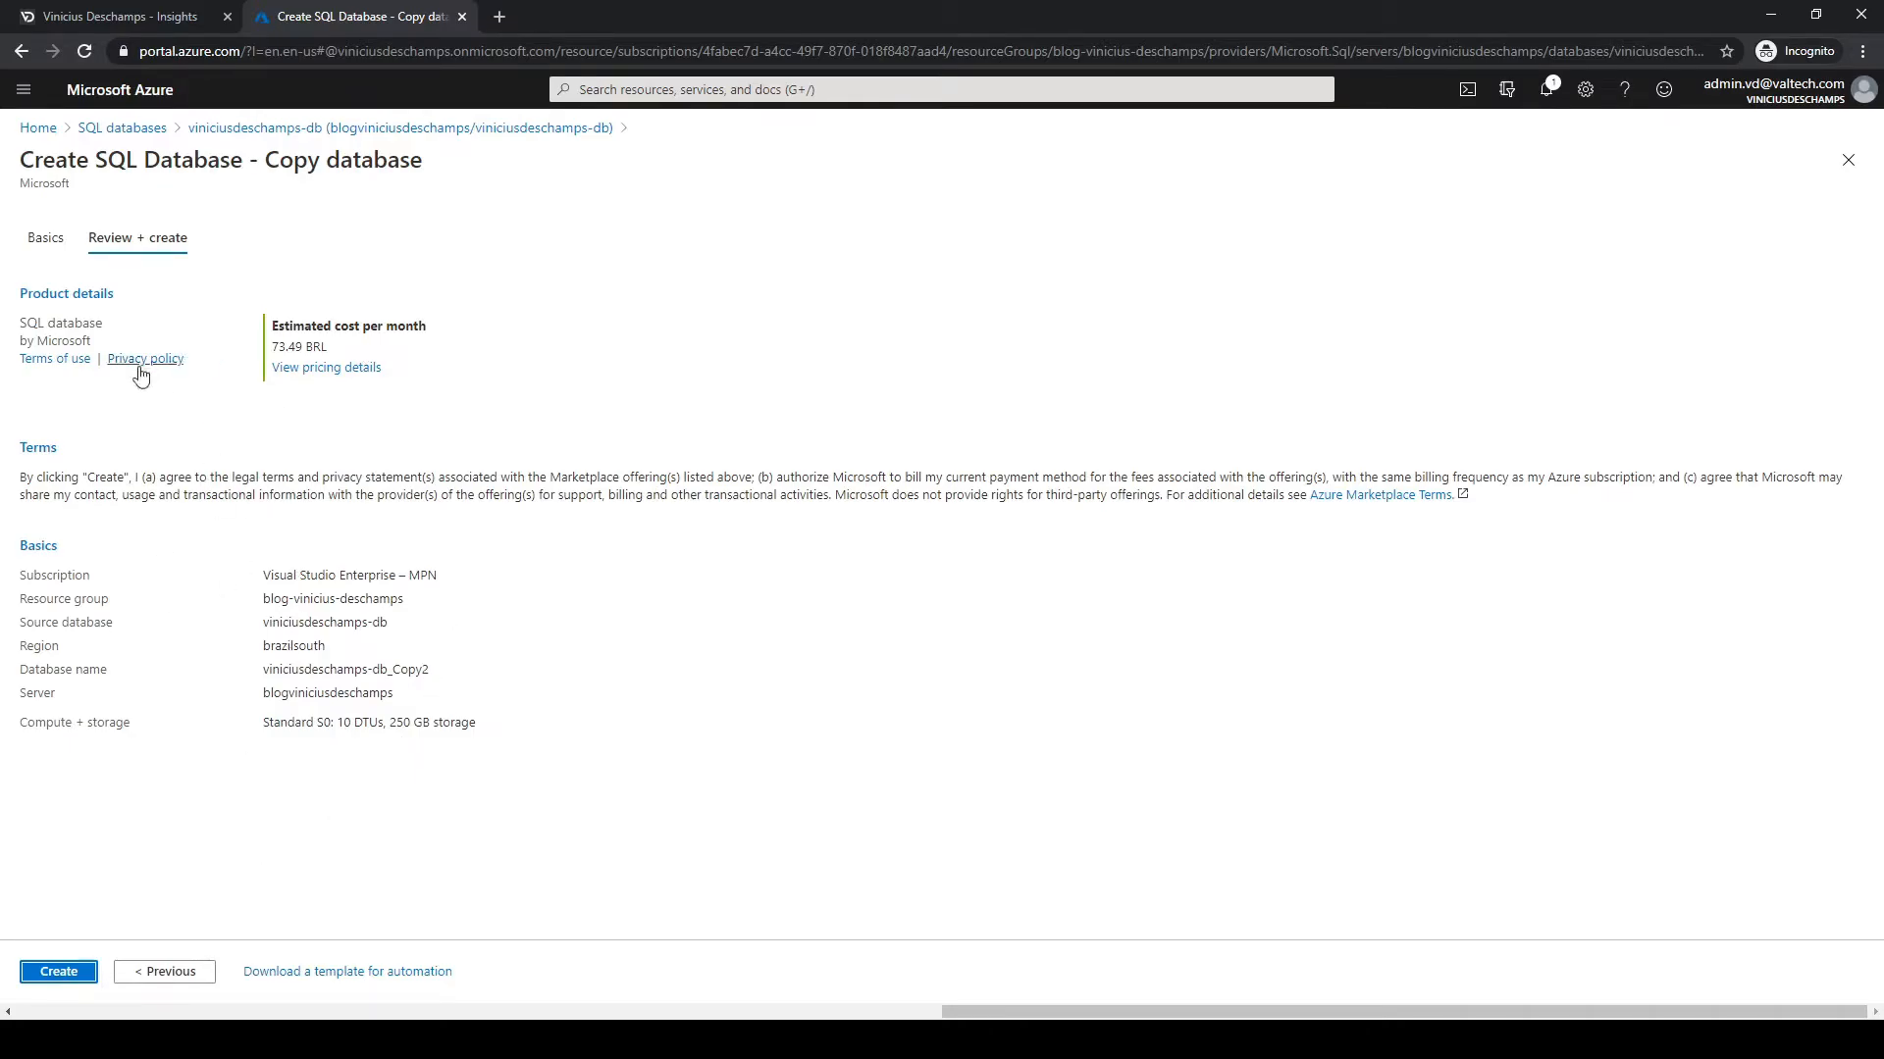
mouse_move(376, 750)
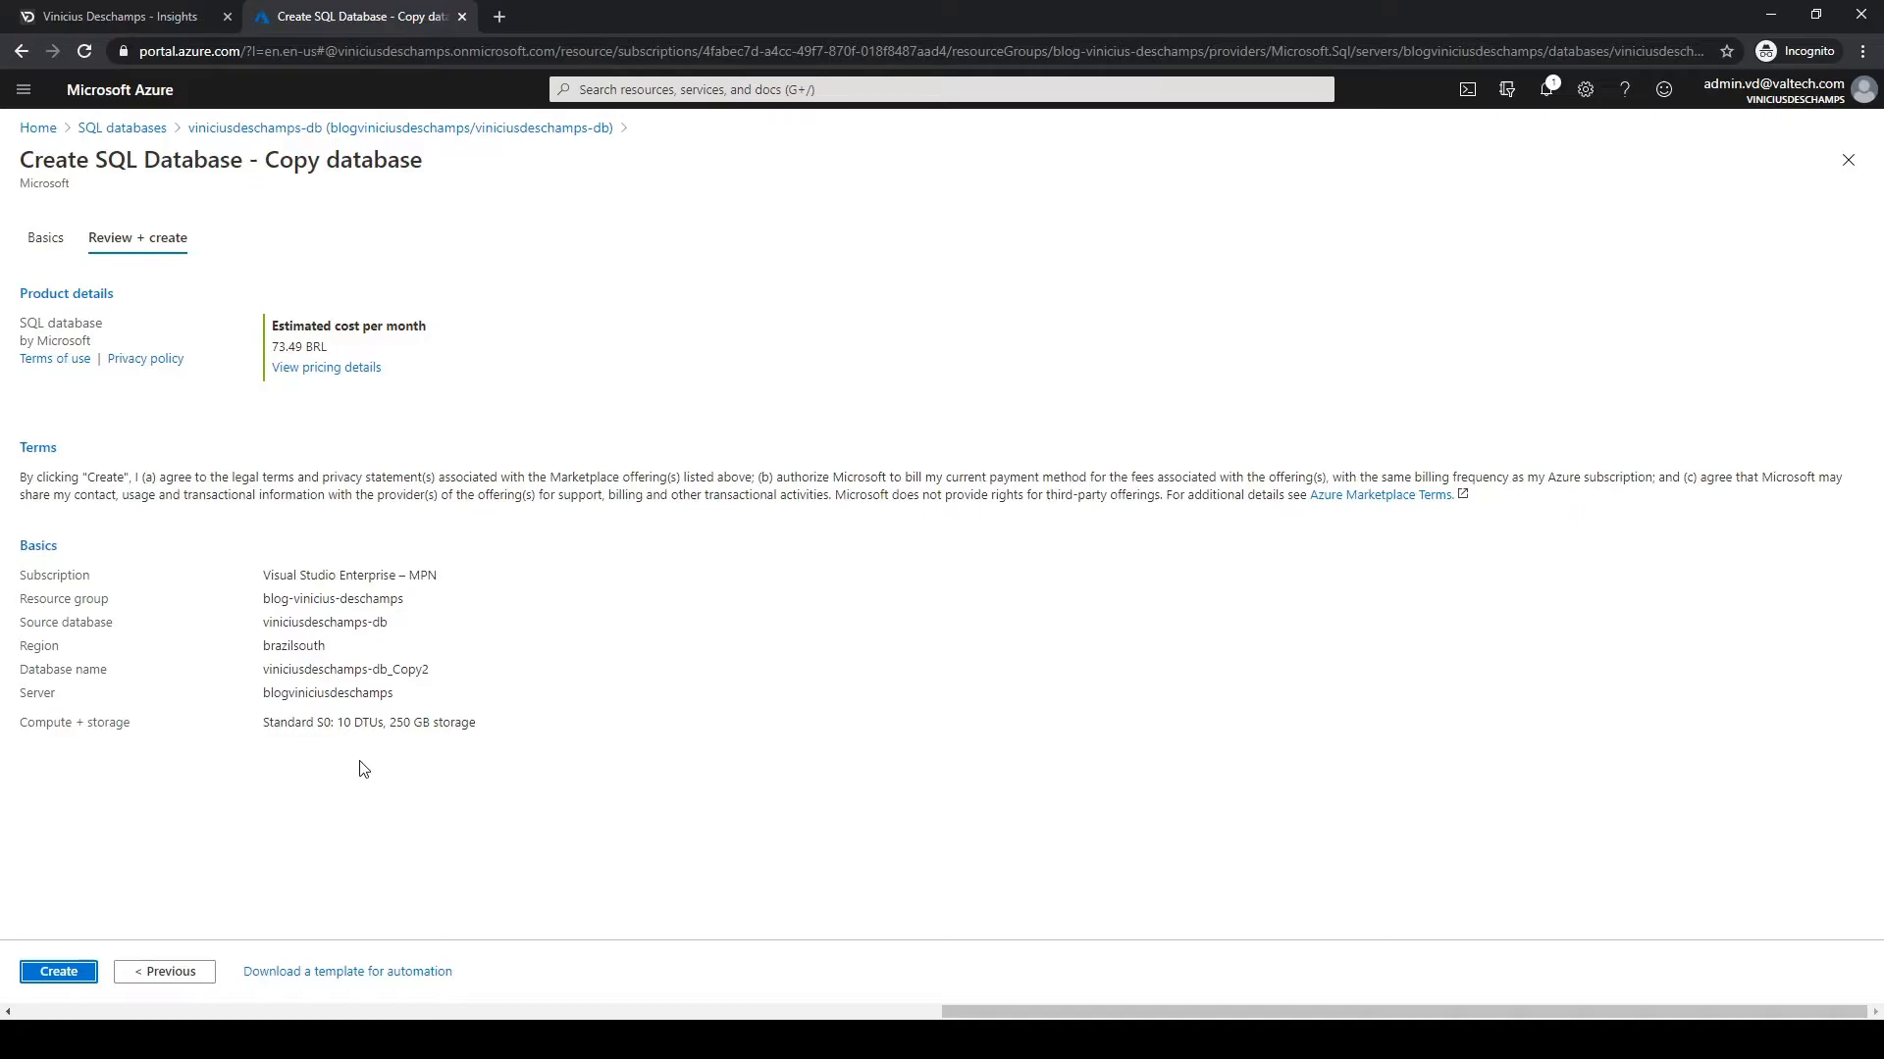
mouse_move(363, 774)
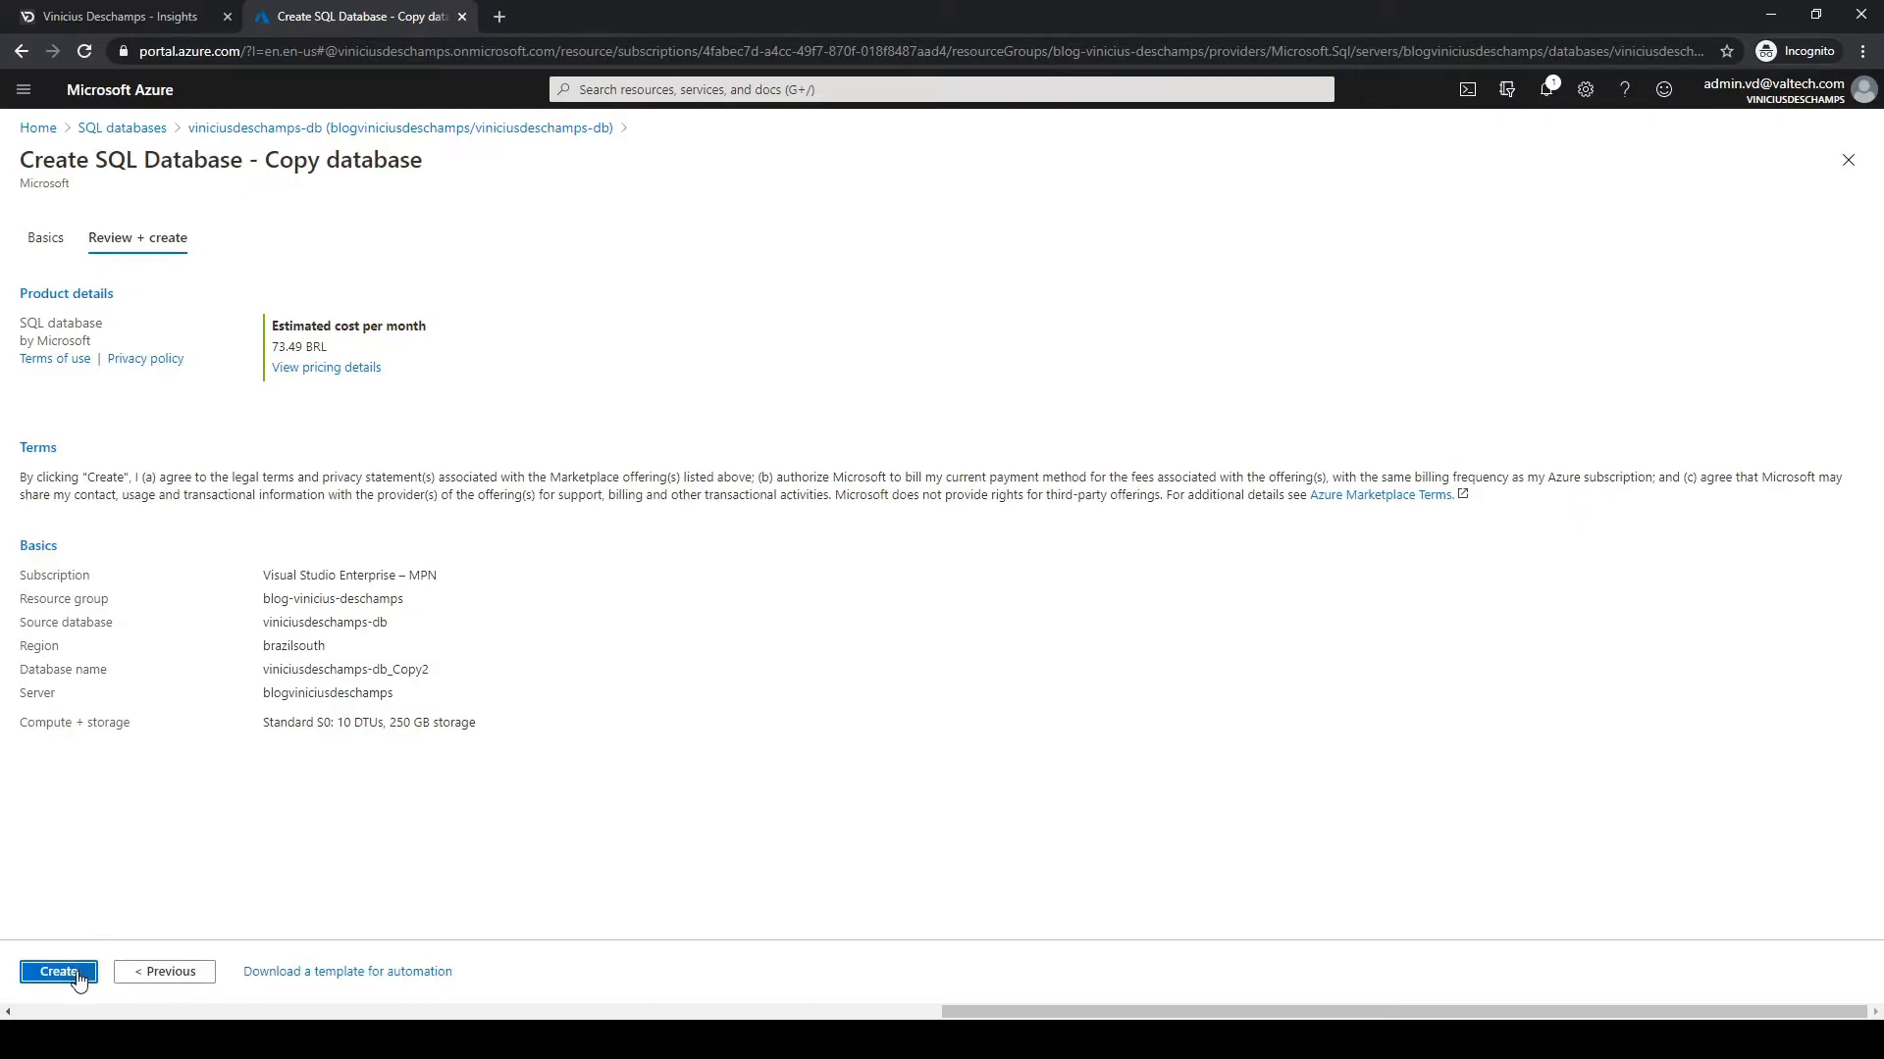
left_click(57, 970)
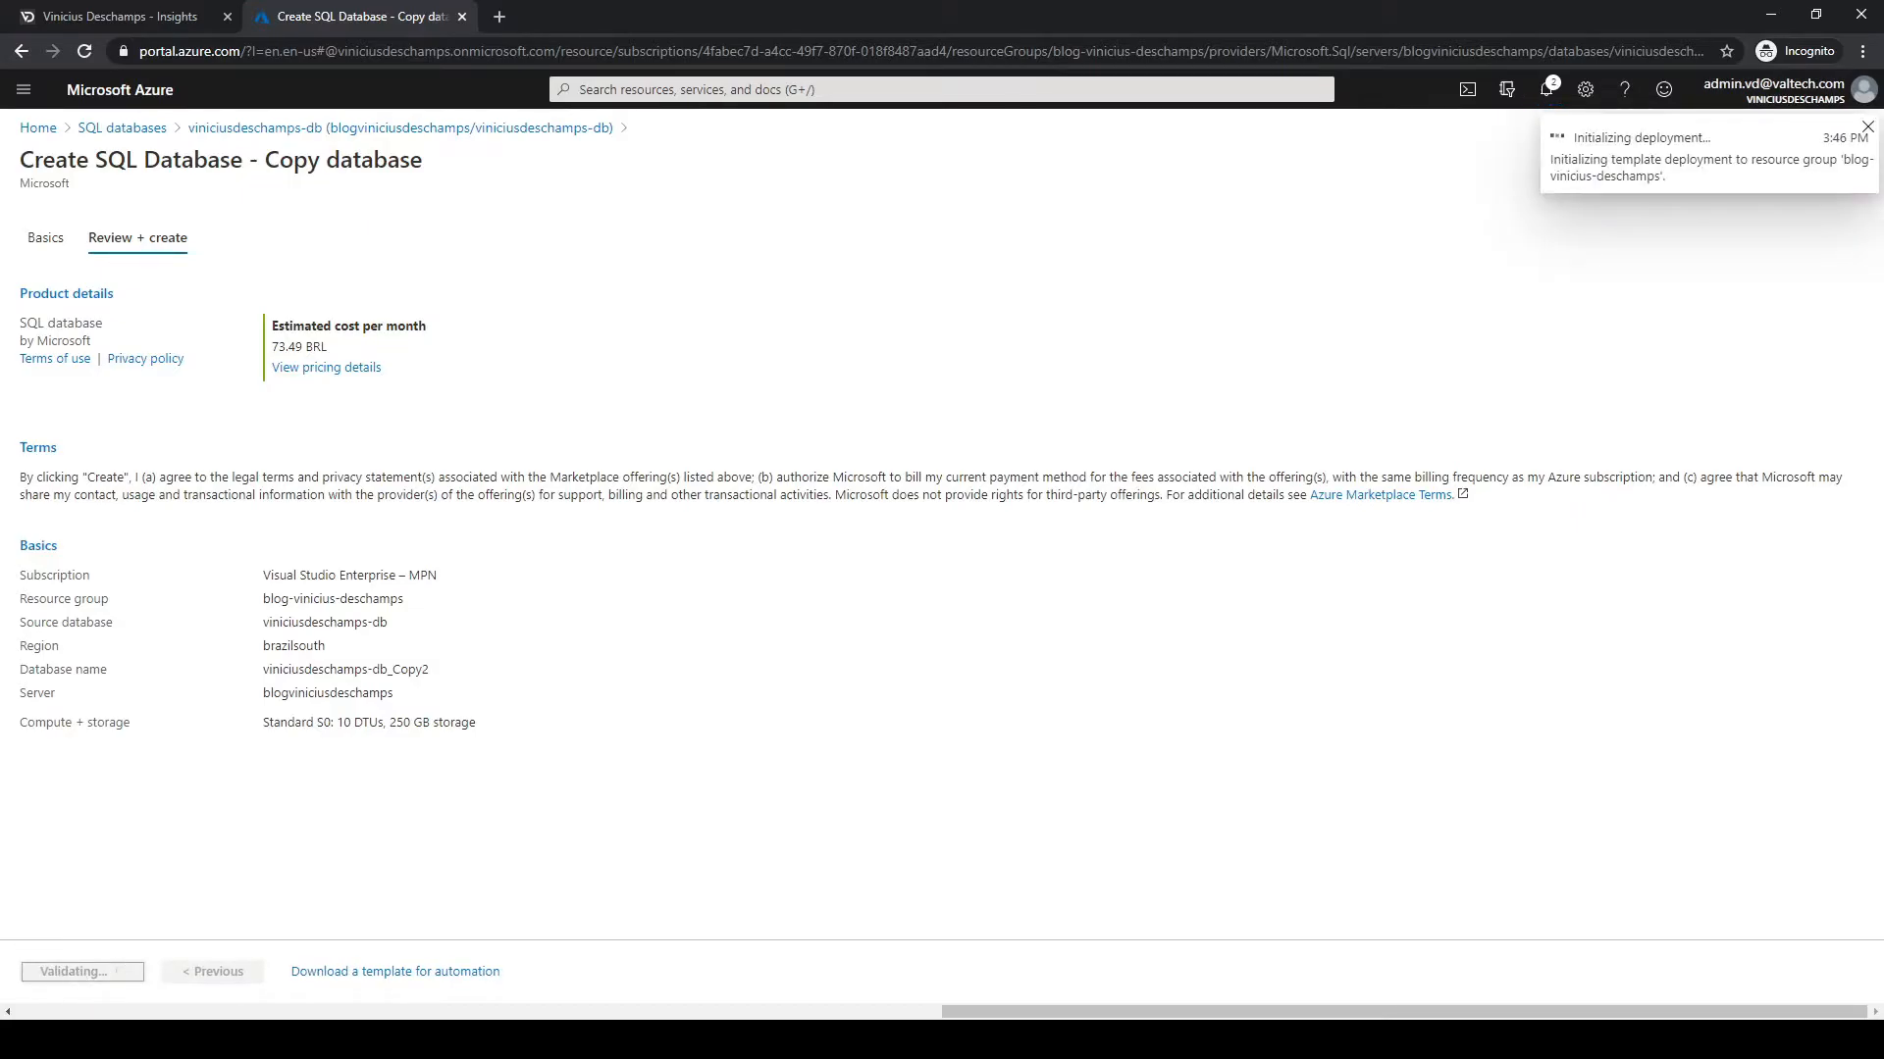
mouse_move(1815, 296)
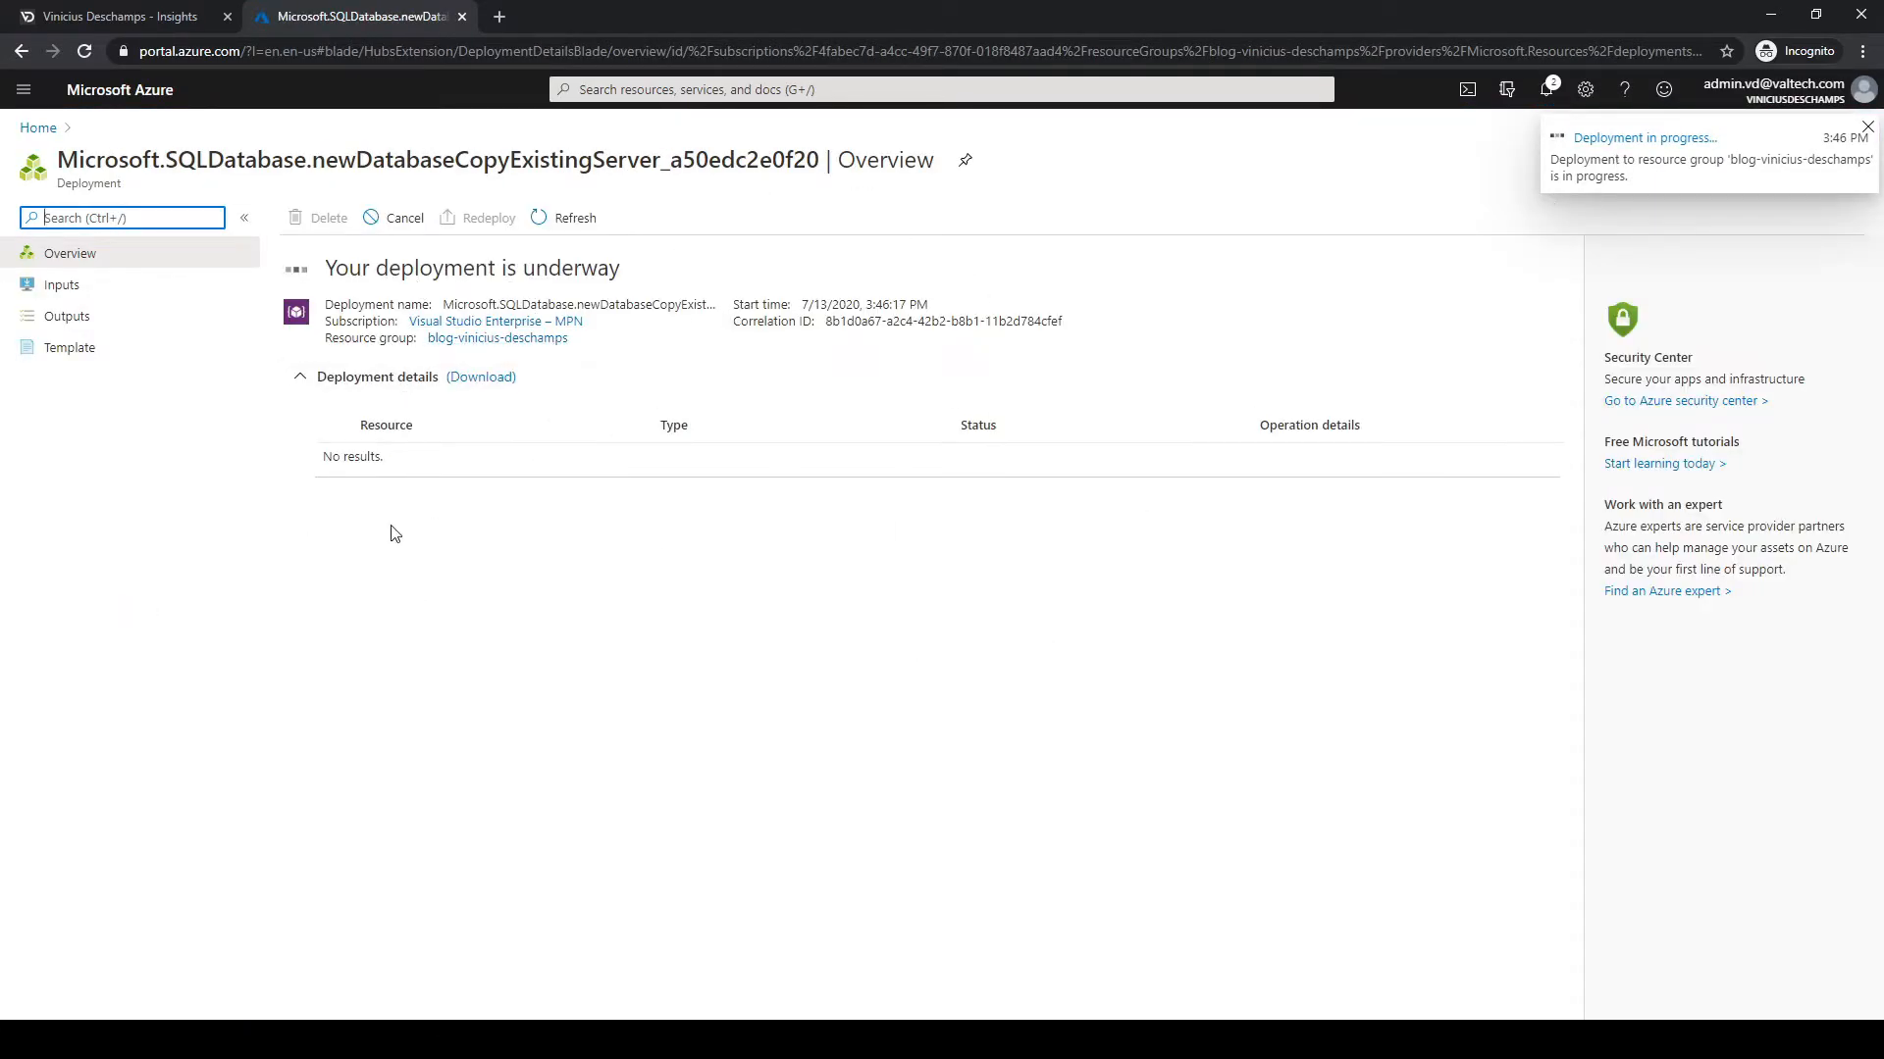
After the deployment completes, open the new viniciusdeschamps-db_Copy2 database resource.
left_click(1867, 128)
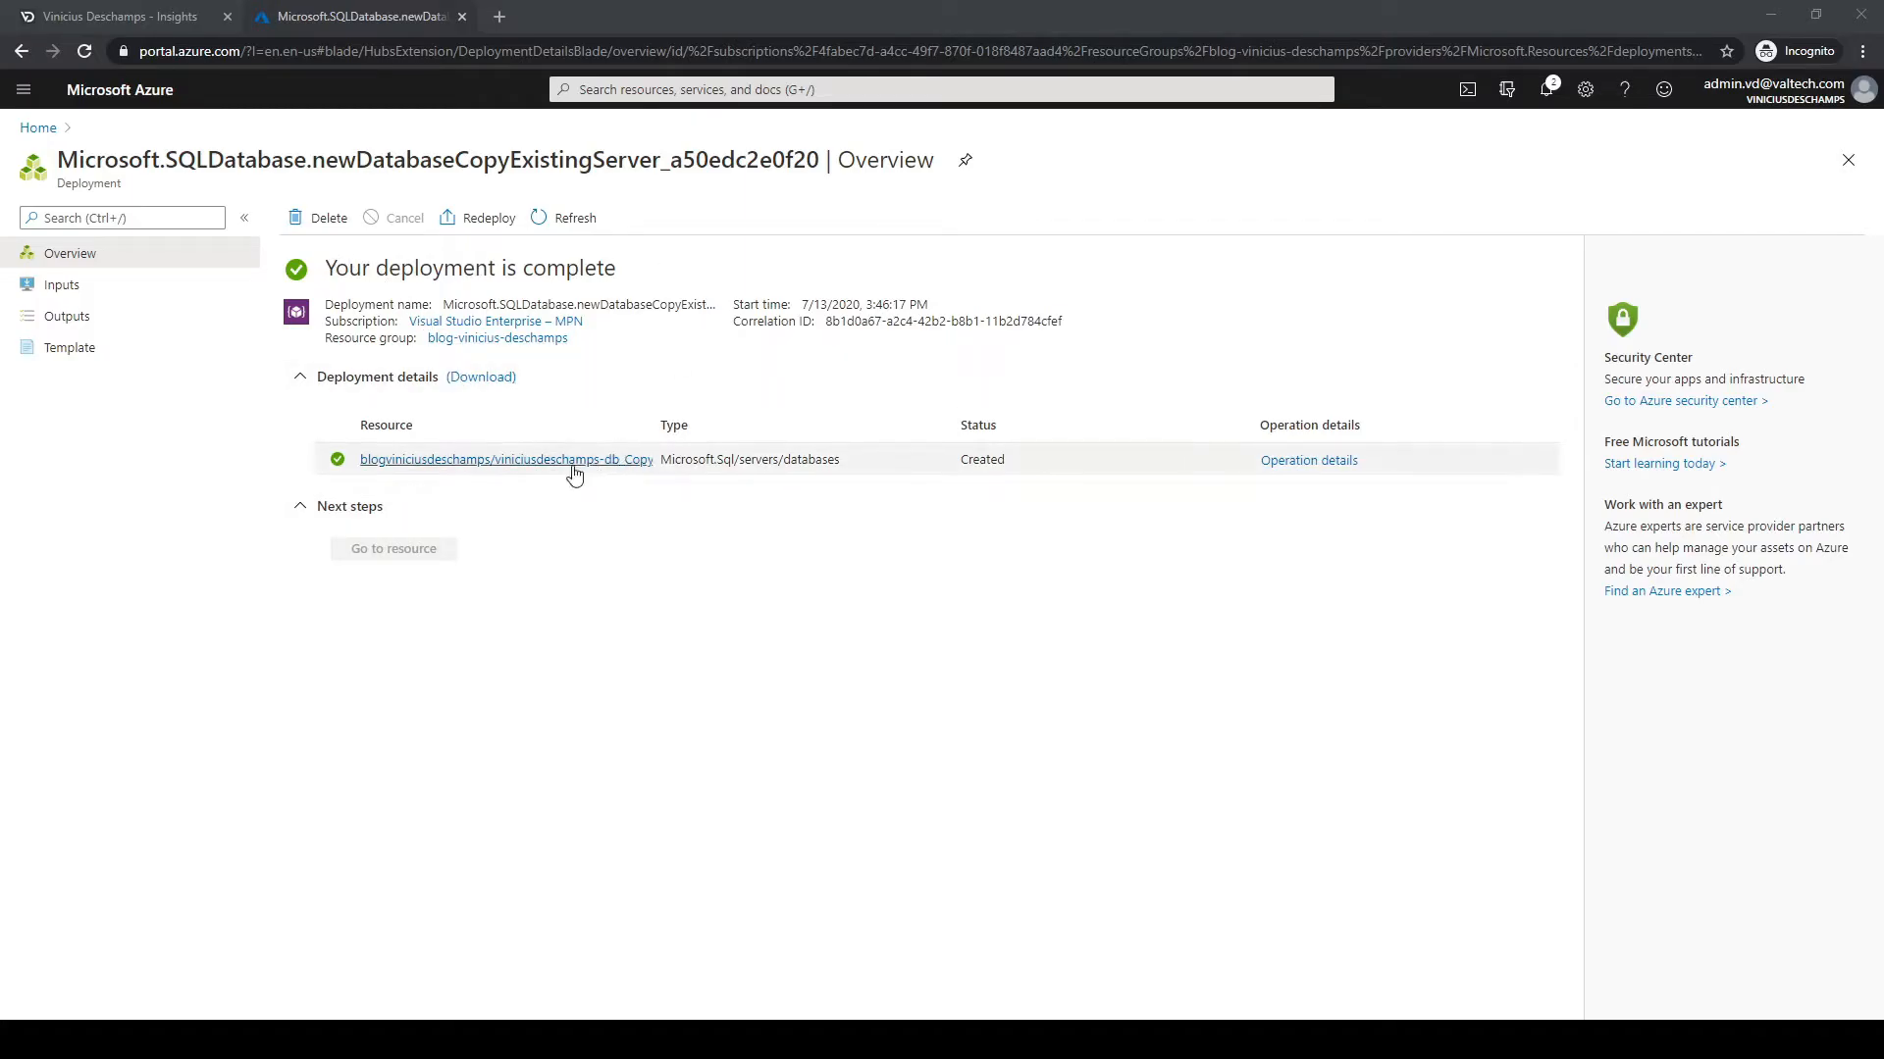
left_click(504, 459)
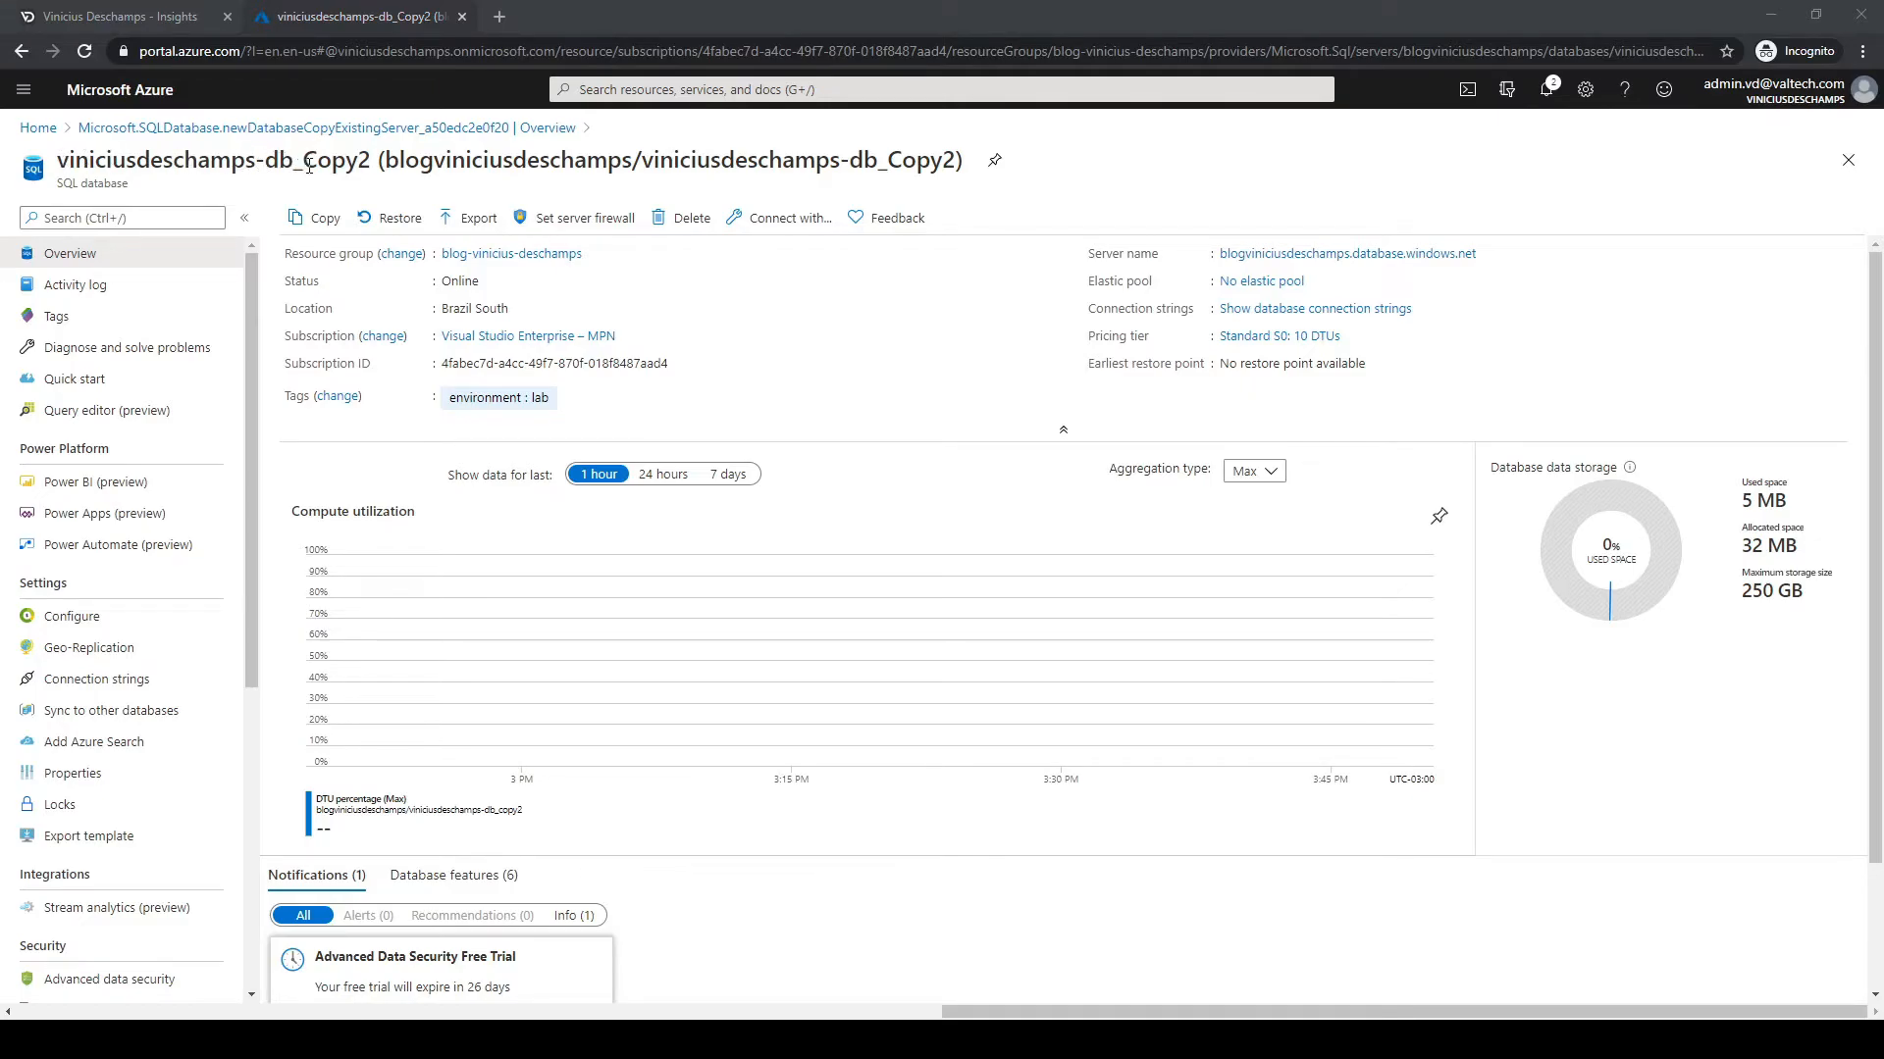
mouse_move(478, 225)
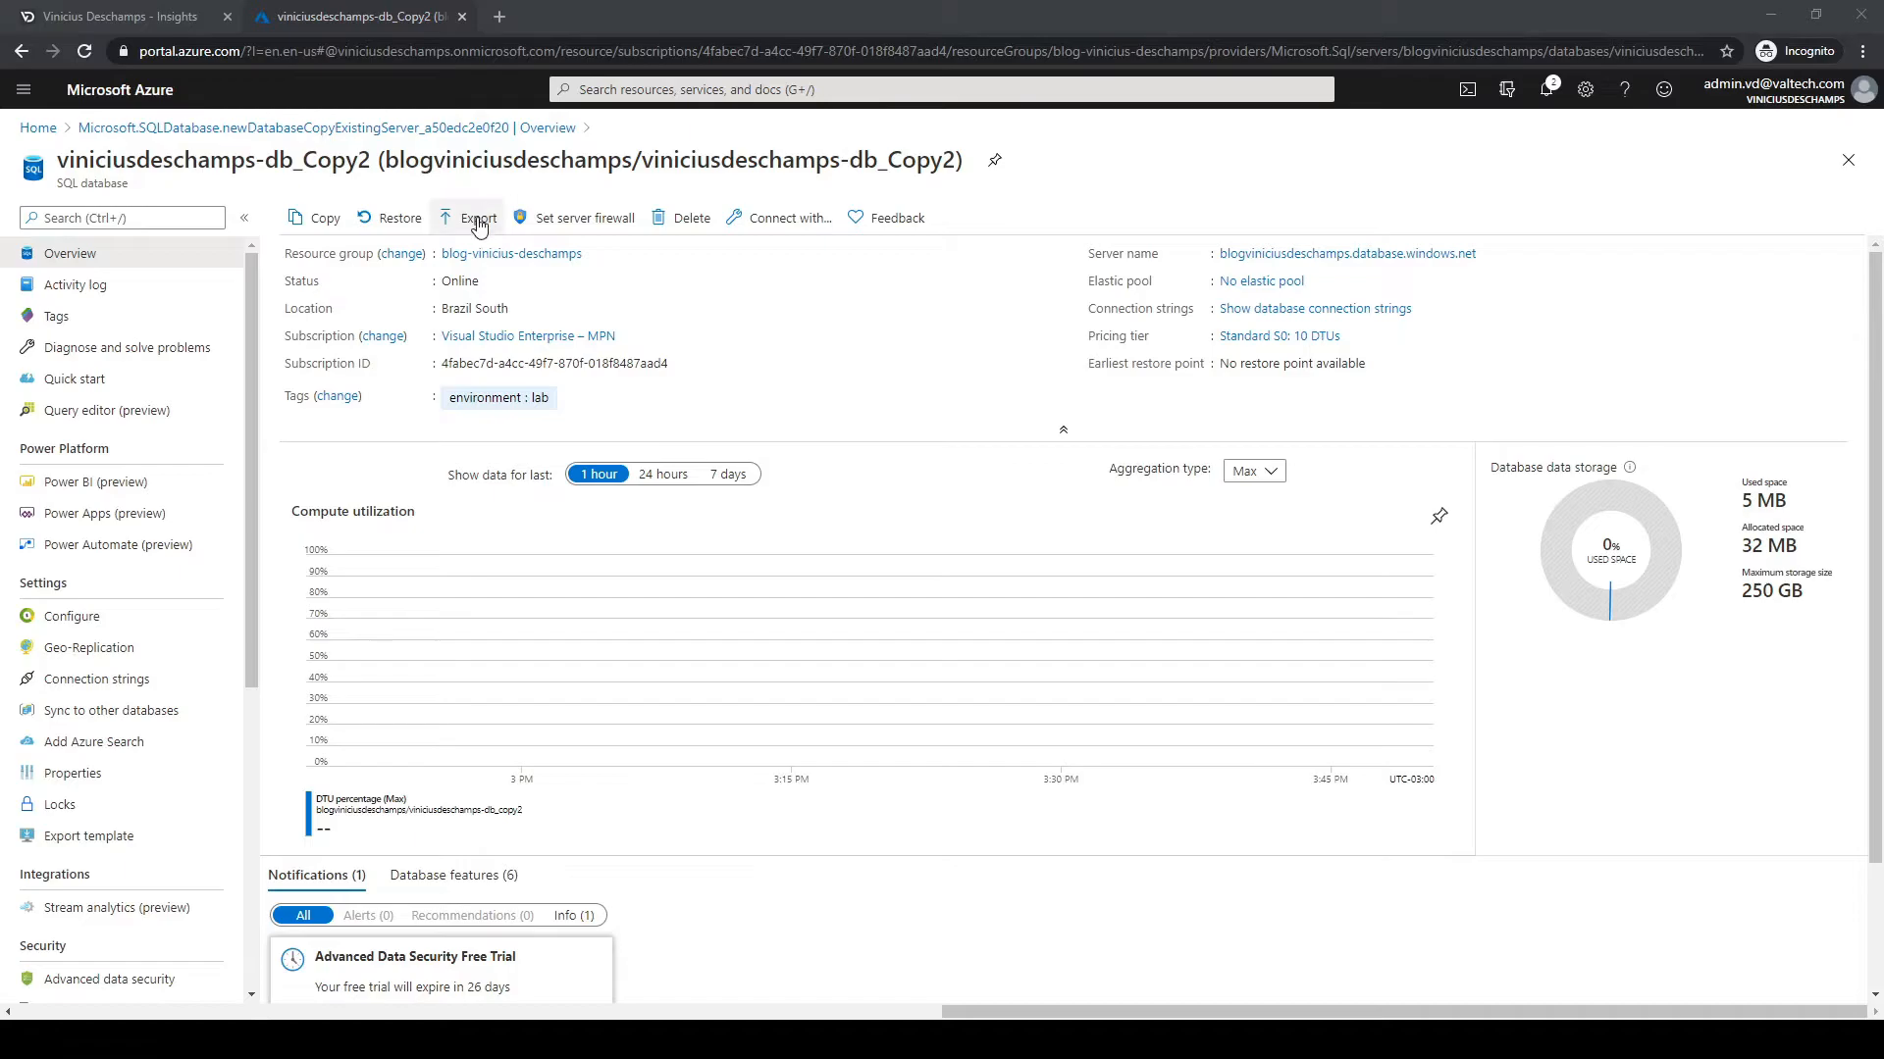
Open the Export database form for viniciusdeschamps-db_Copy2 and select its file name field.
left_click(478, 217)
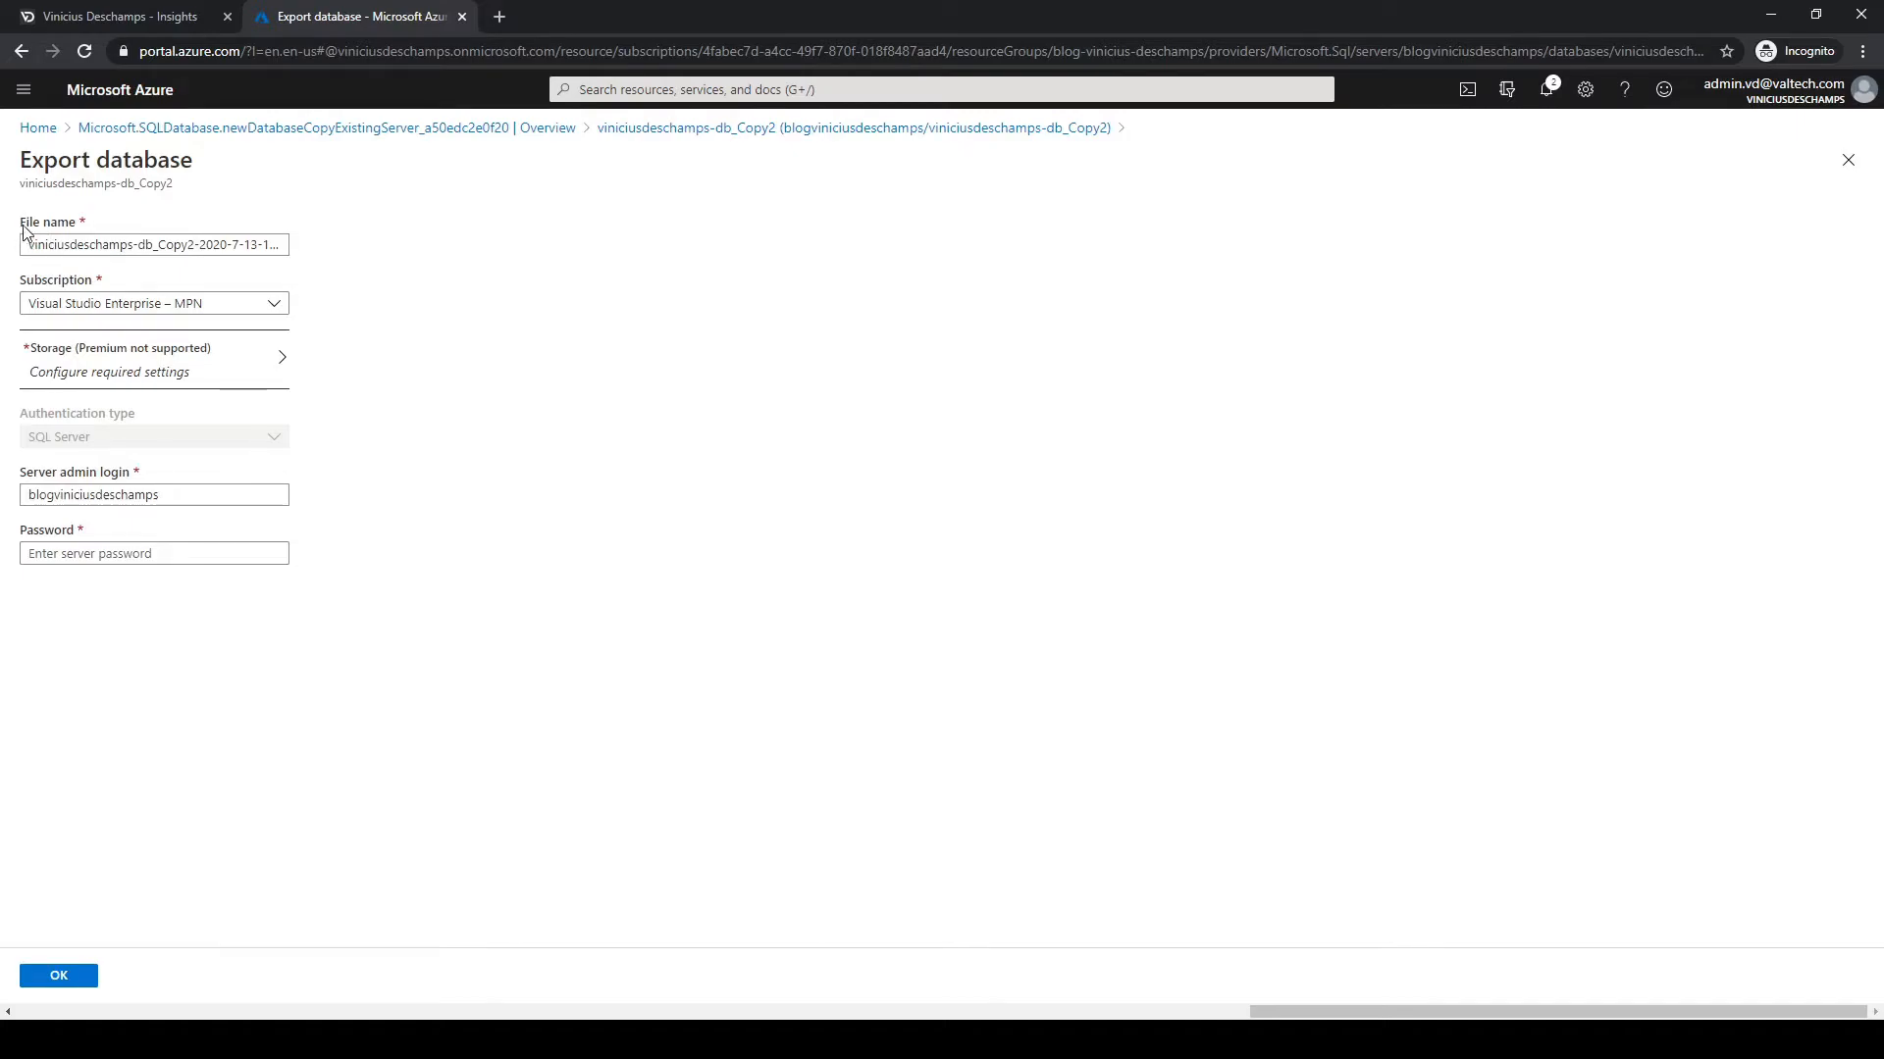
mouse_move(555, 526)
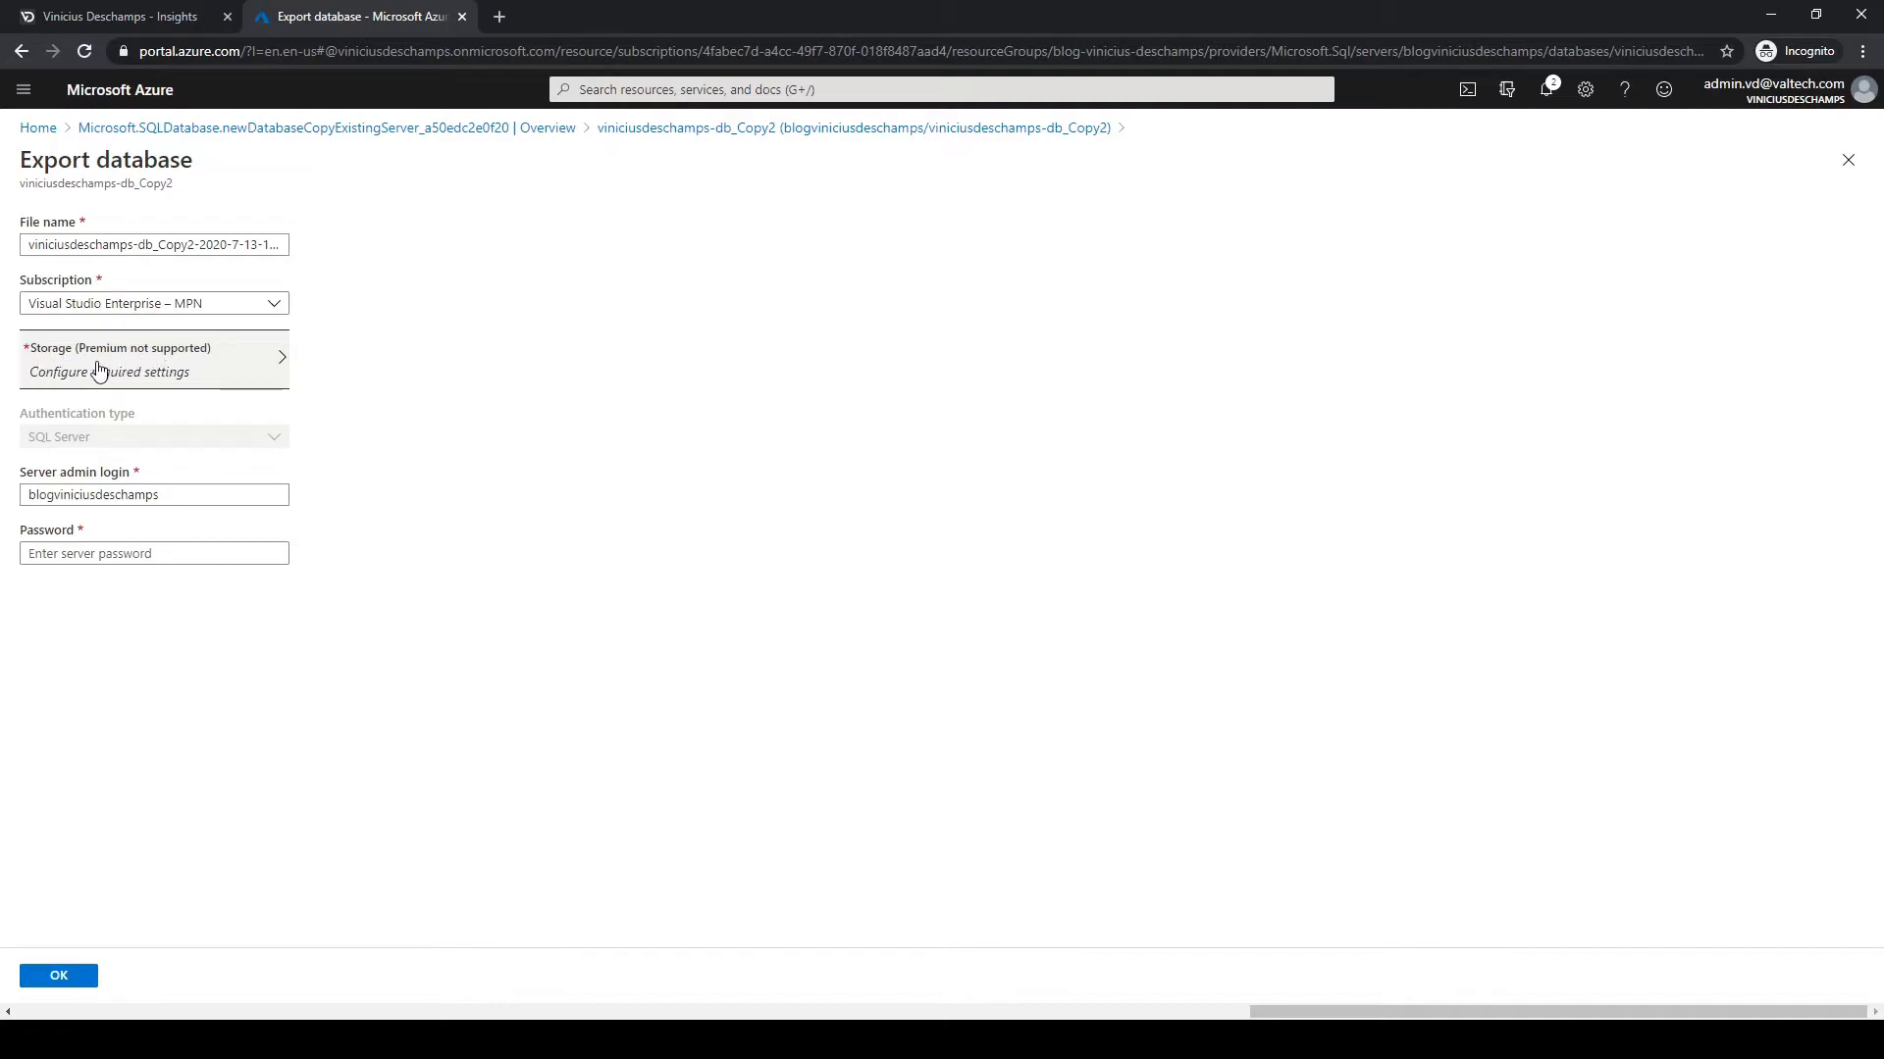
double_click(73, 471)
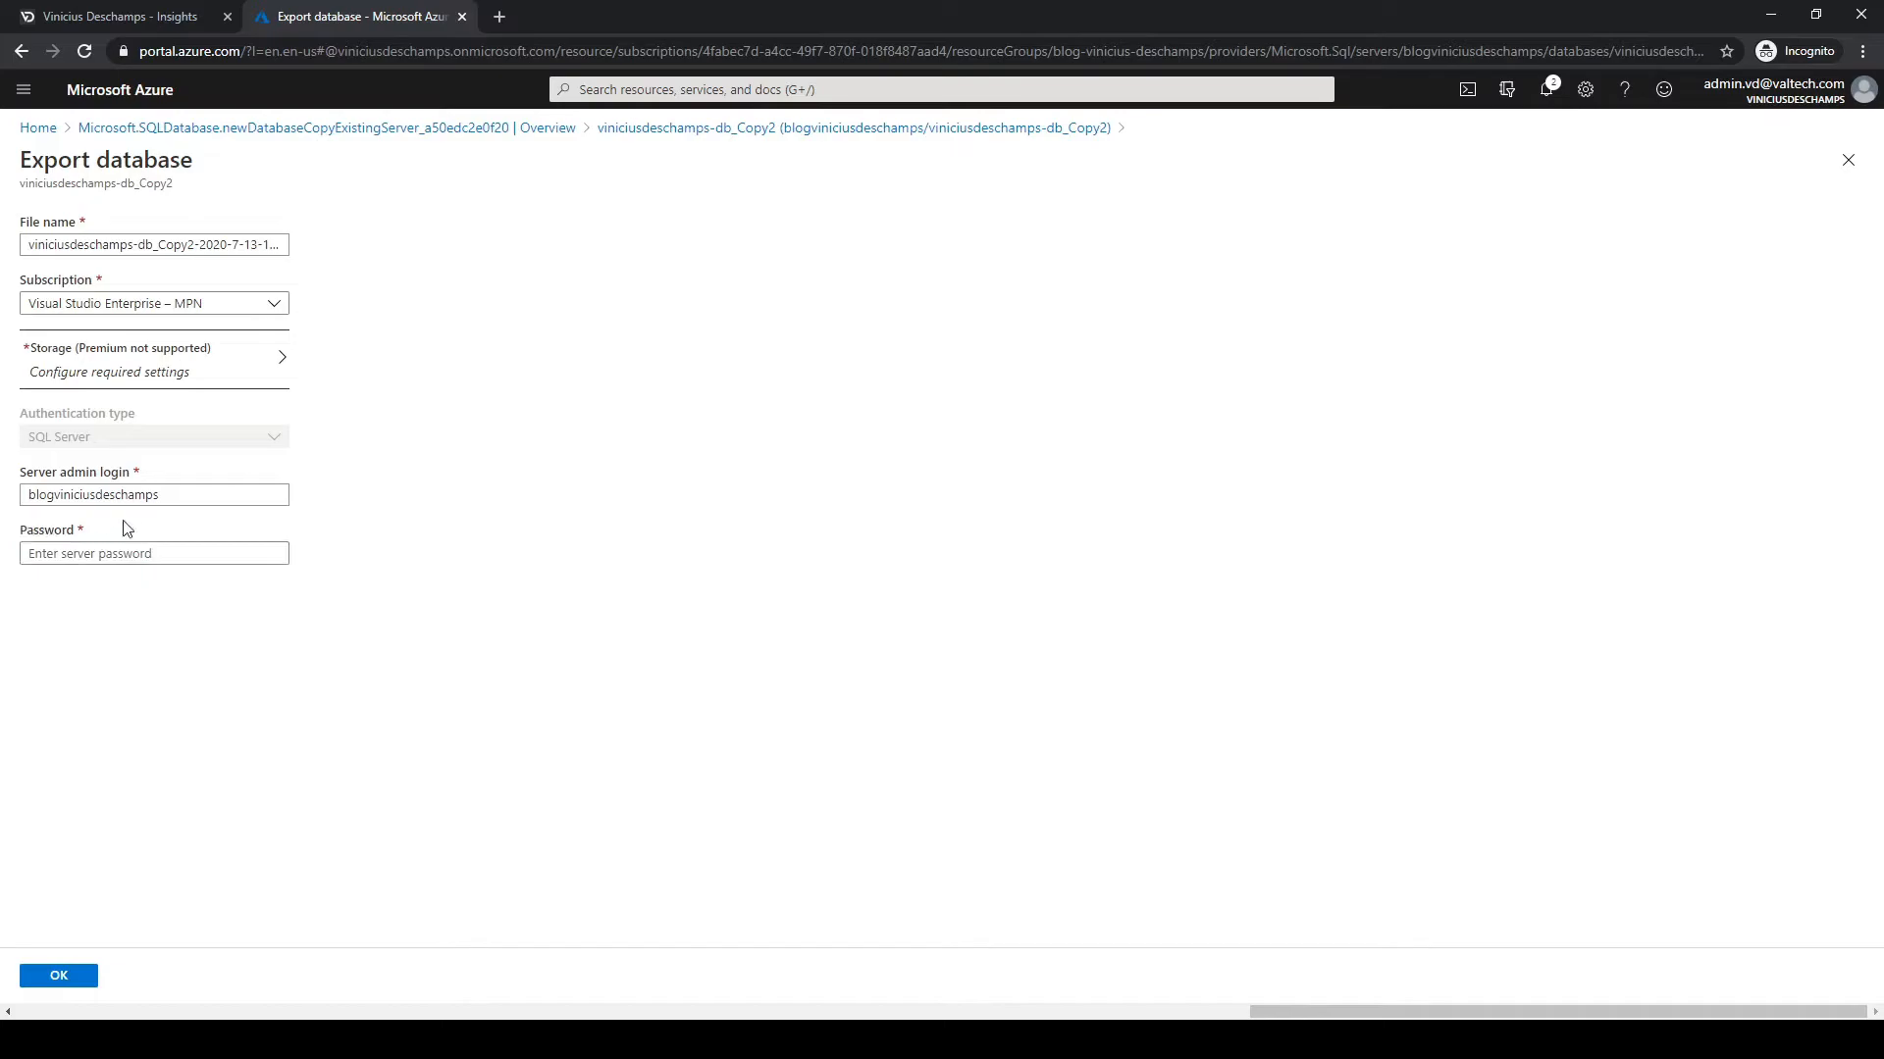
mouse_move(91, 477)
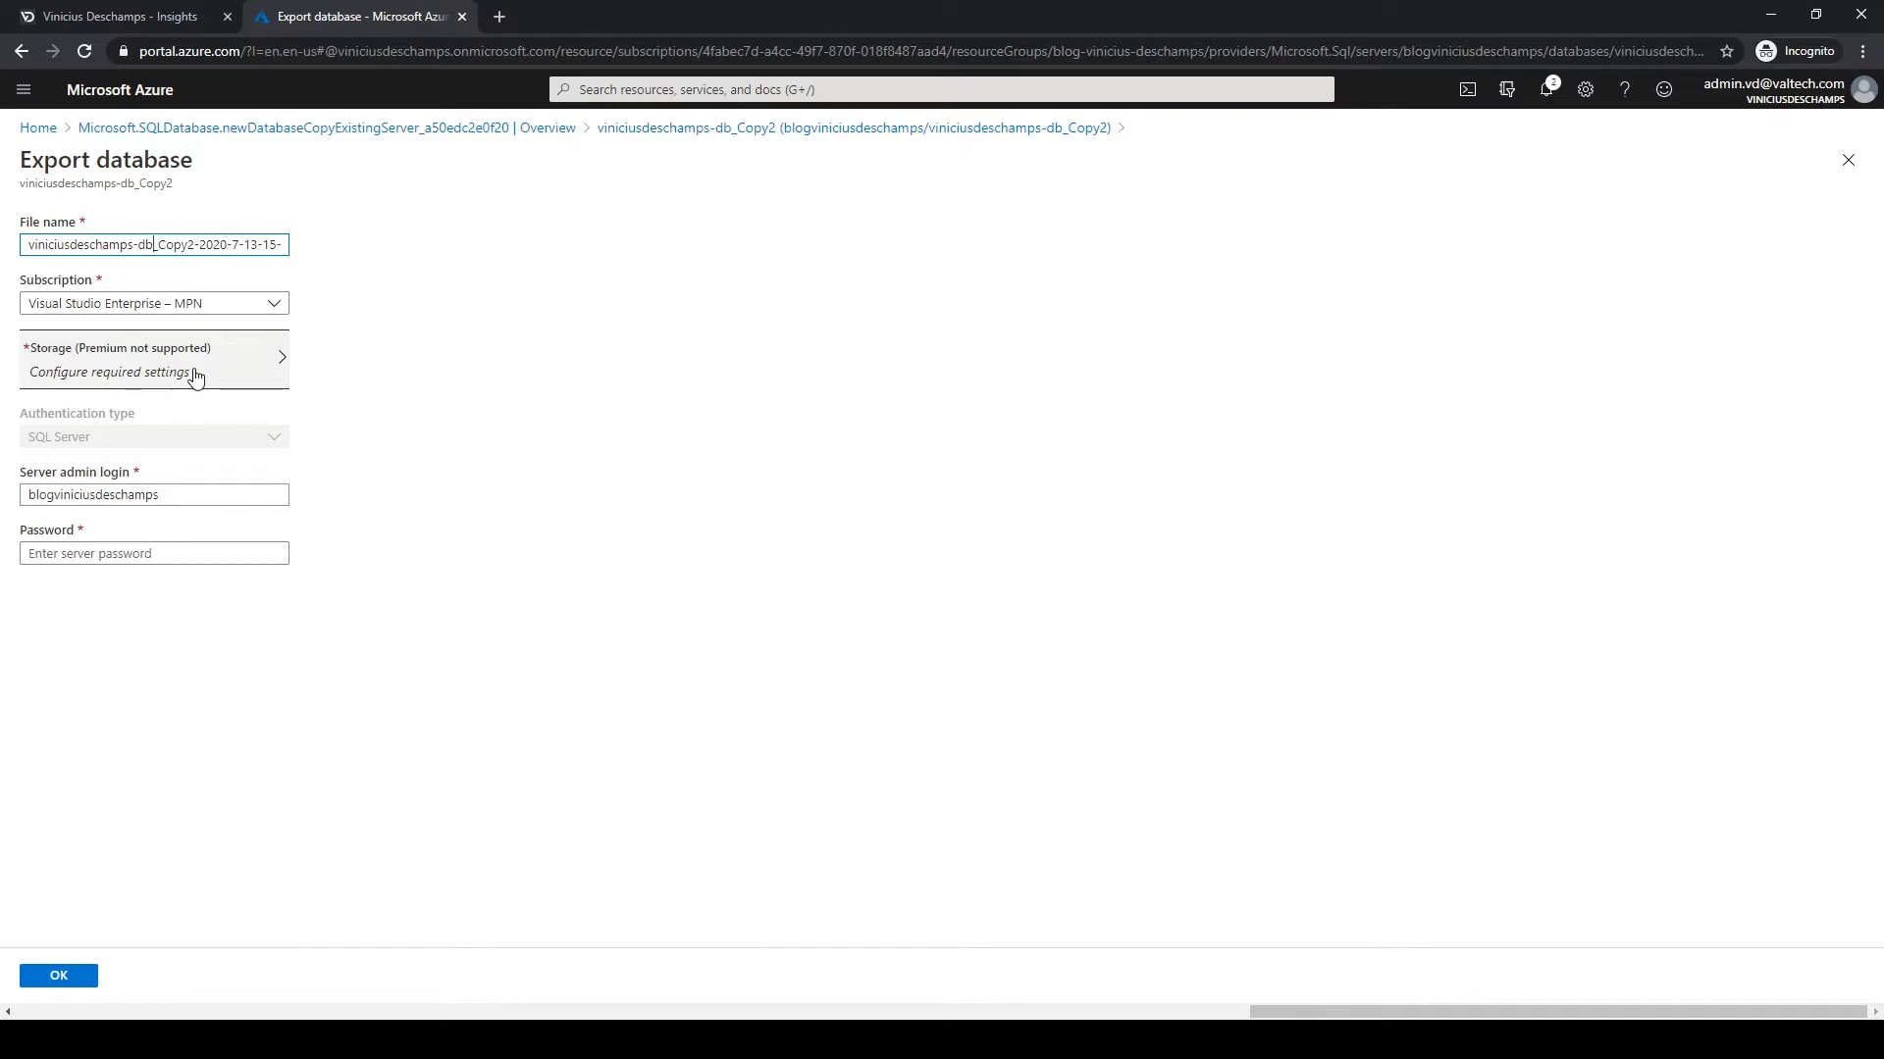
Target the sqlexport container in blogviniciusdeschampsdia storage and submit the export.
left_click(154, 360)
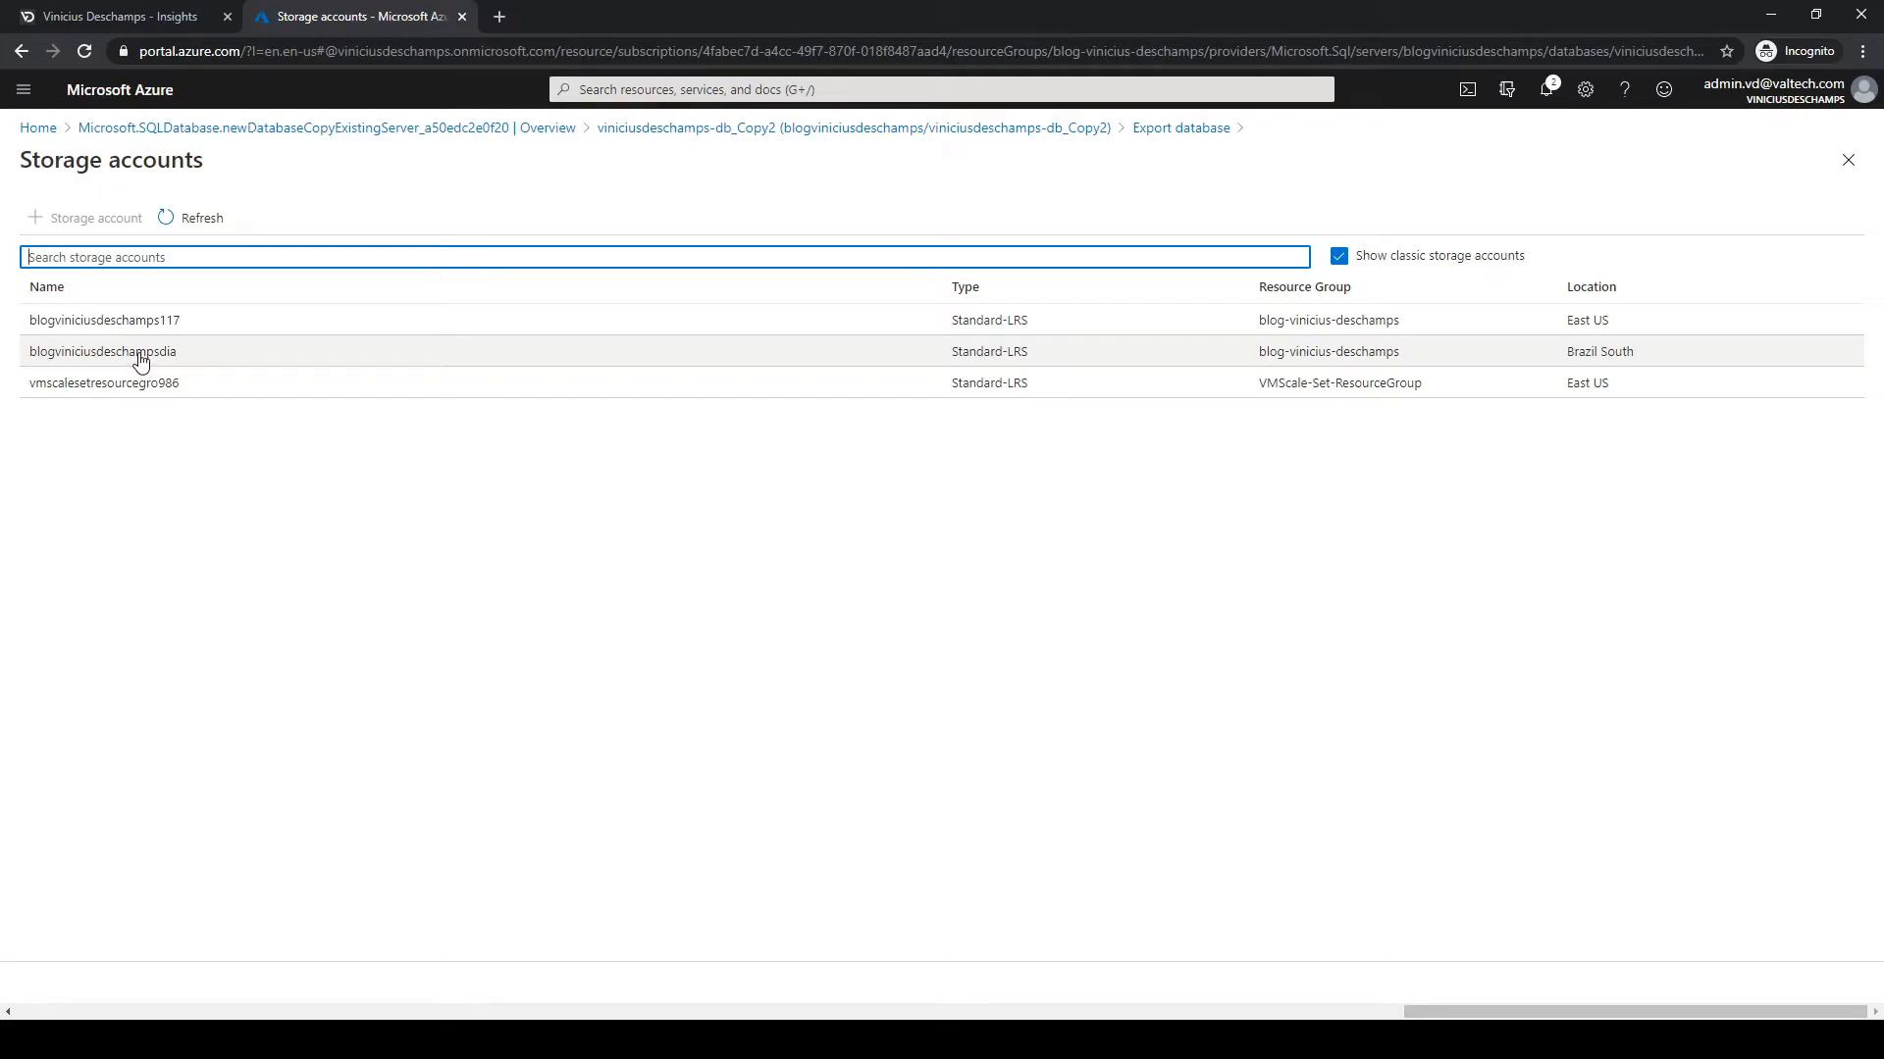
mouse_move(100, 362)
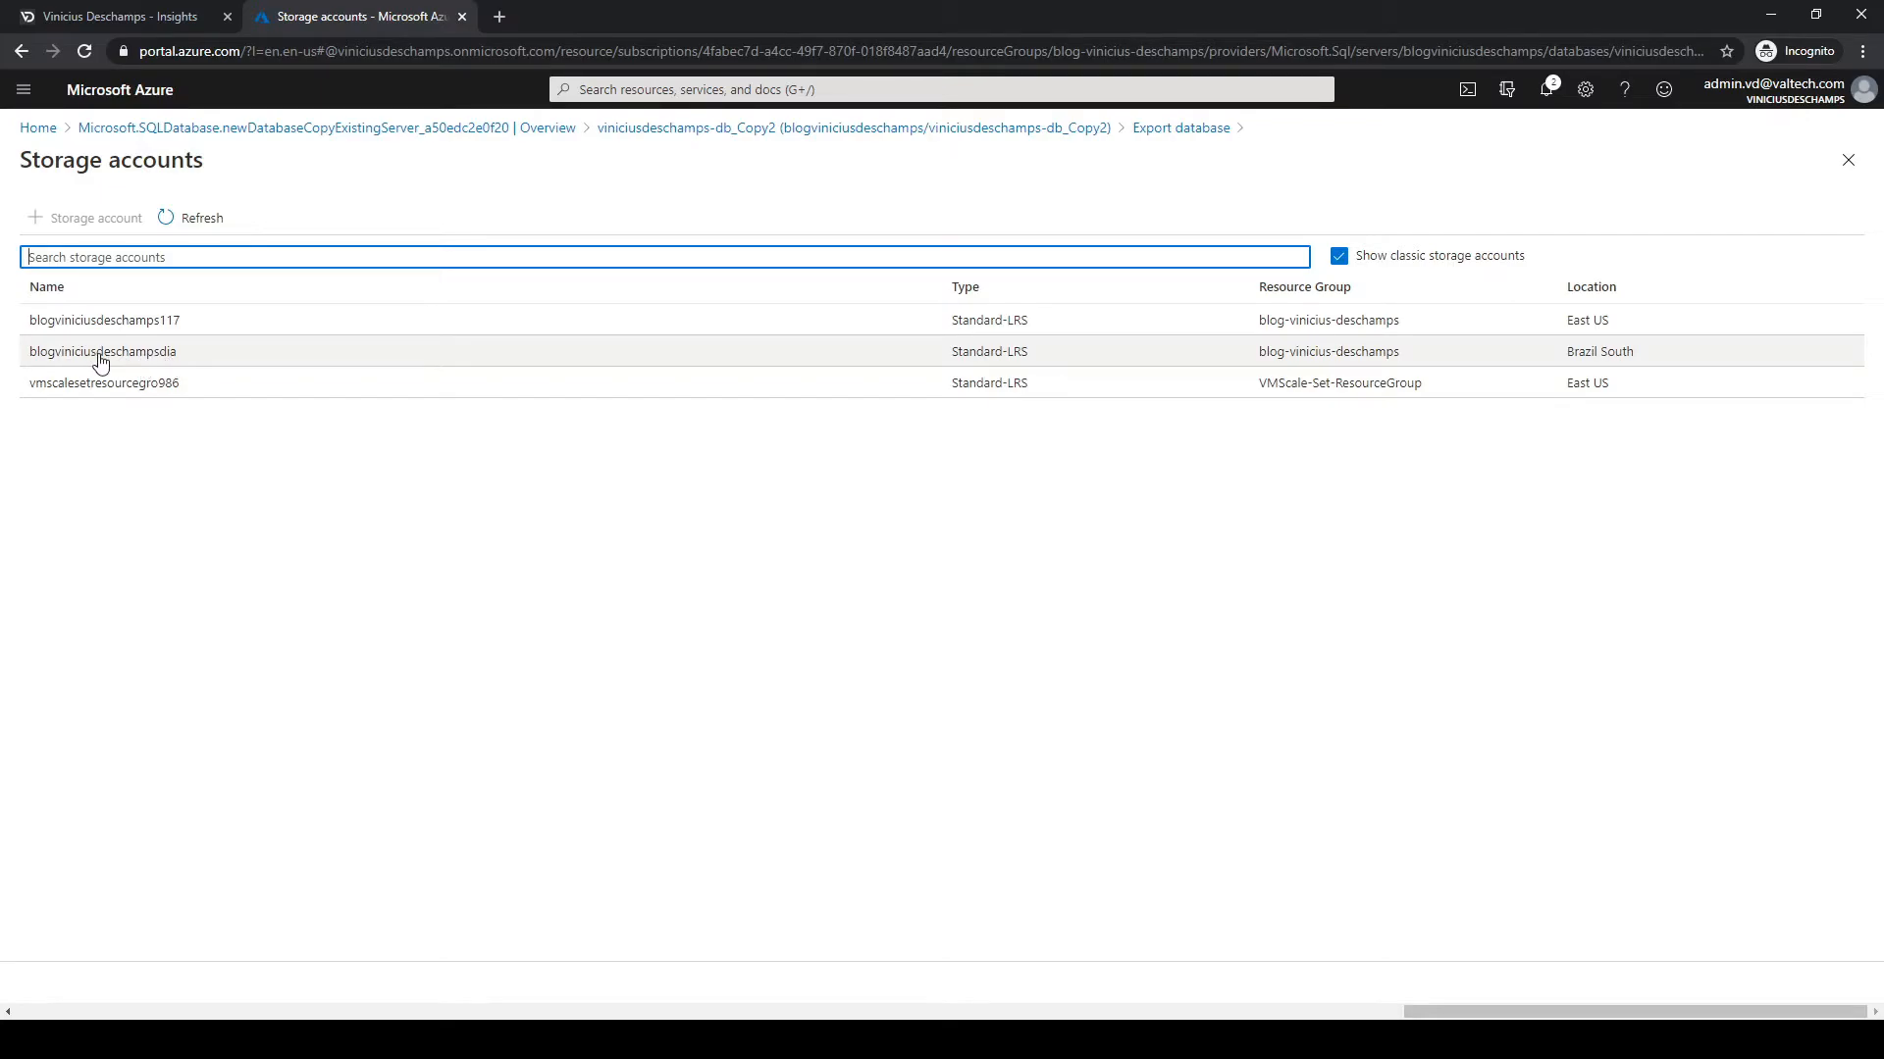
mouse_move(174, 366)
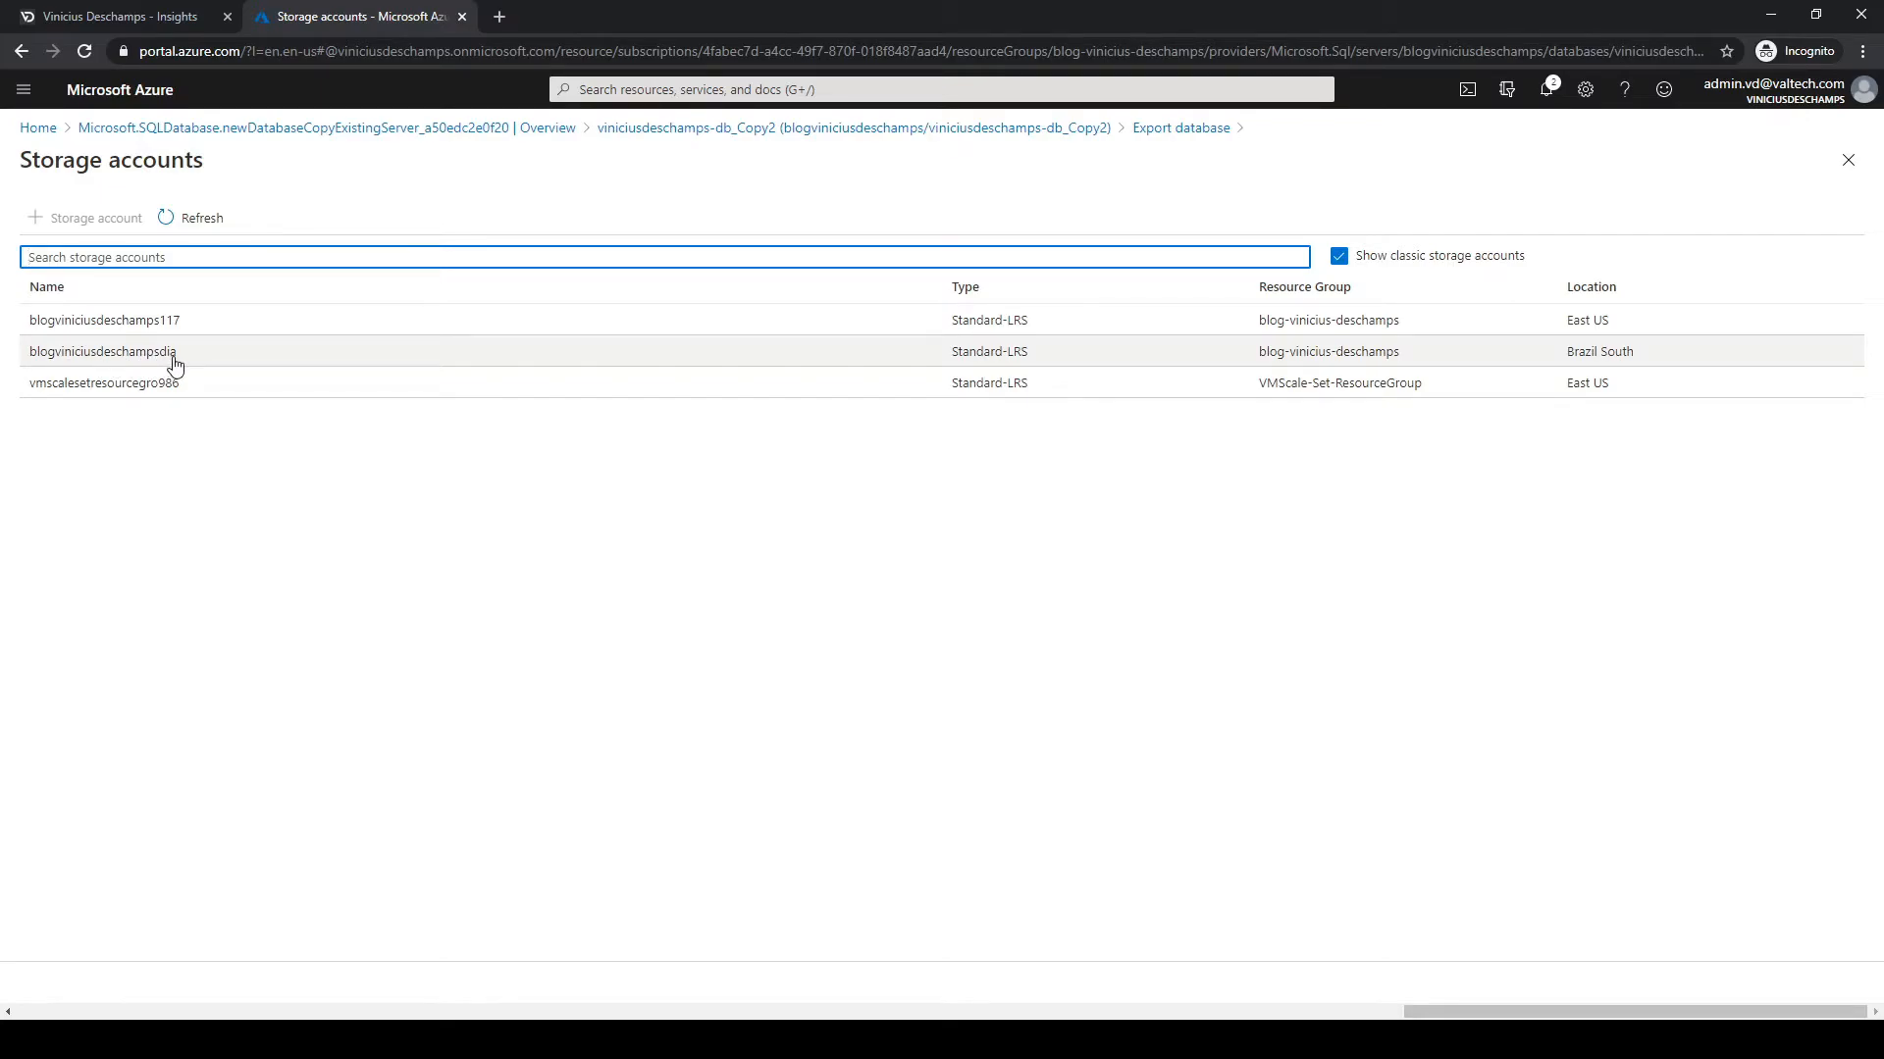
left_click(102, 351)
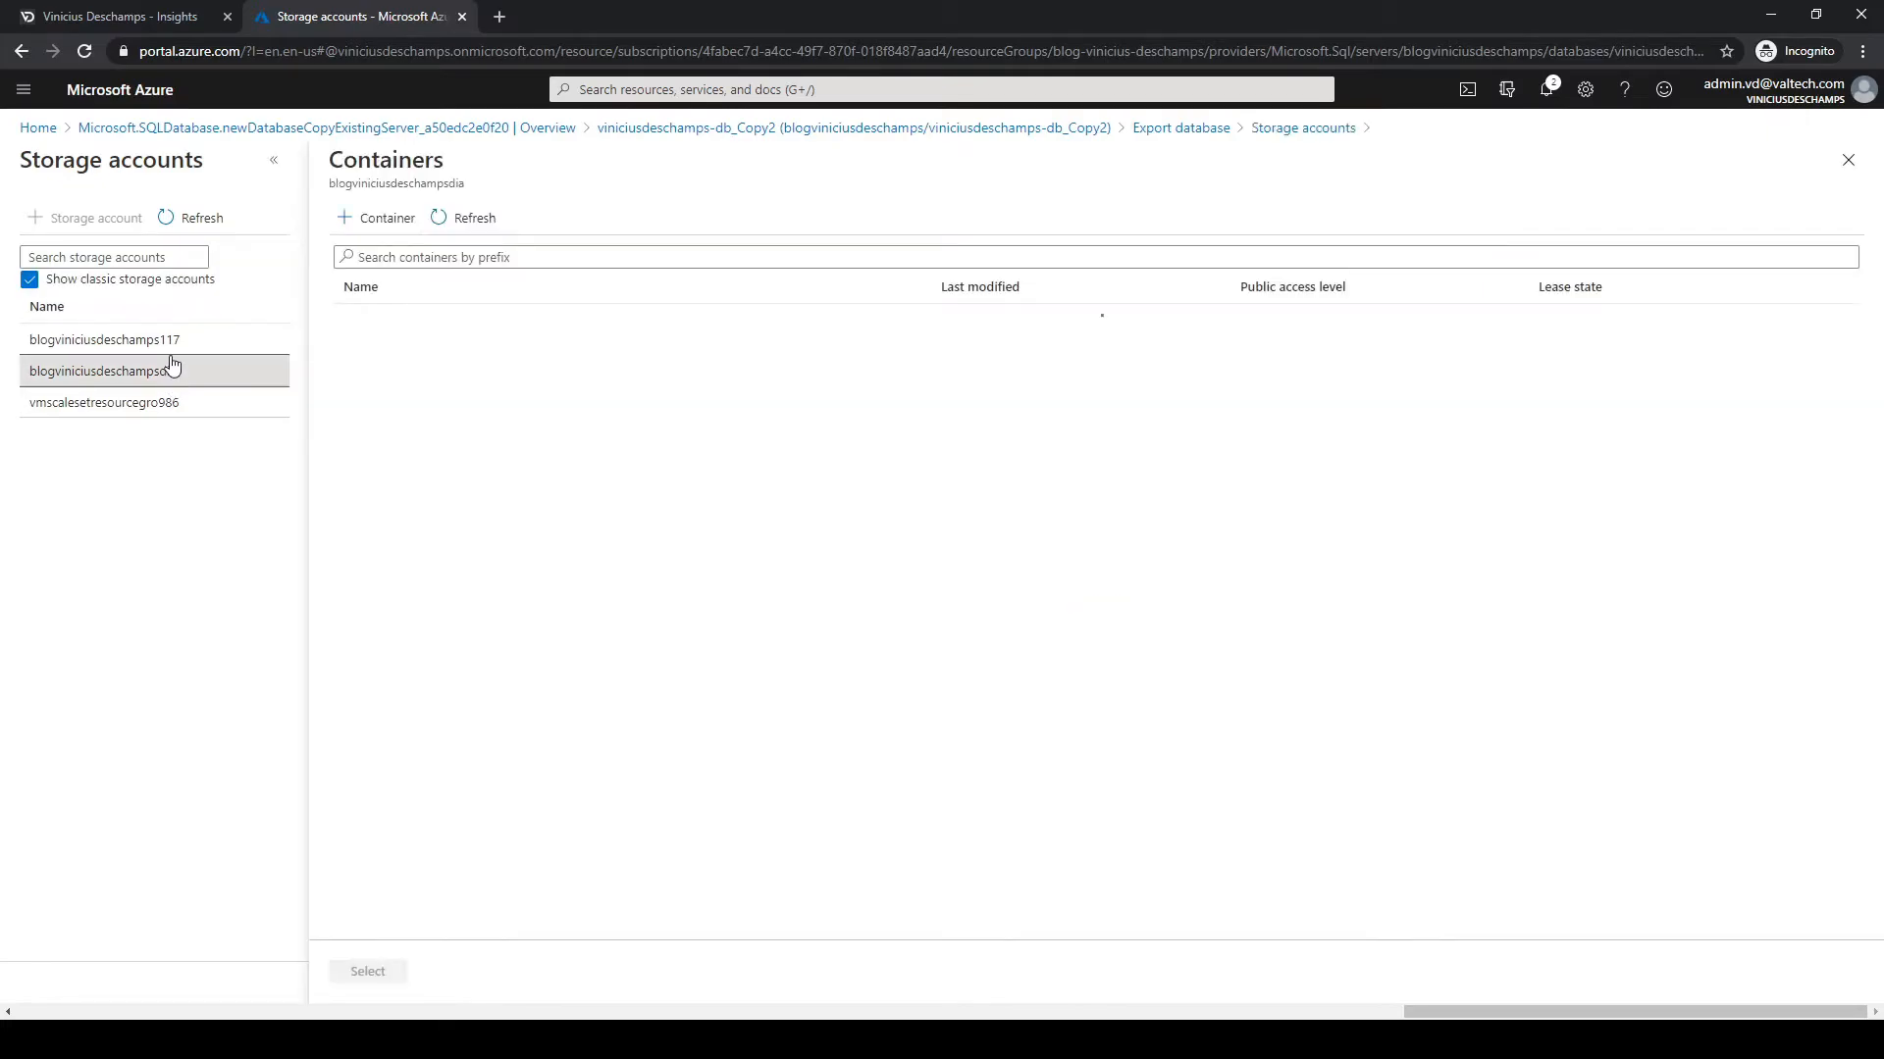
left_click(102, 370)
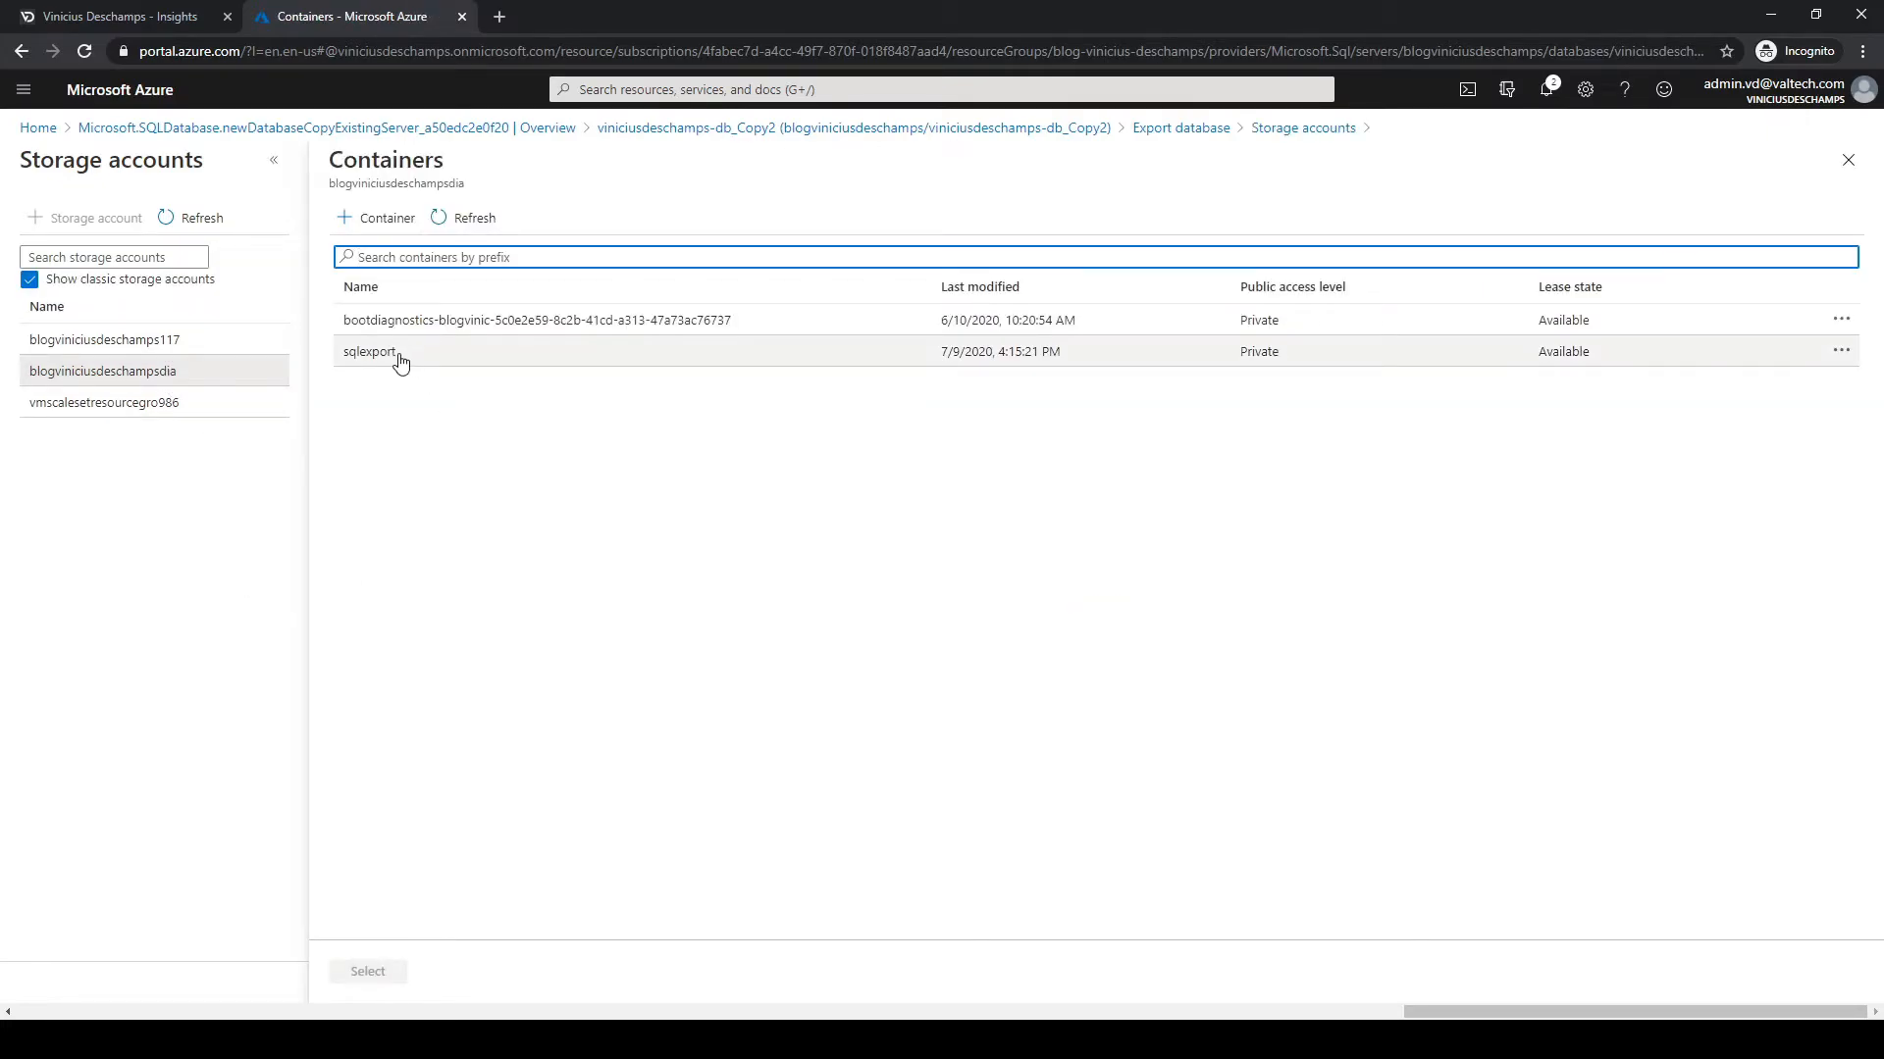
left_click(370, 351)
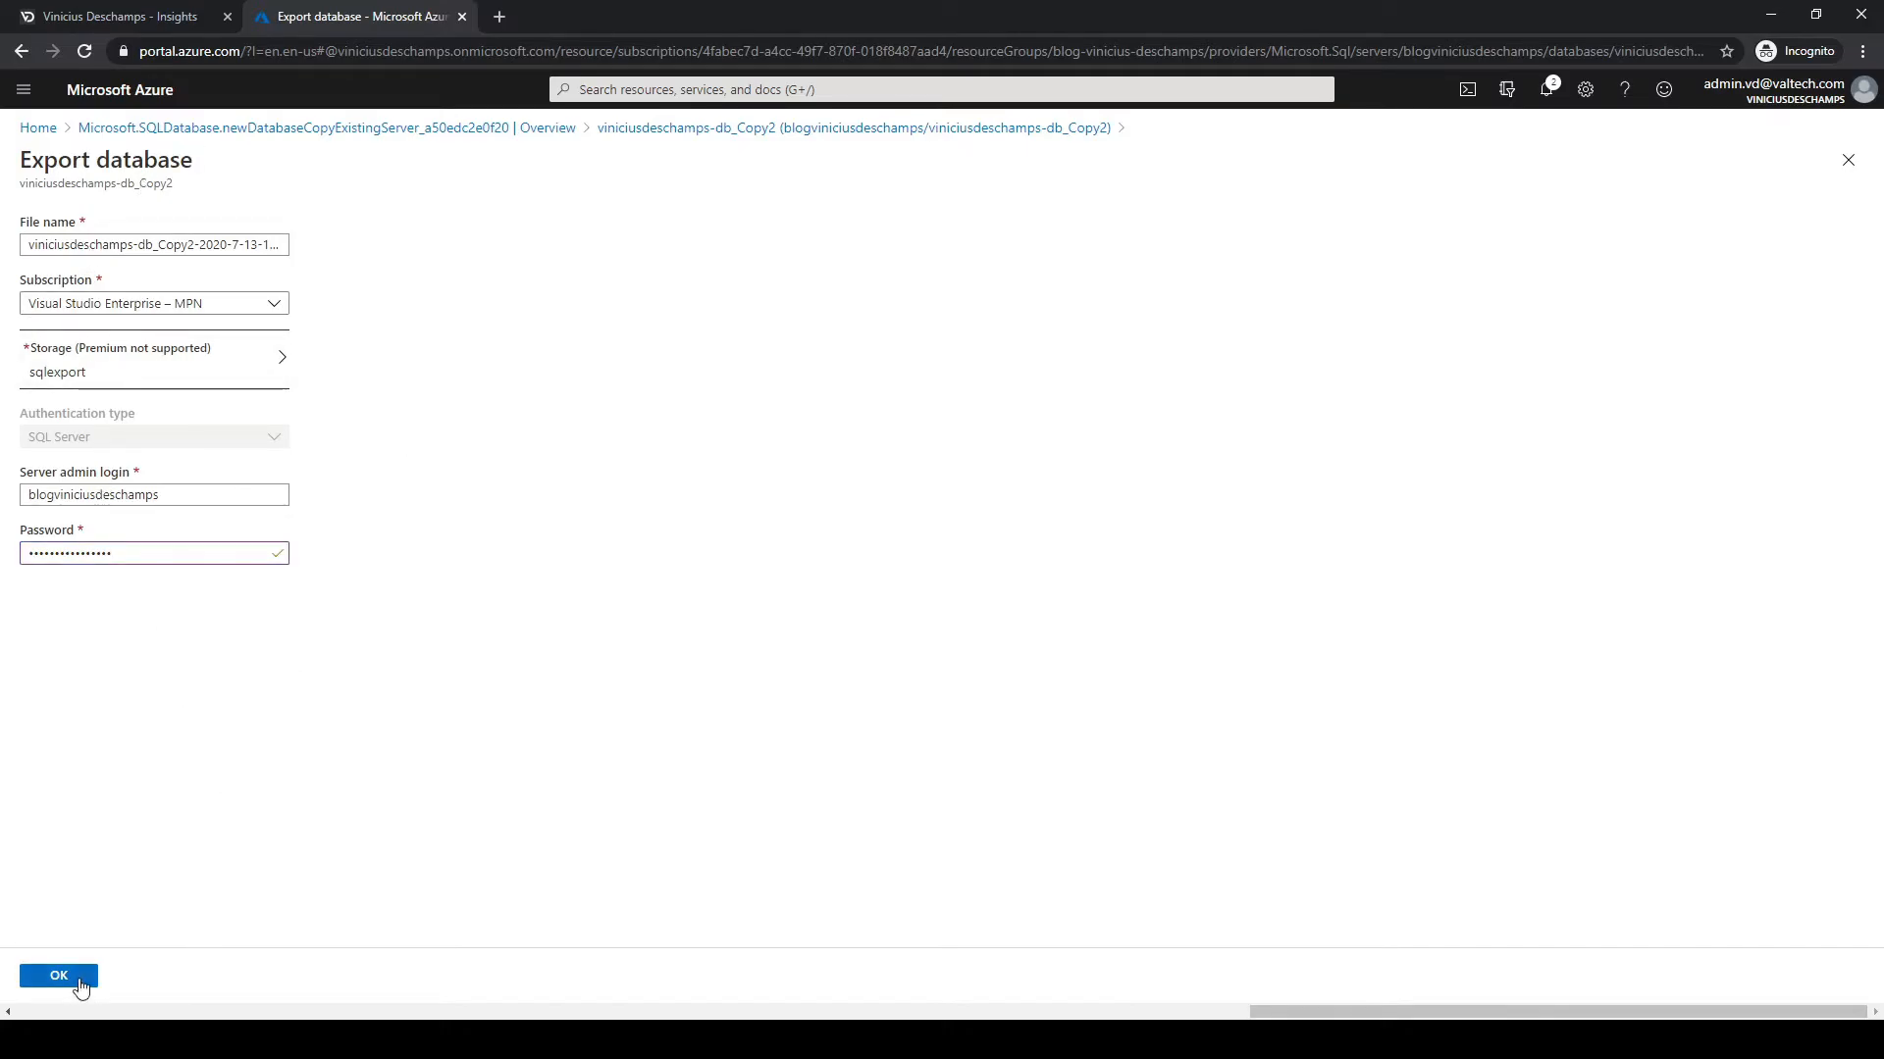
left_click(58, 974)
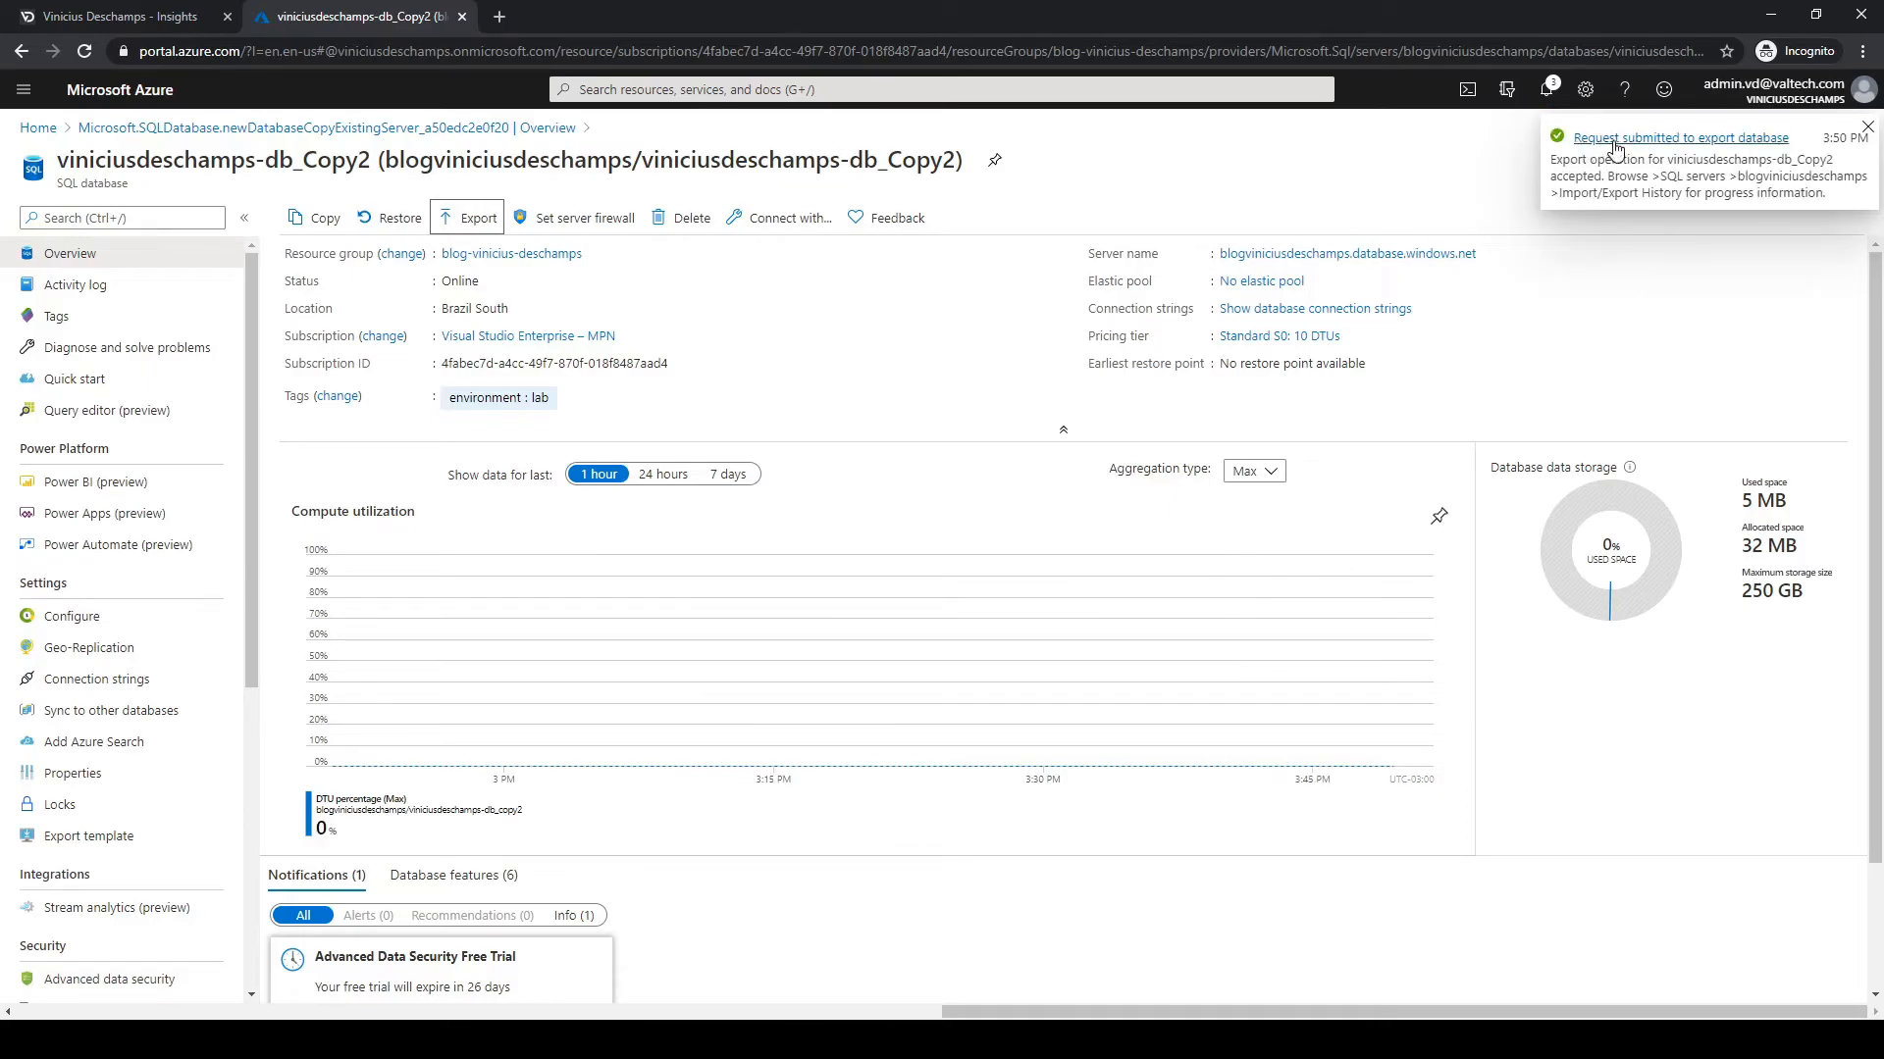
mouse_move(1653, 153)
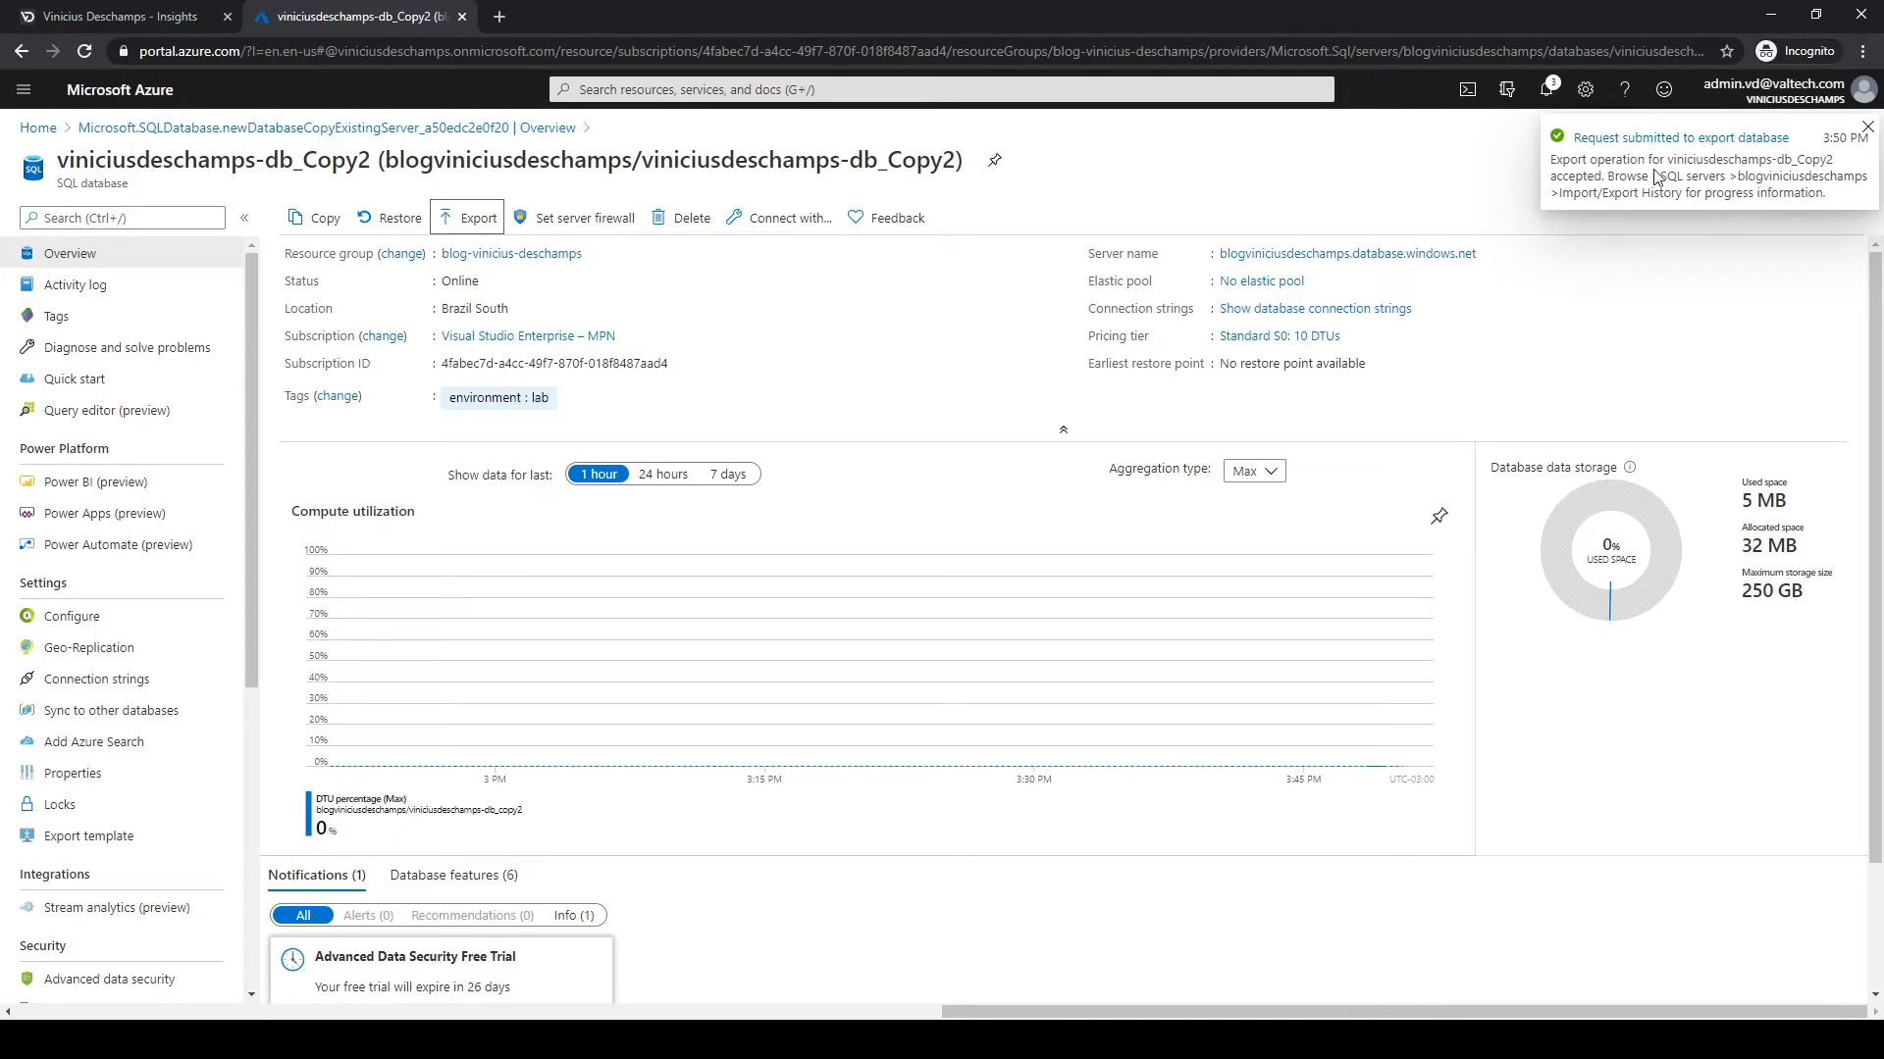
mouse_move(1177, 181)
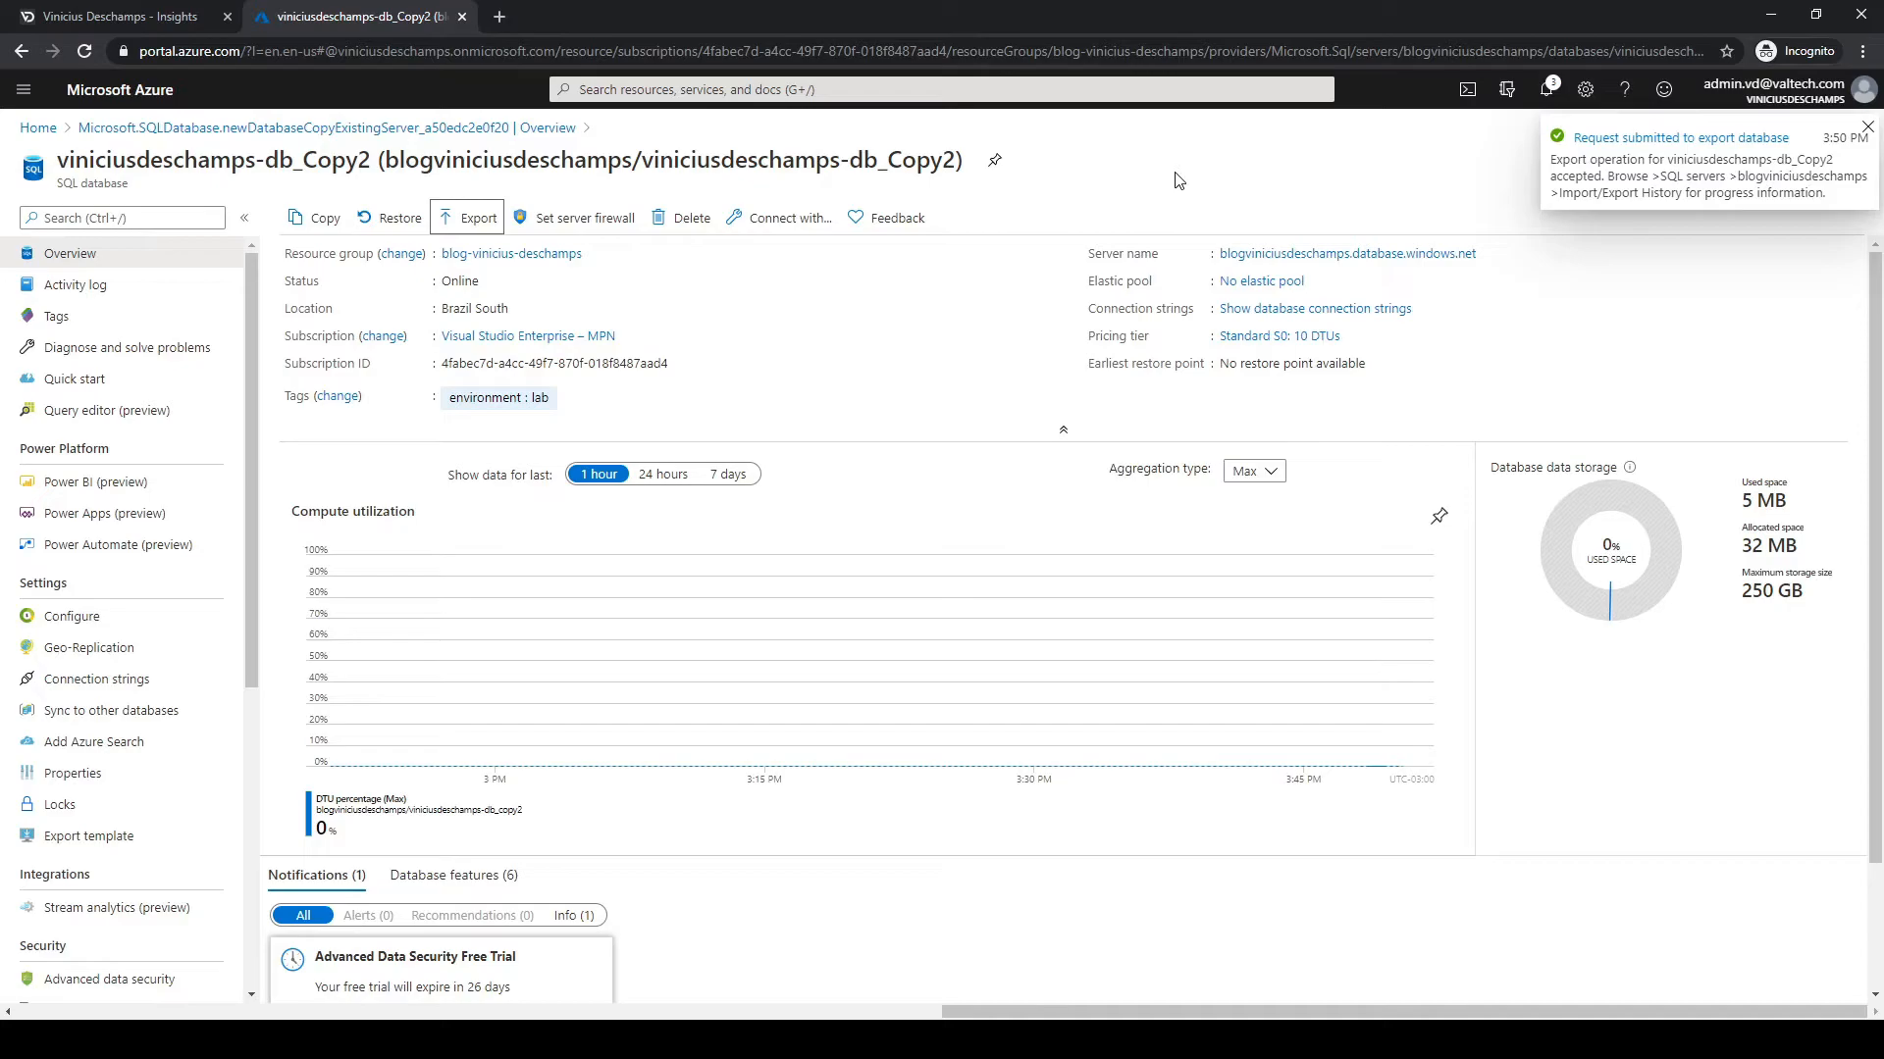
mouse_move(1257, 184)
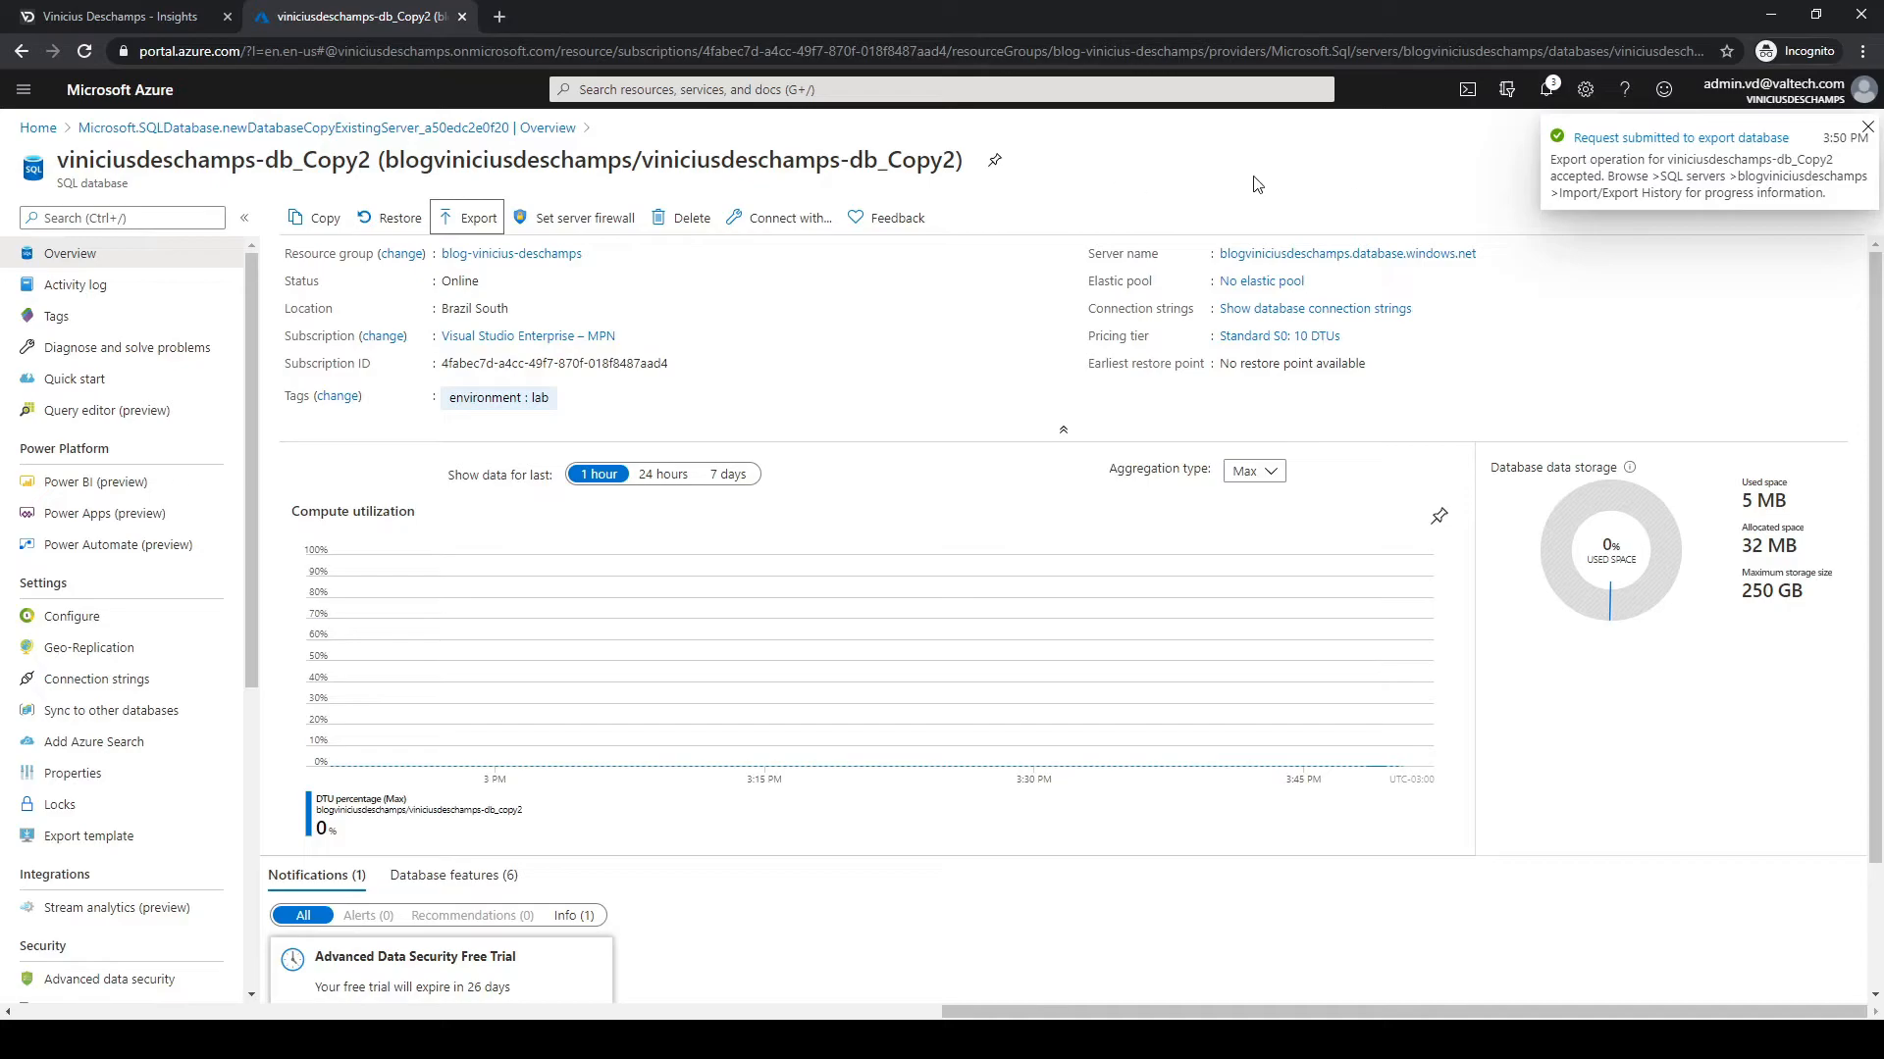
Open the portal search once the export request notification appears.
left_click(1867, 129)
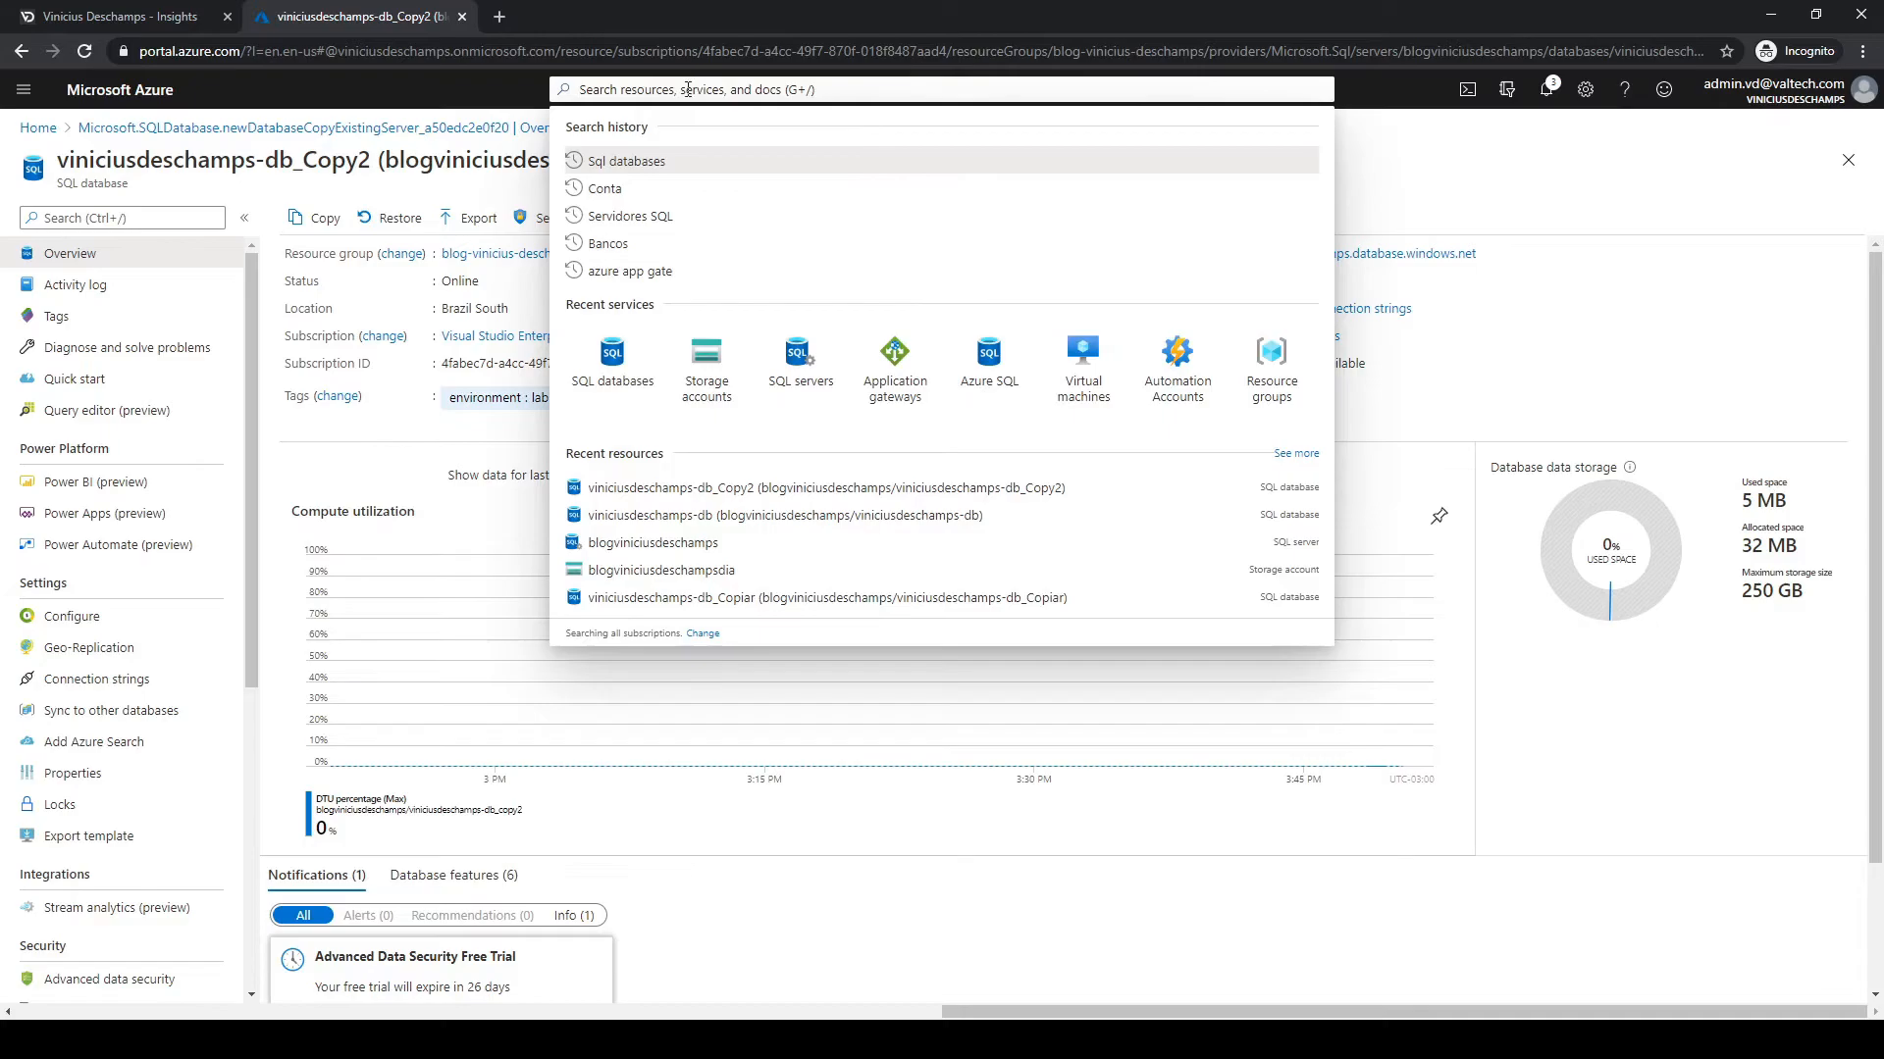
mouse_move(689, 89)
type("Sql s")
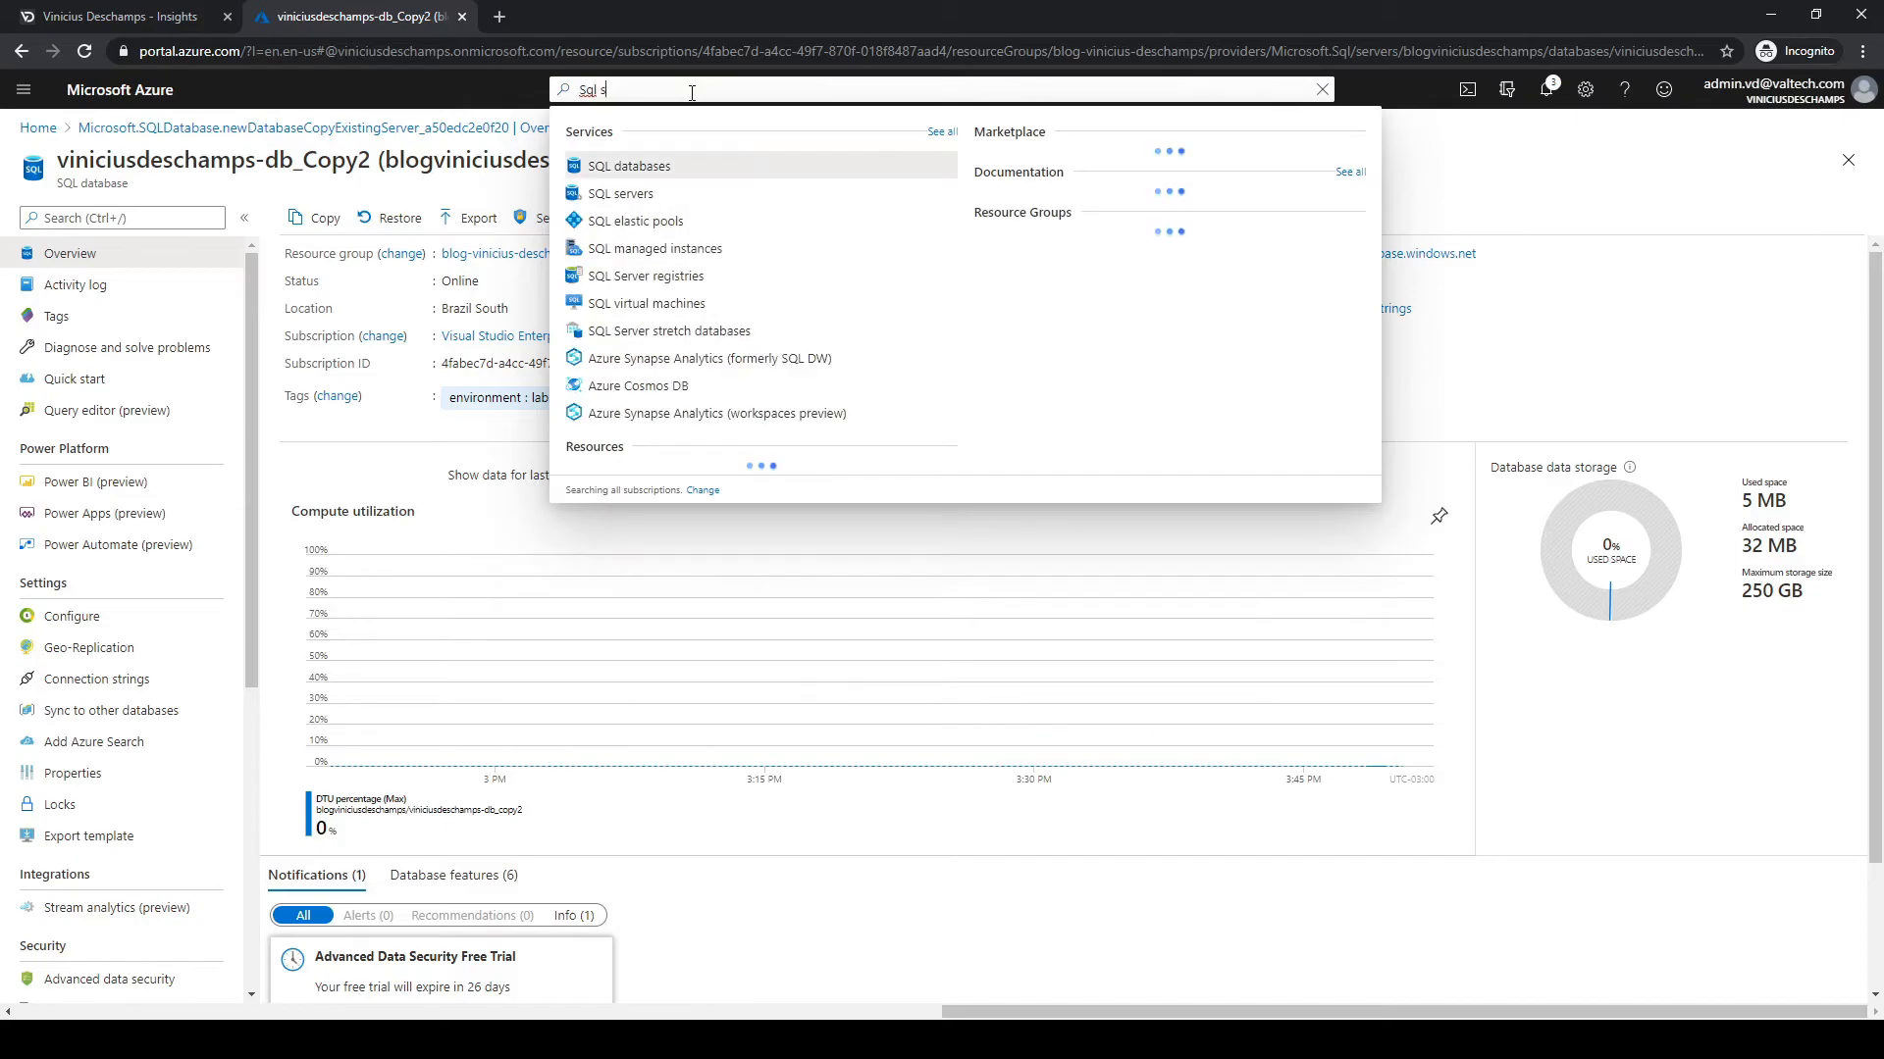
Open the blogviniciusdeschamps server and filter its menu by 'imp' to reach Import/Export history.
left_click(1322, 89)
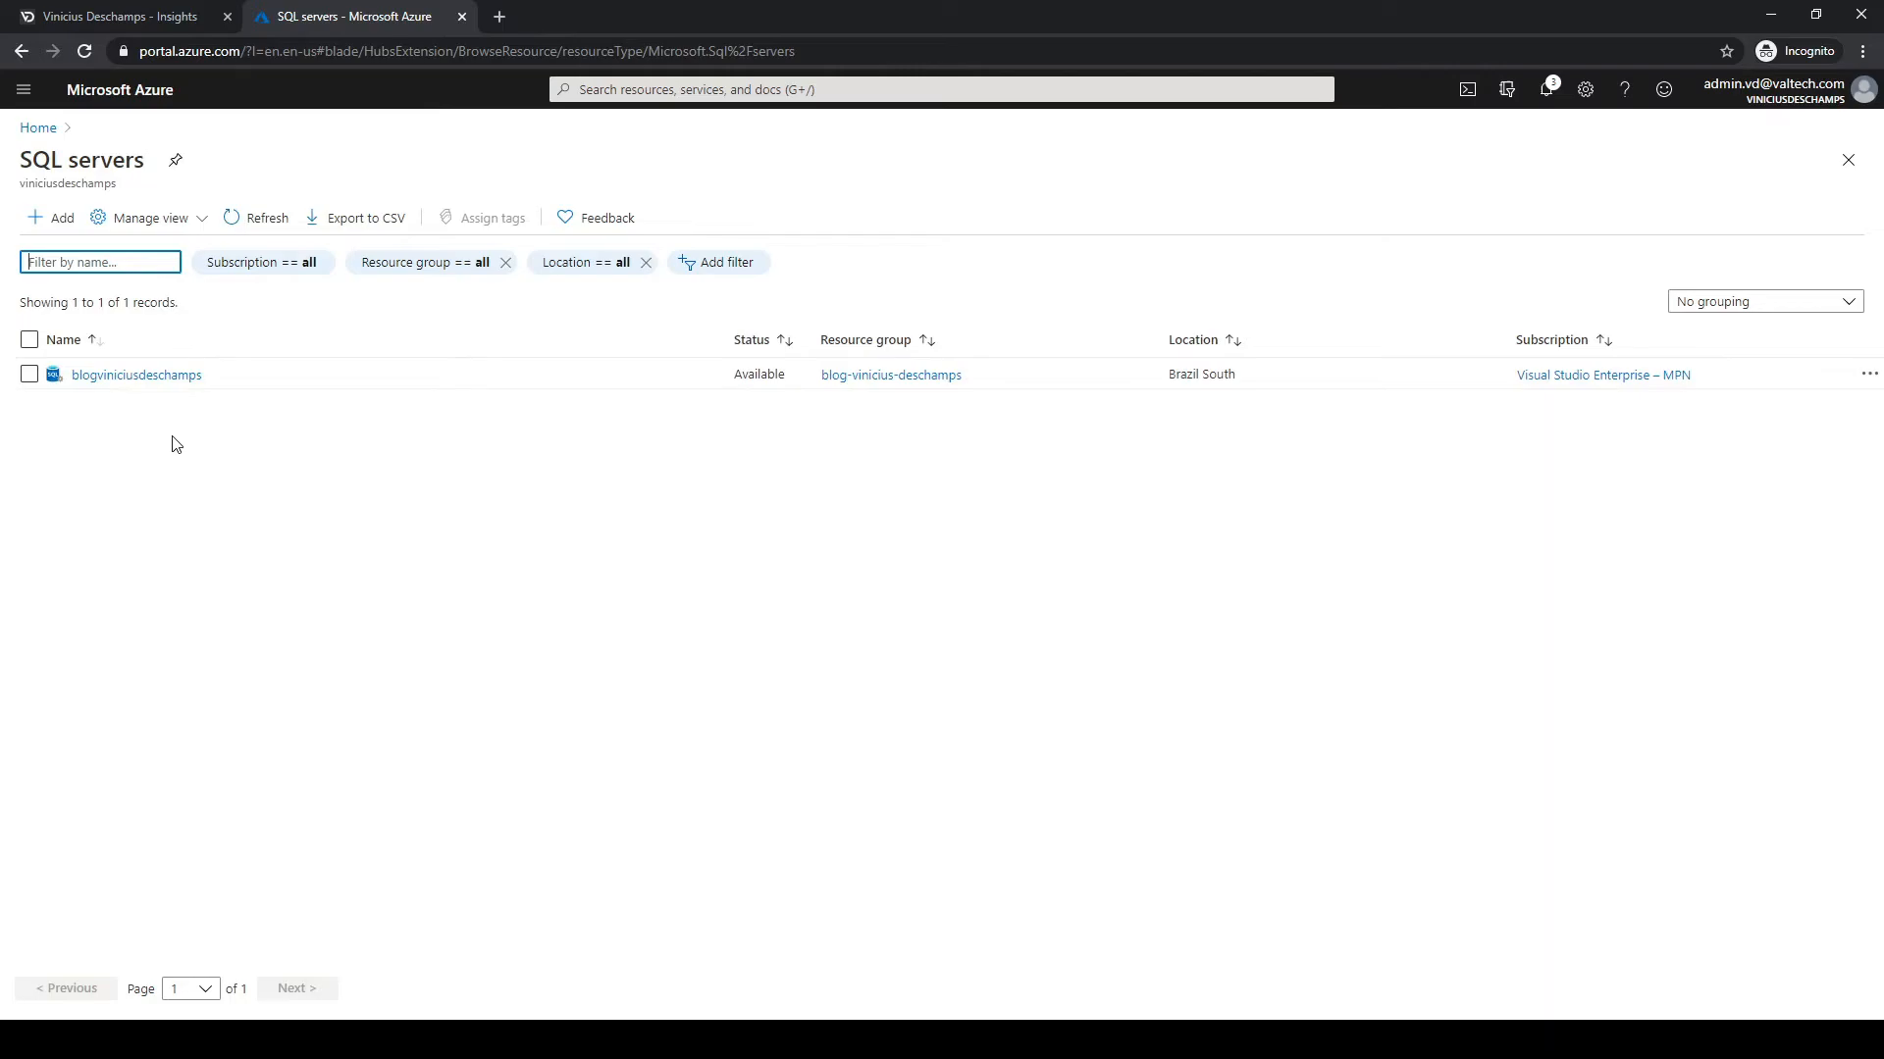
mouse_move(257, 562)
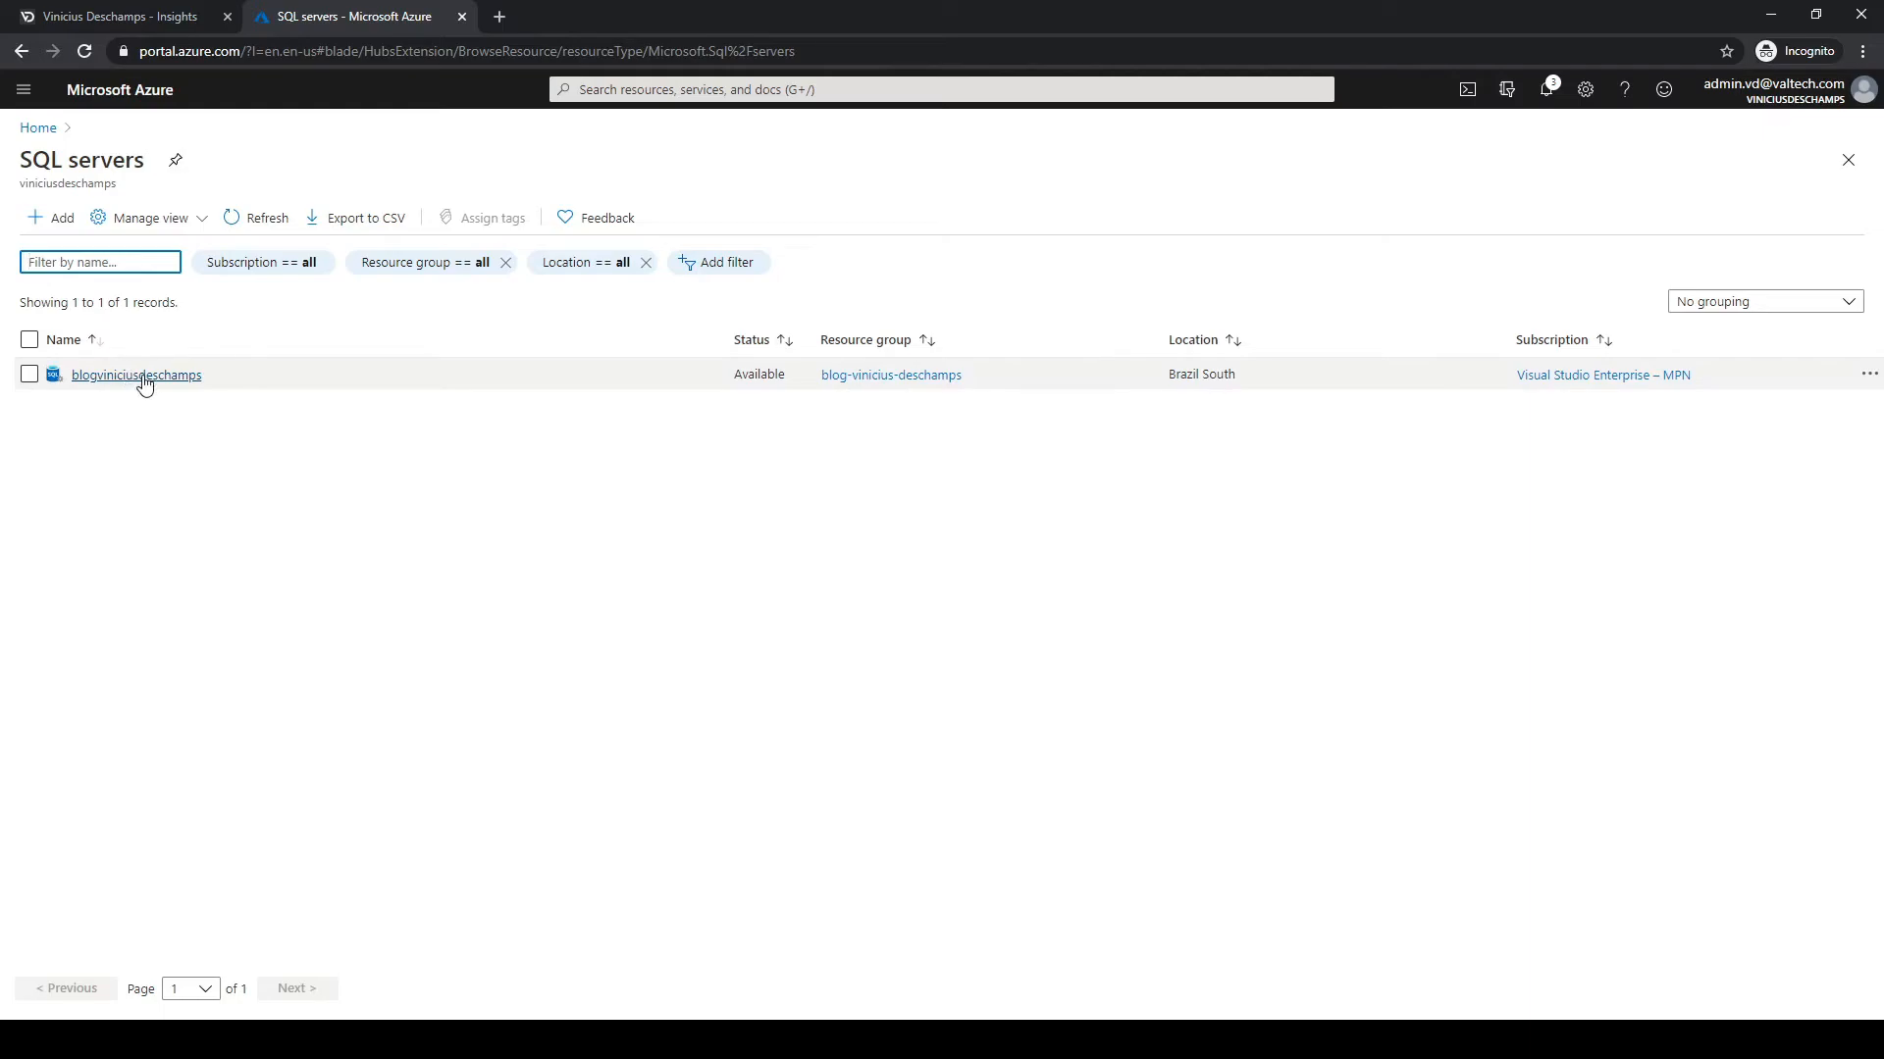
left_click(134, 374)
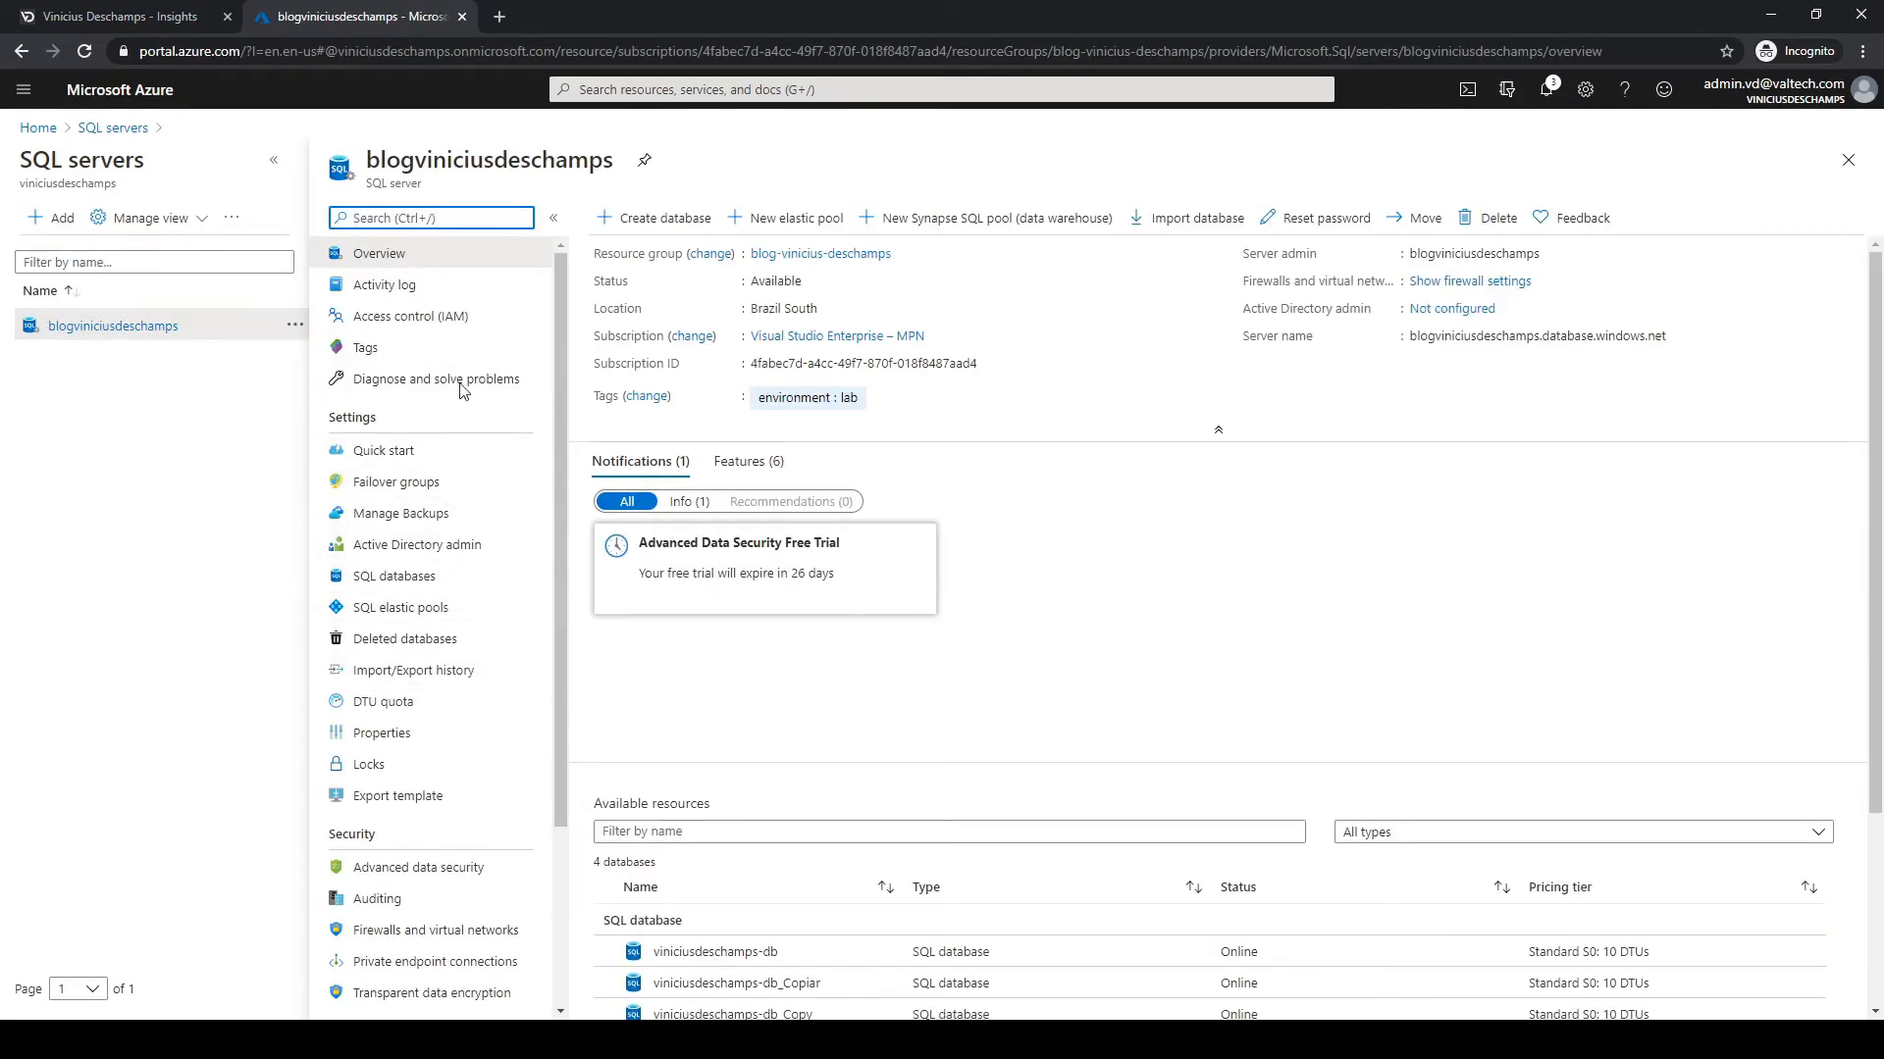
type("import/export history")
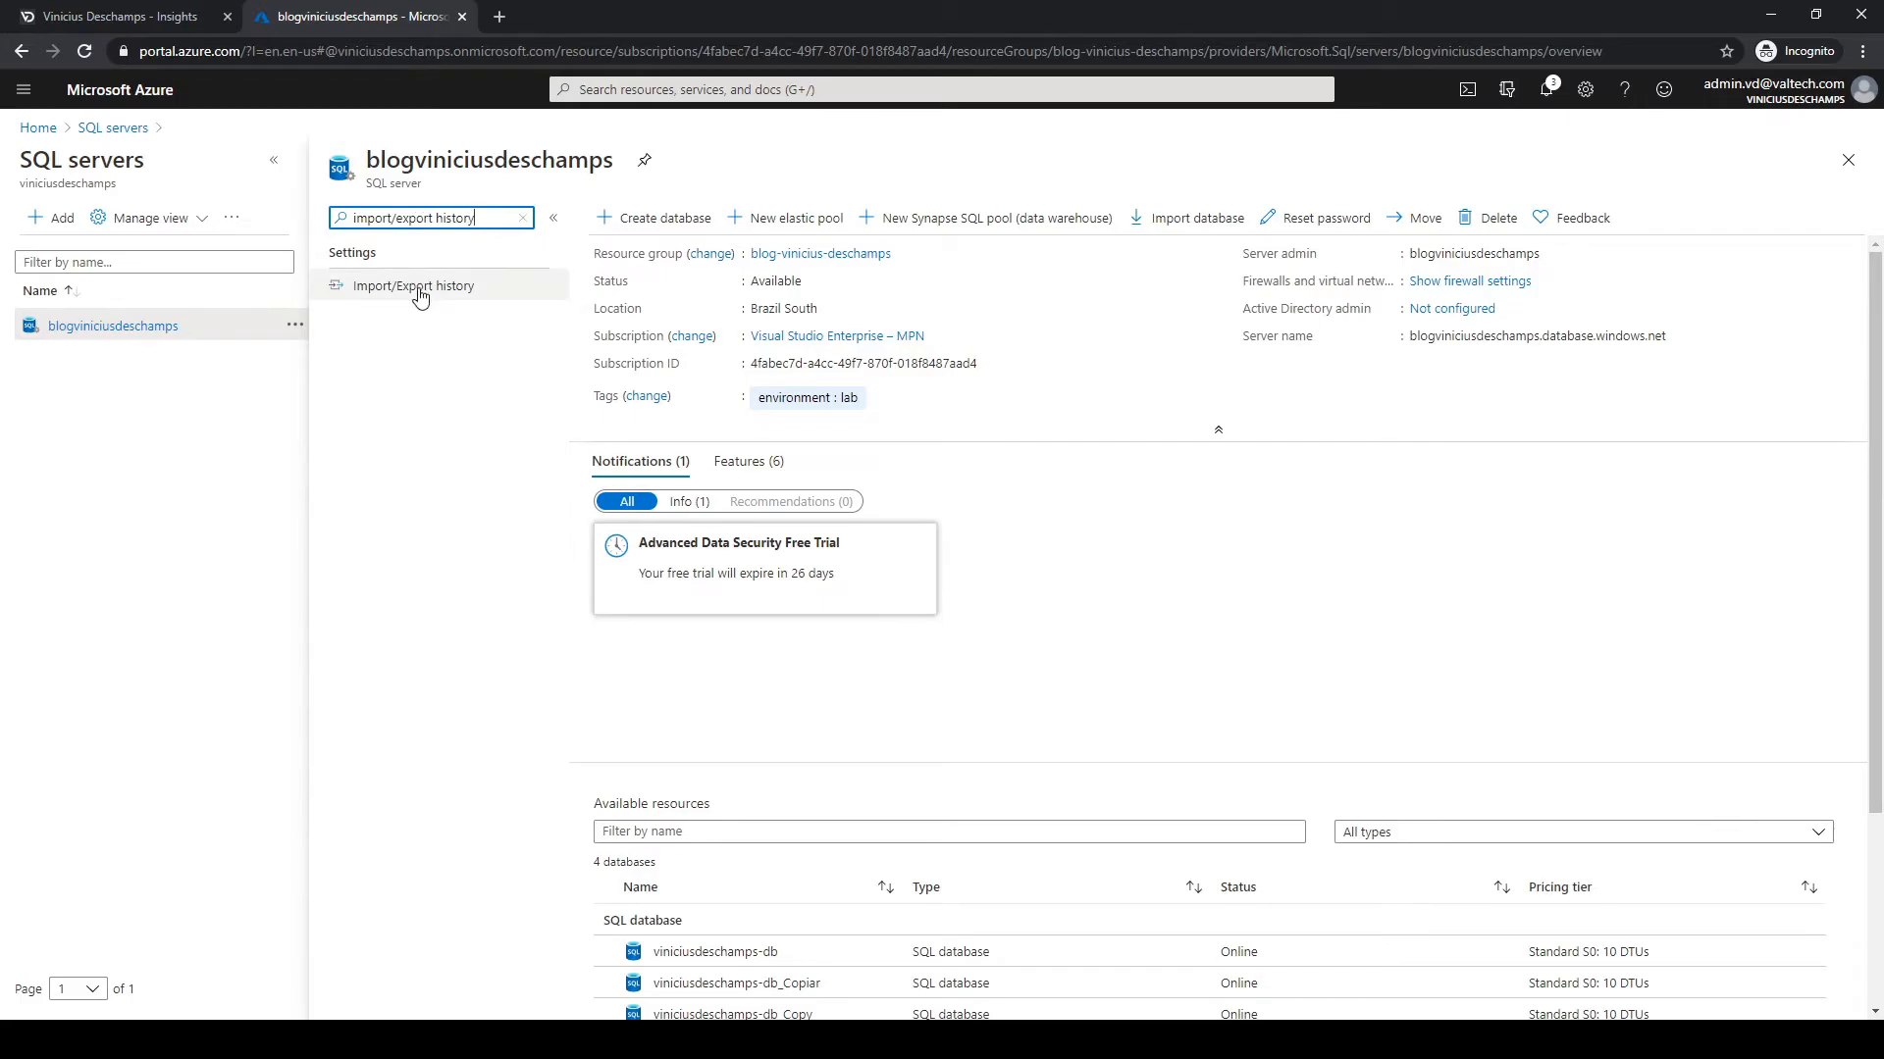
left_click(413, 284)
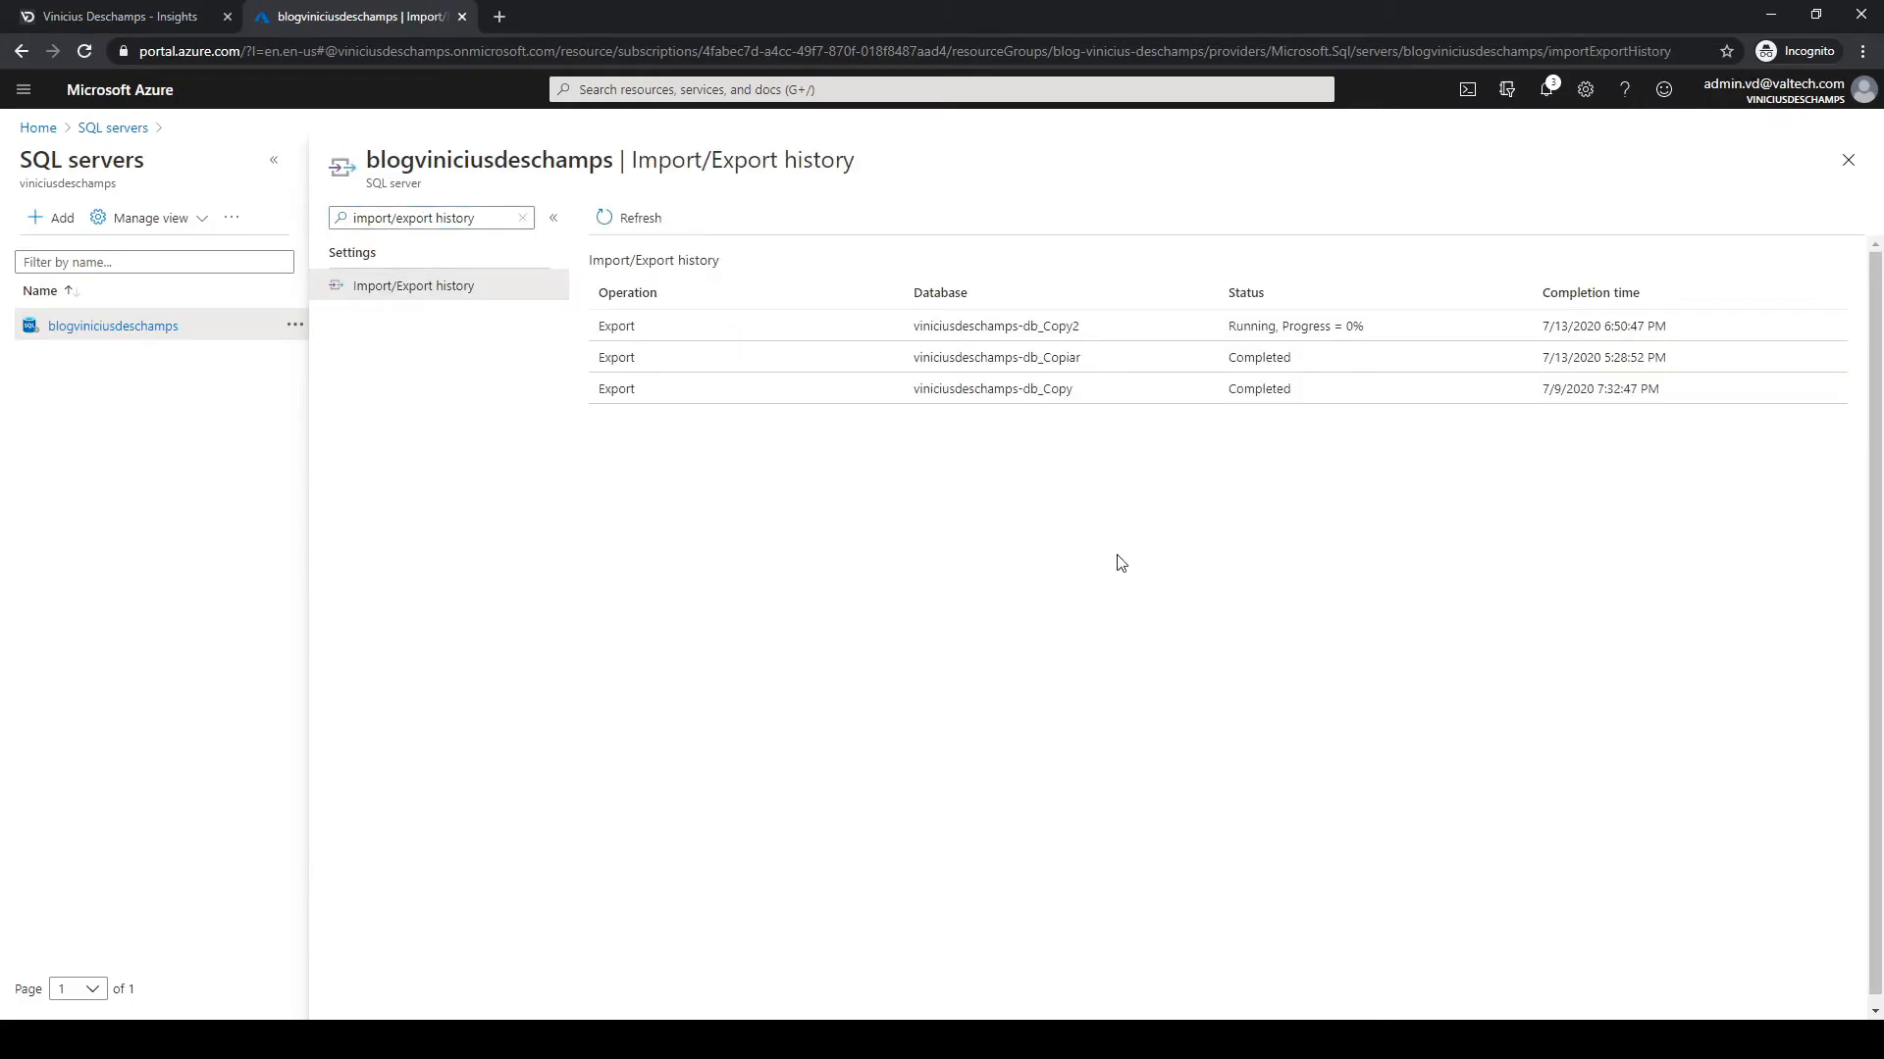
mouse_move(874, 366)
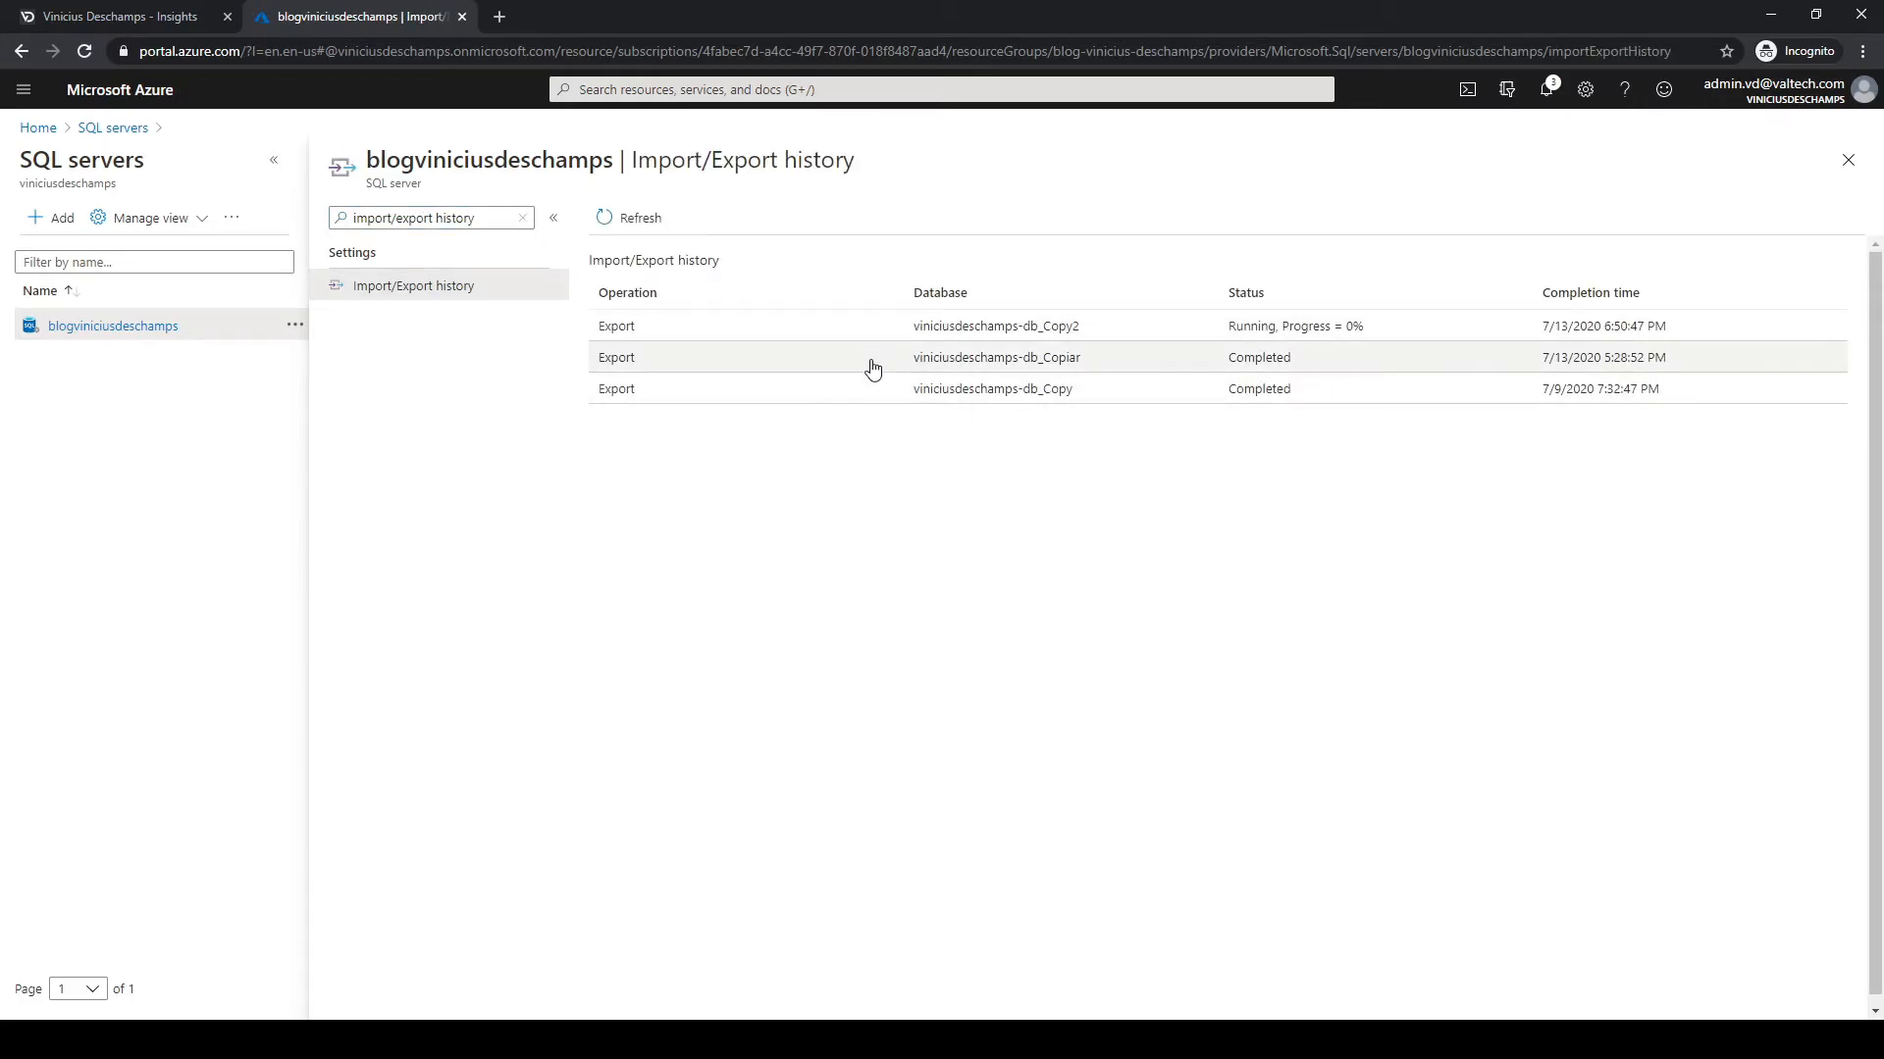
mouse_move(809, 392)
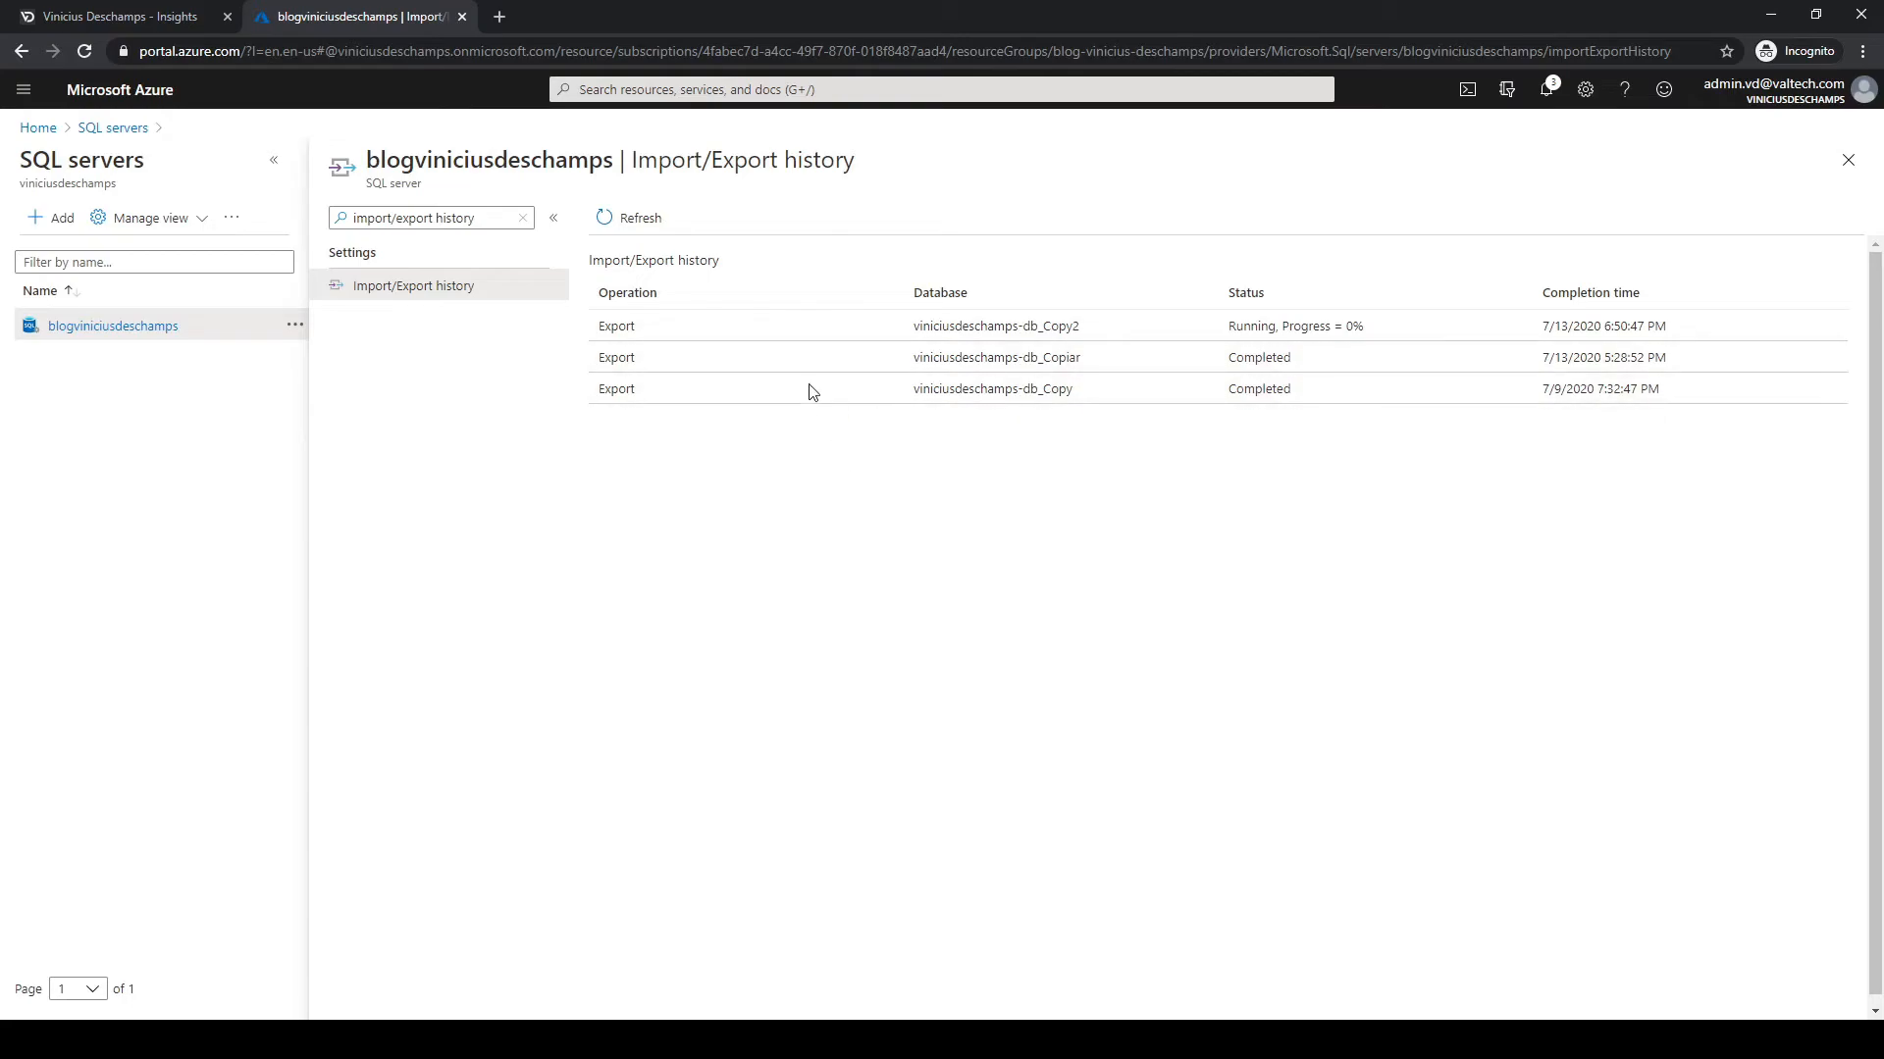
mouse_move(1304, 368)
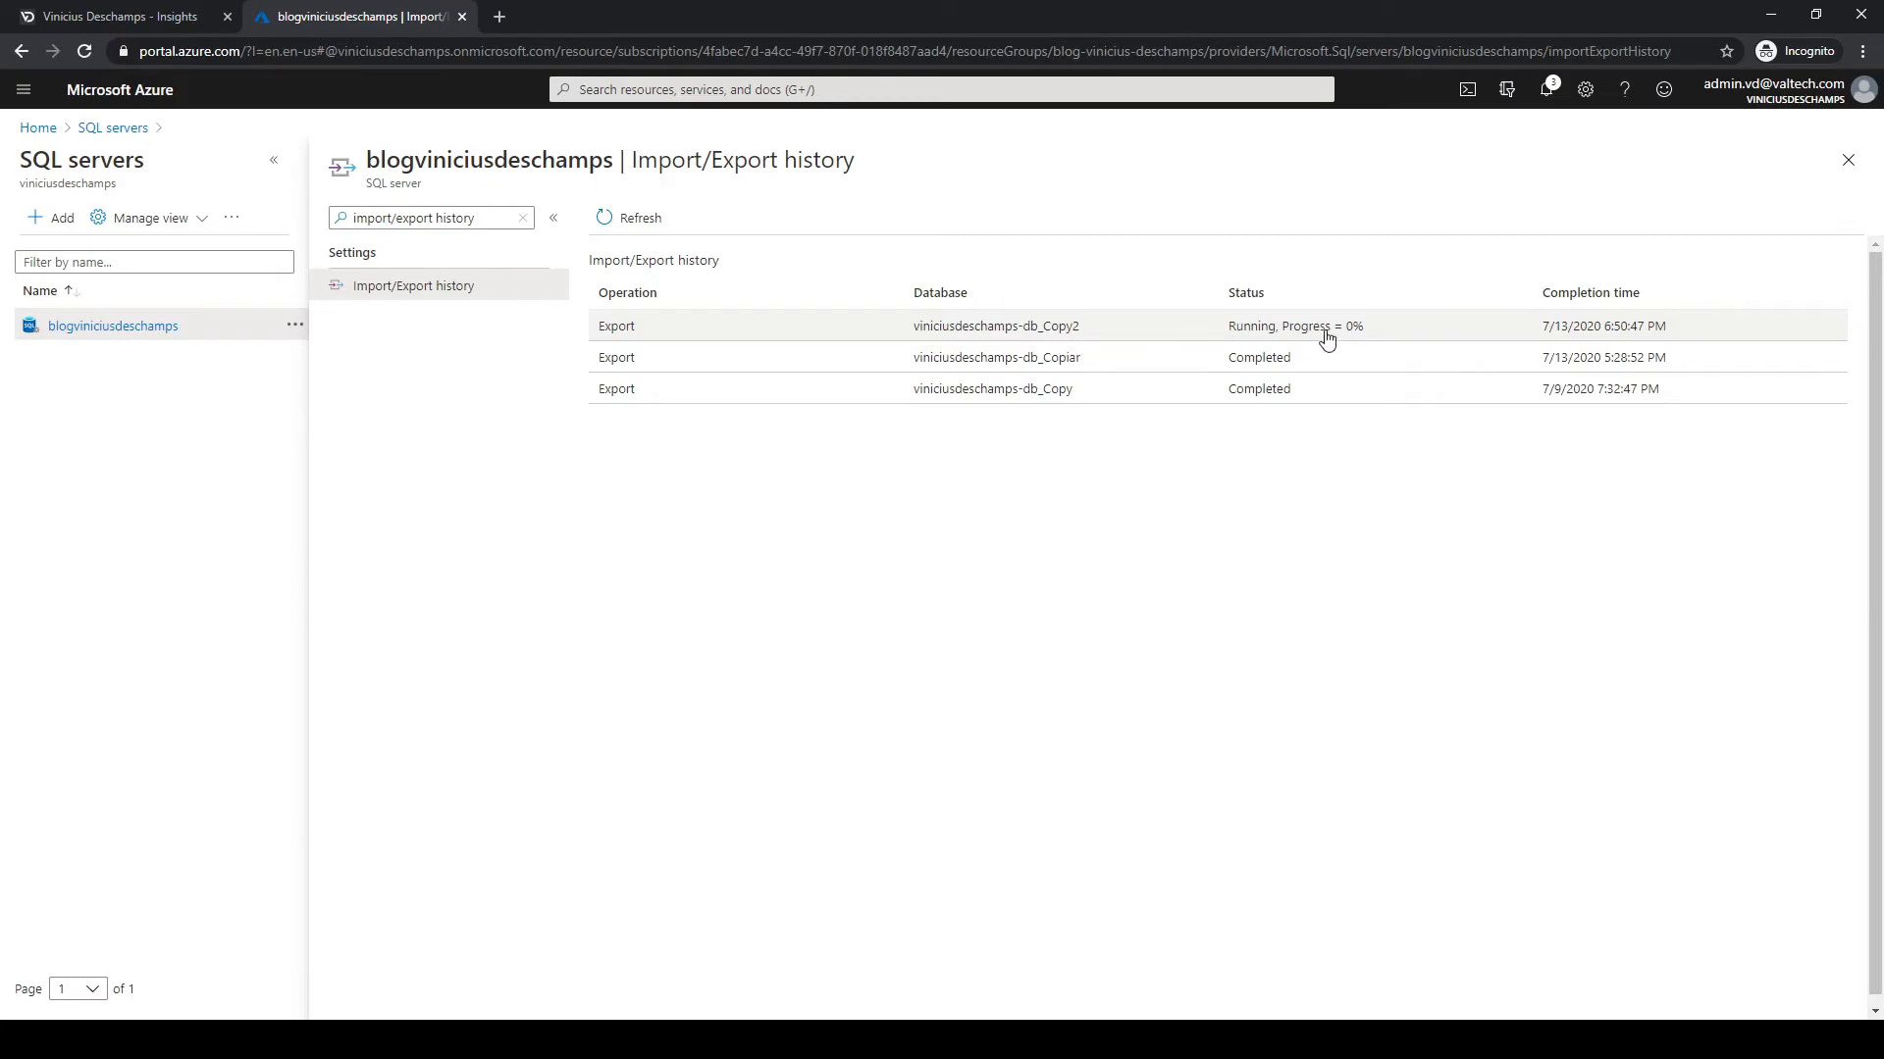
Check the running Copy2 export's properties at 0%, then return and reopen portal search.
left_click(994, 325)
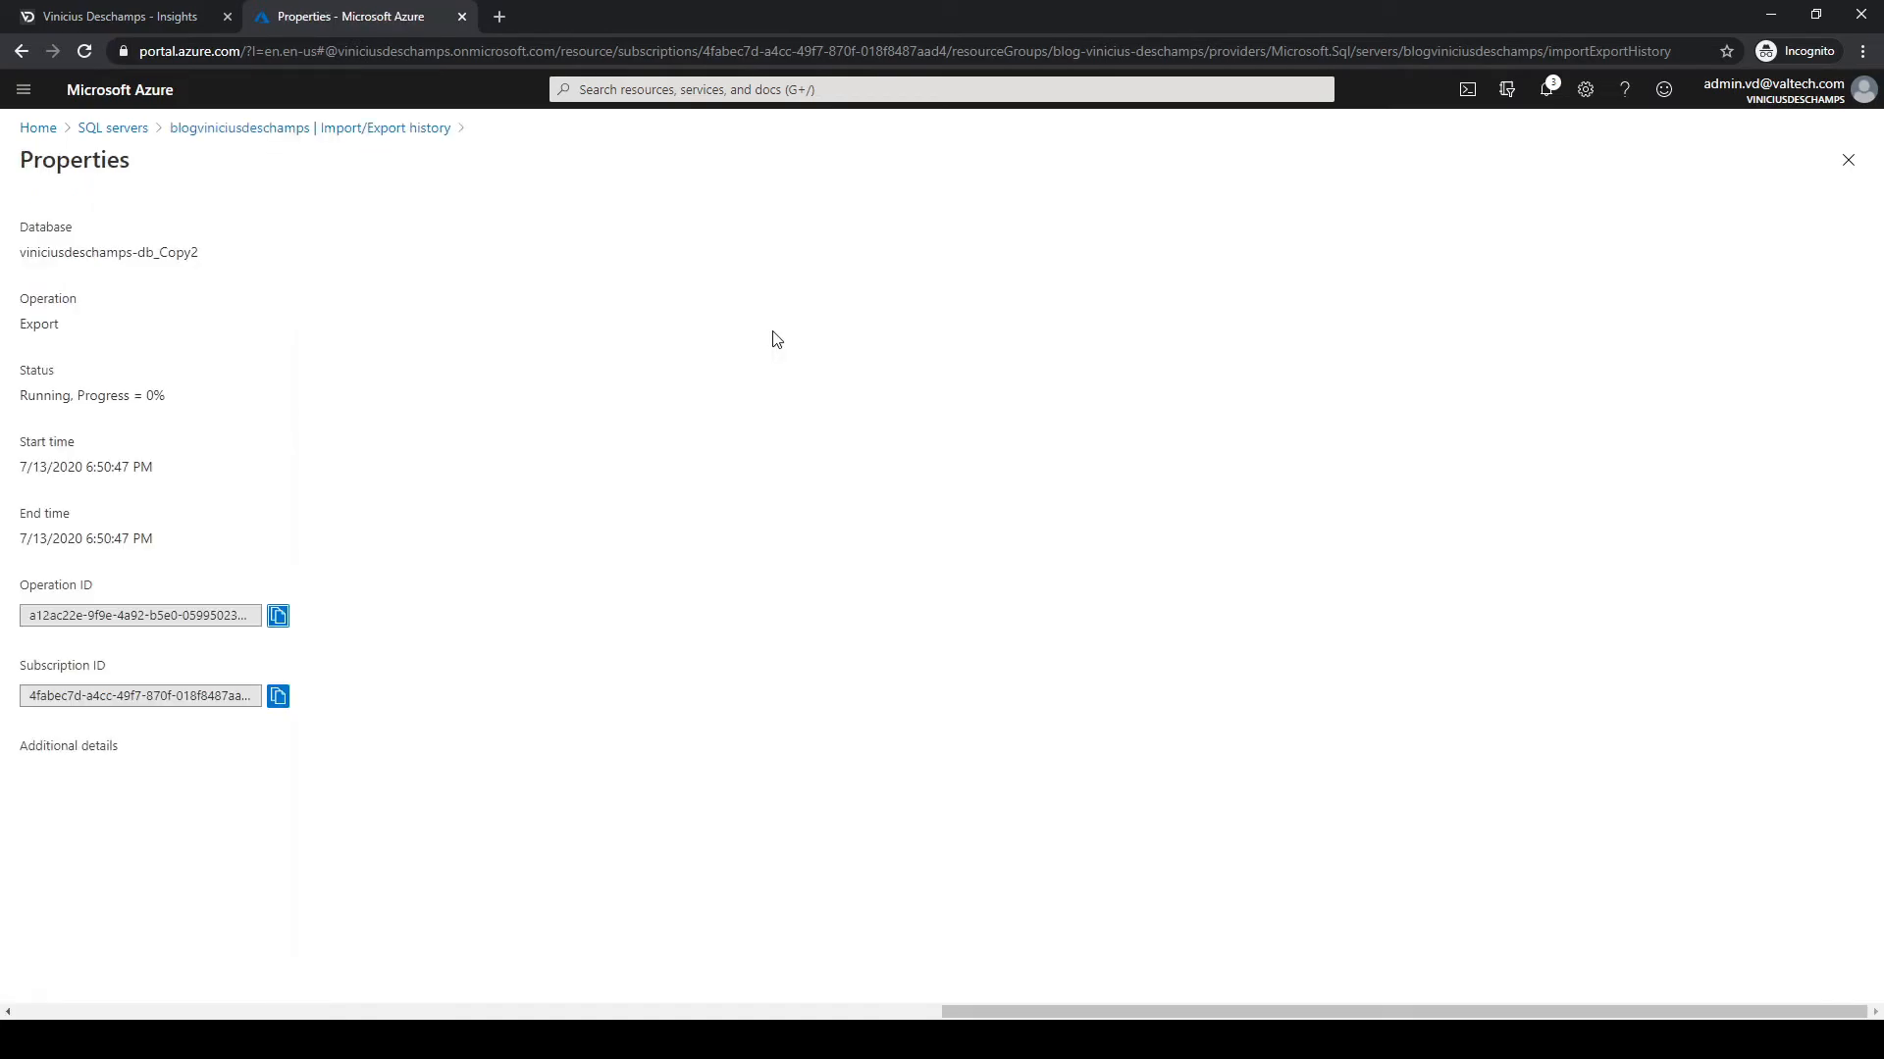
mouse_move(210, 299)
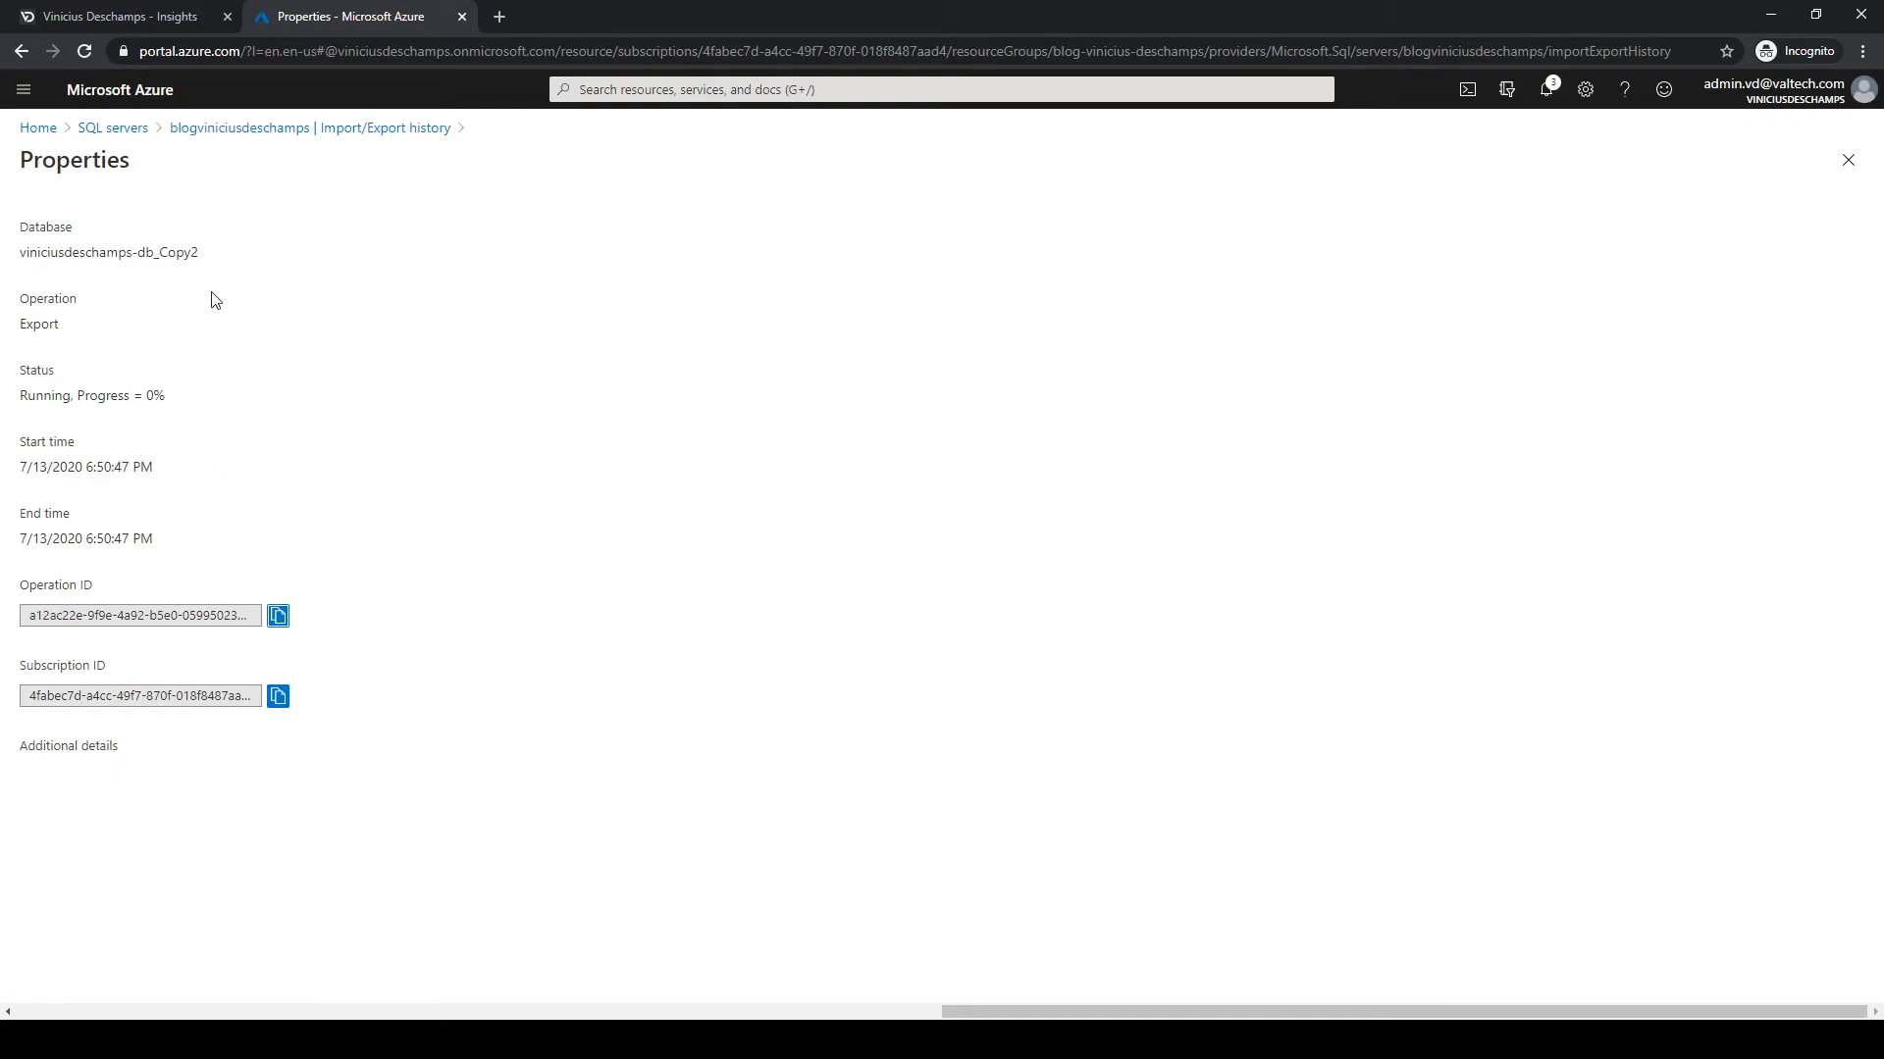
left_click(1846, 160)
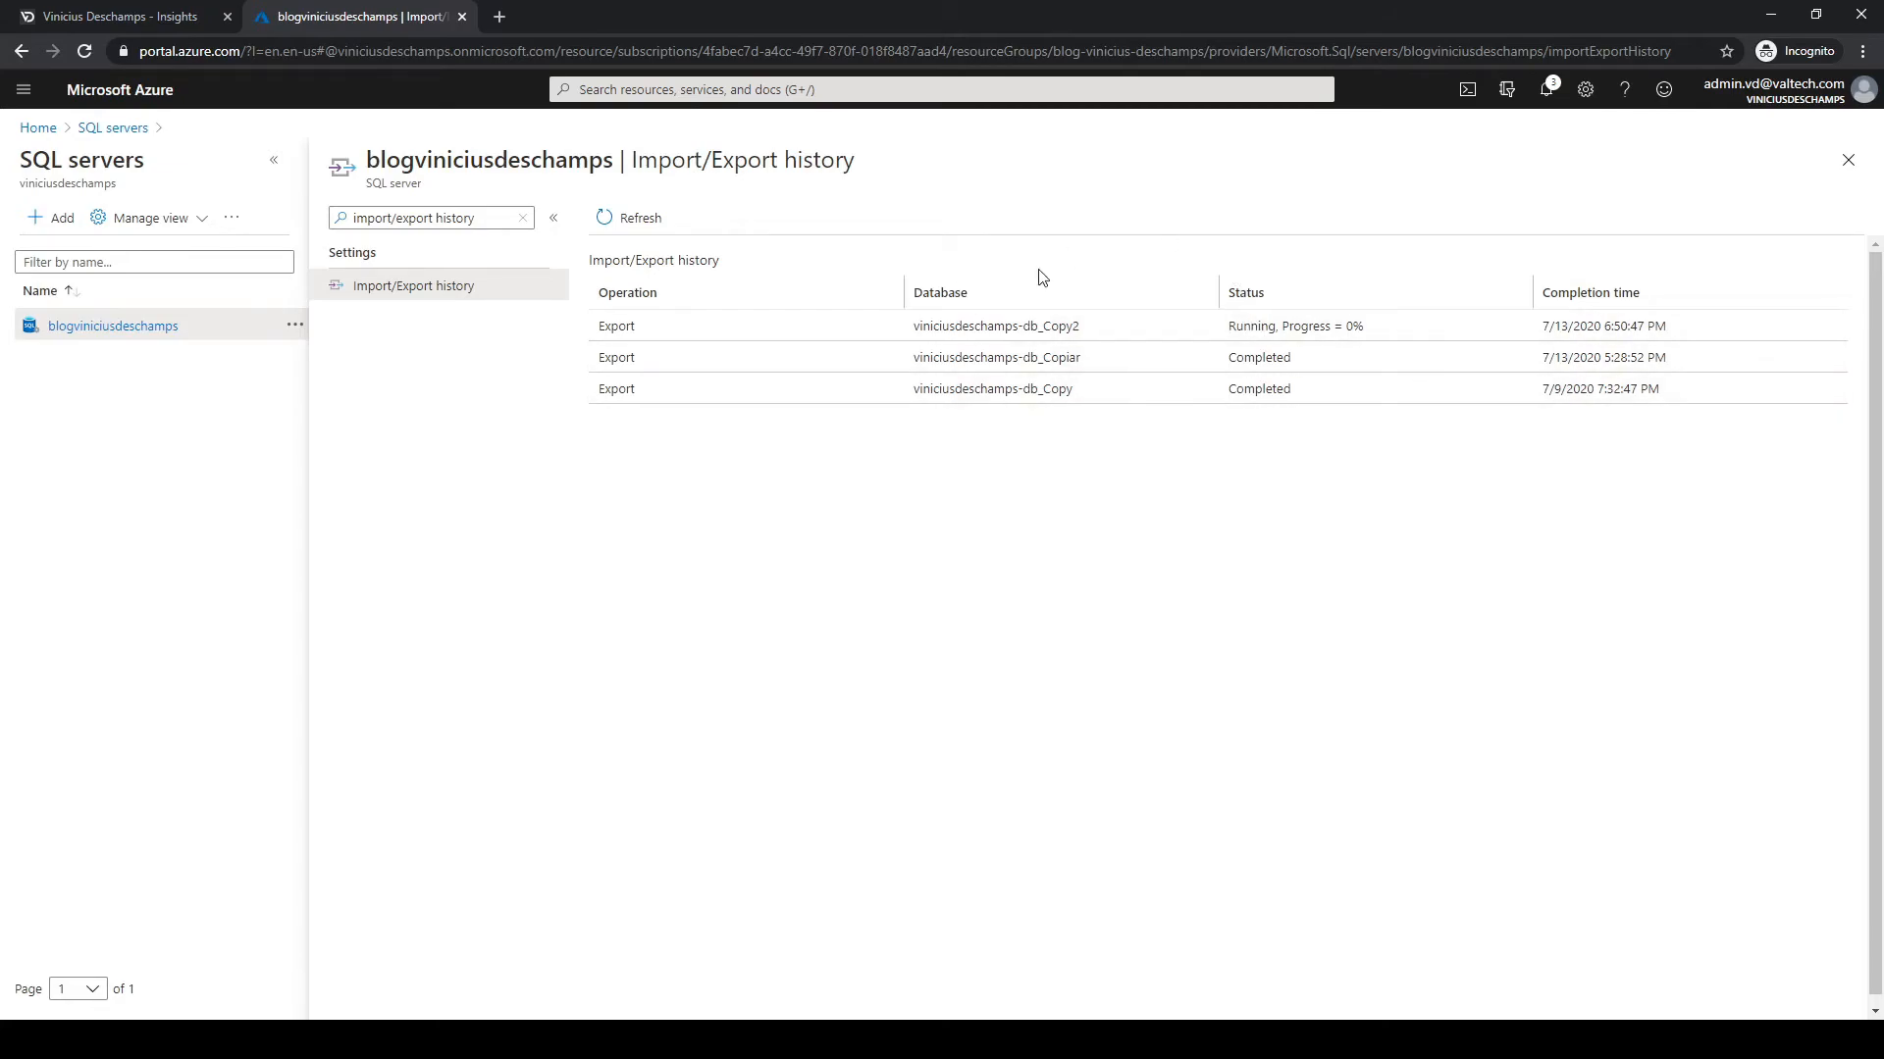
left_click(628, 218)
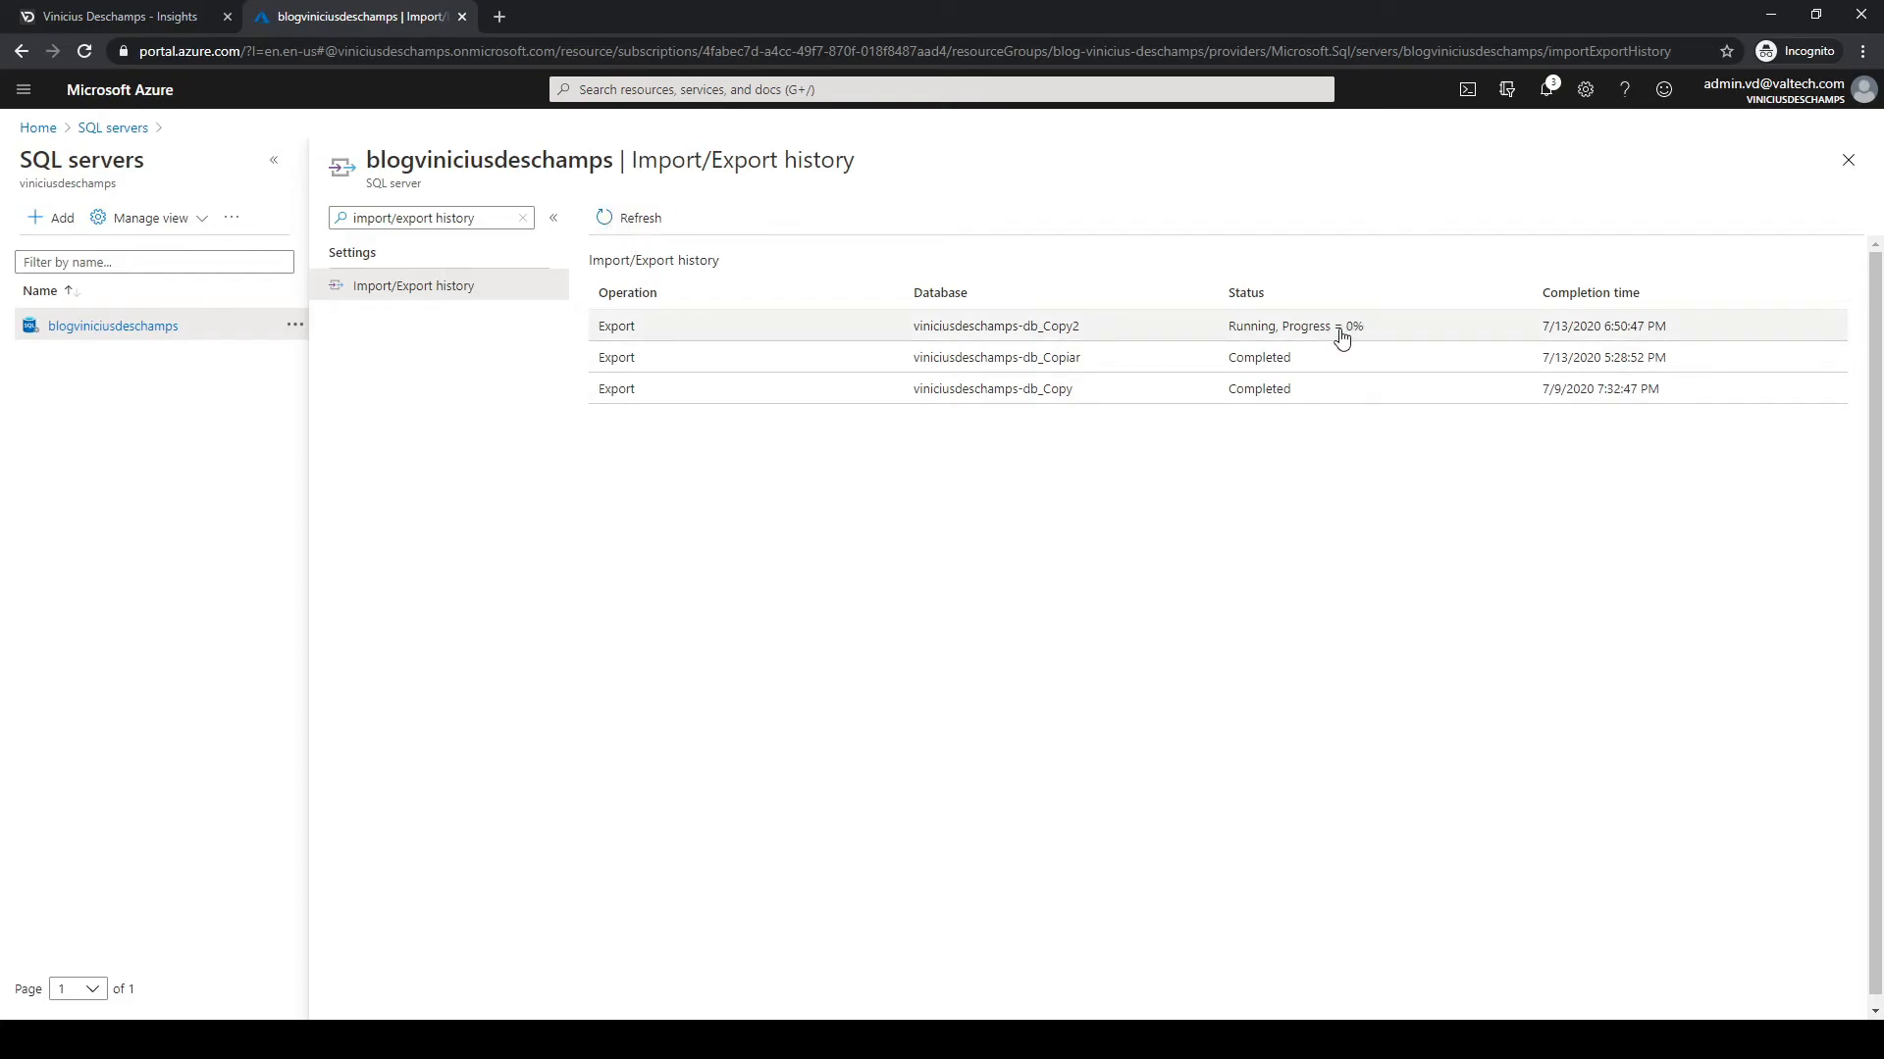
left_click(941, 89)
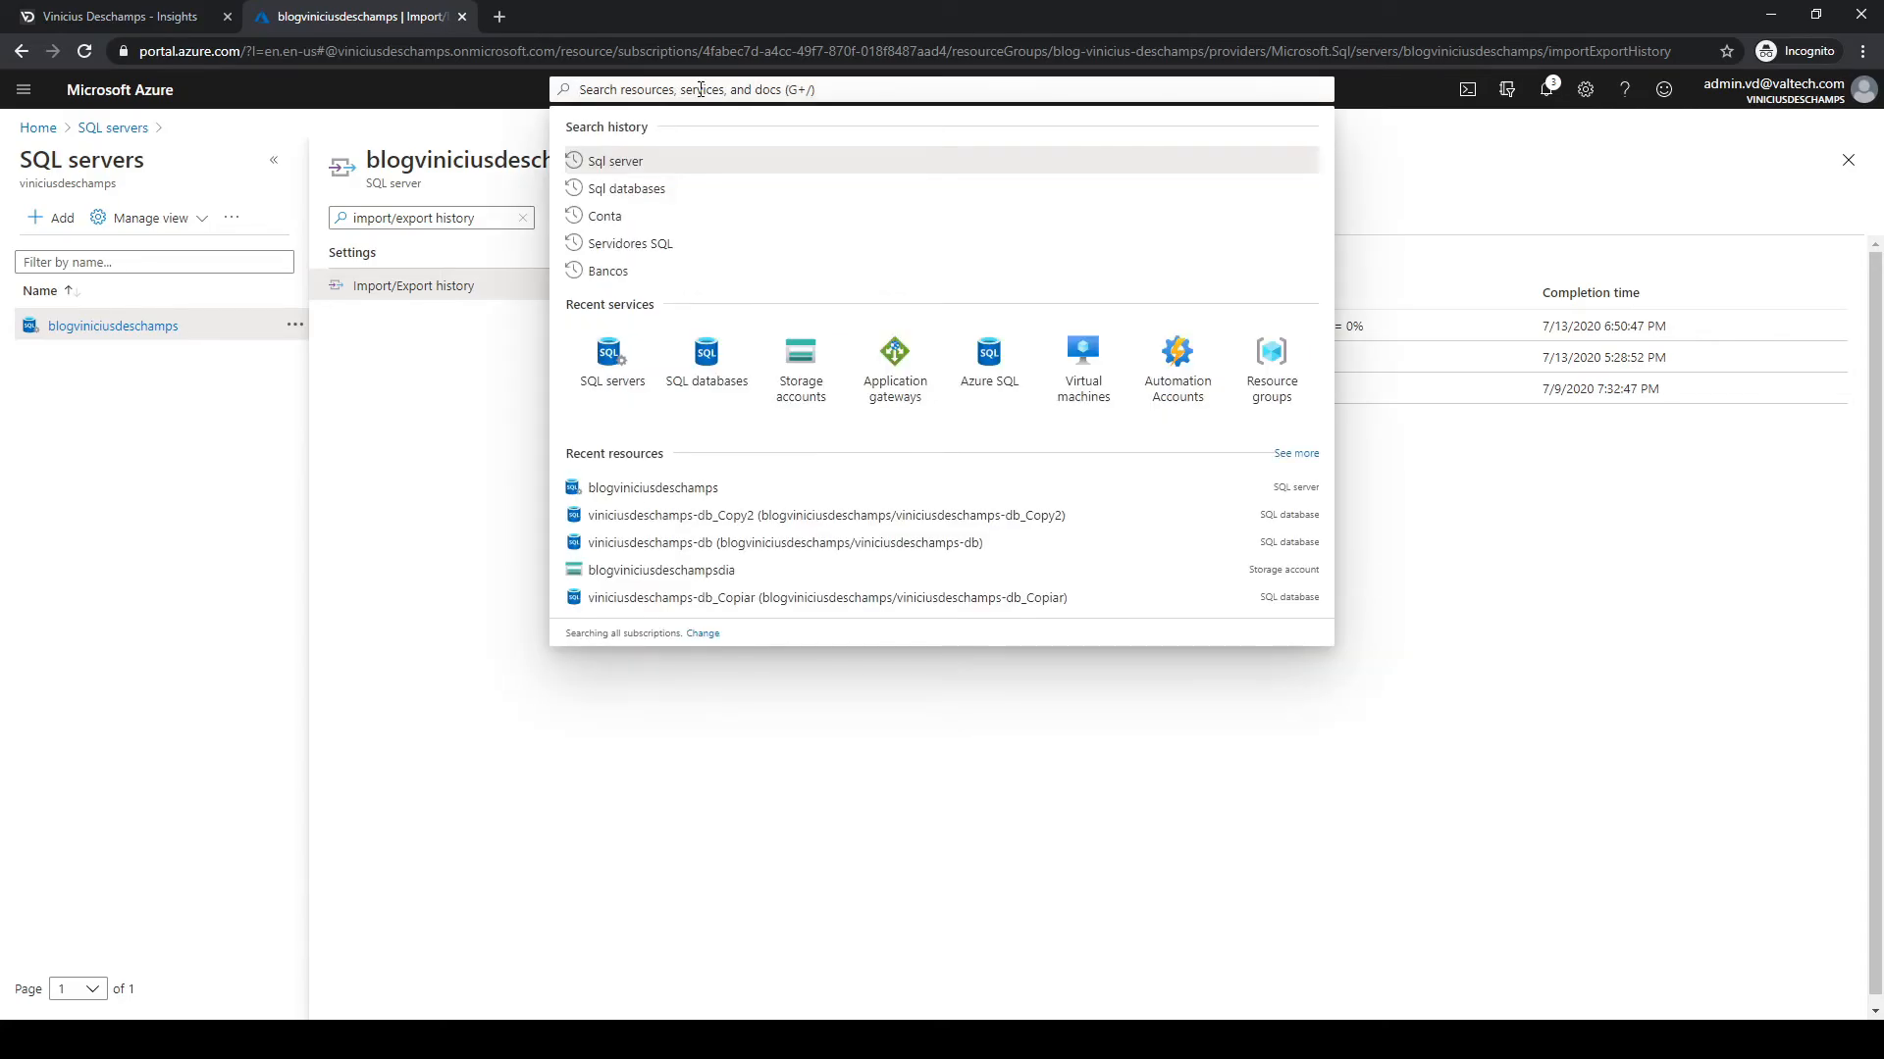
Search 'Stor' and open the Brazil South storage account blogviniciusdeschampsdia.
type("Storage account")
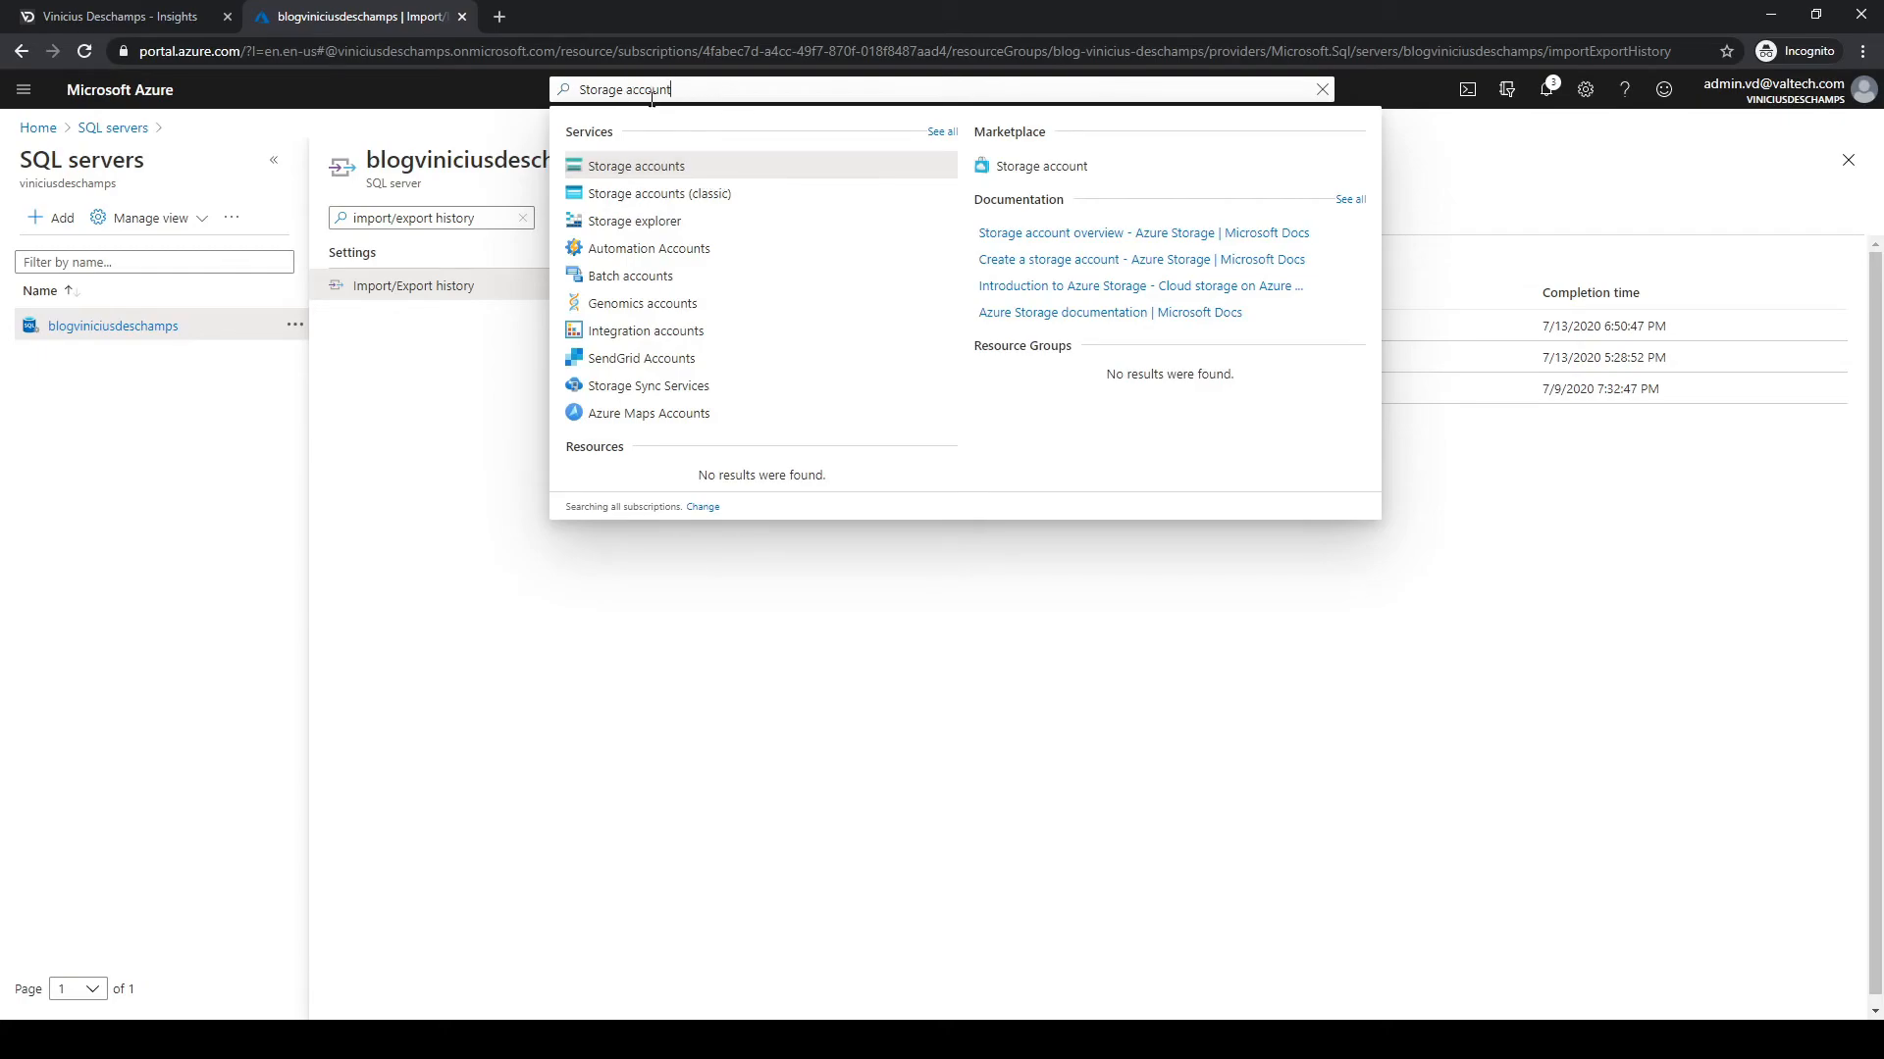
left_click(635, 166)
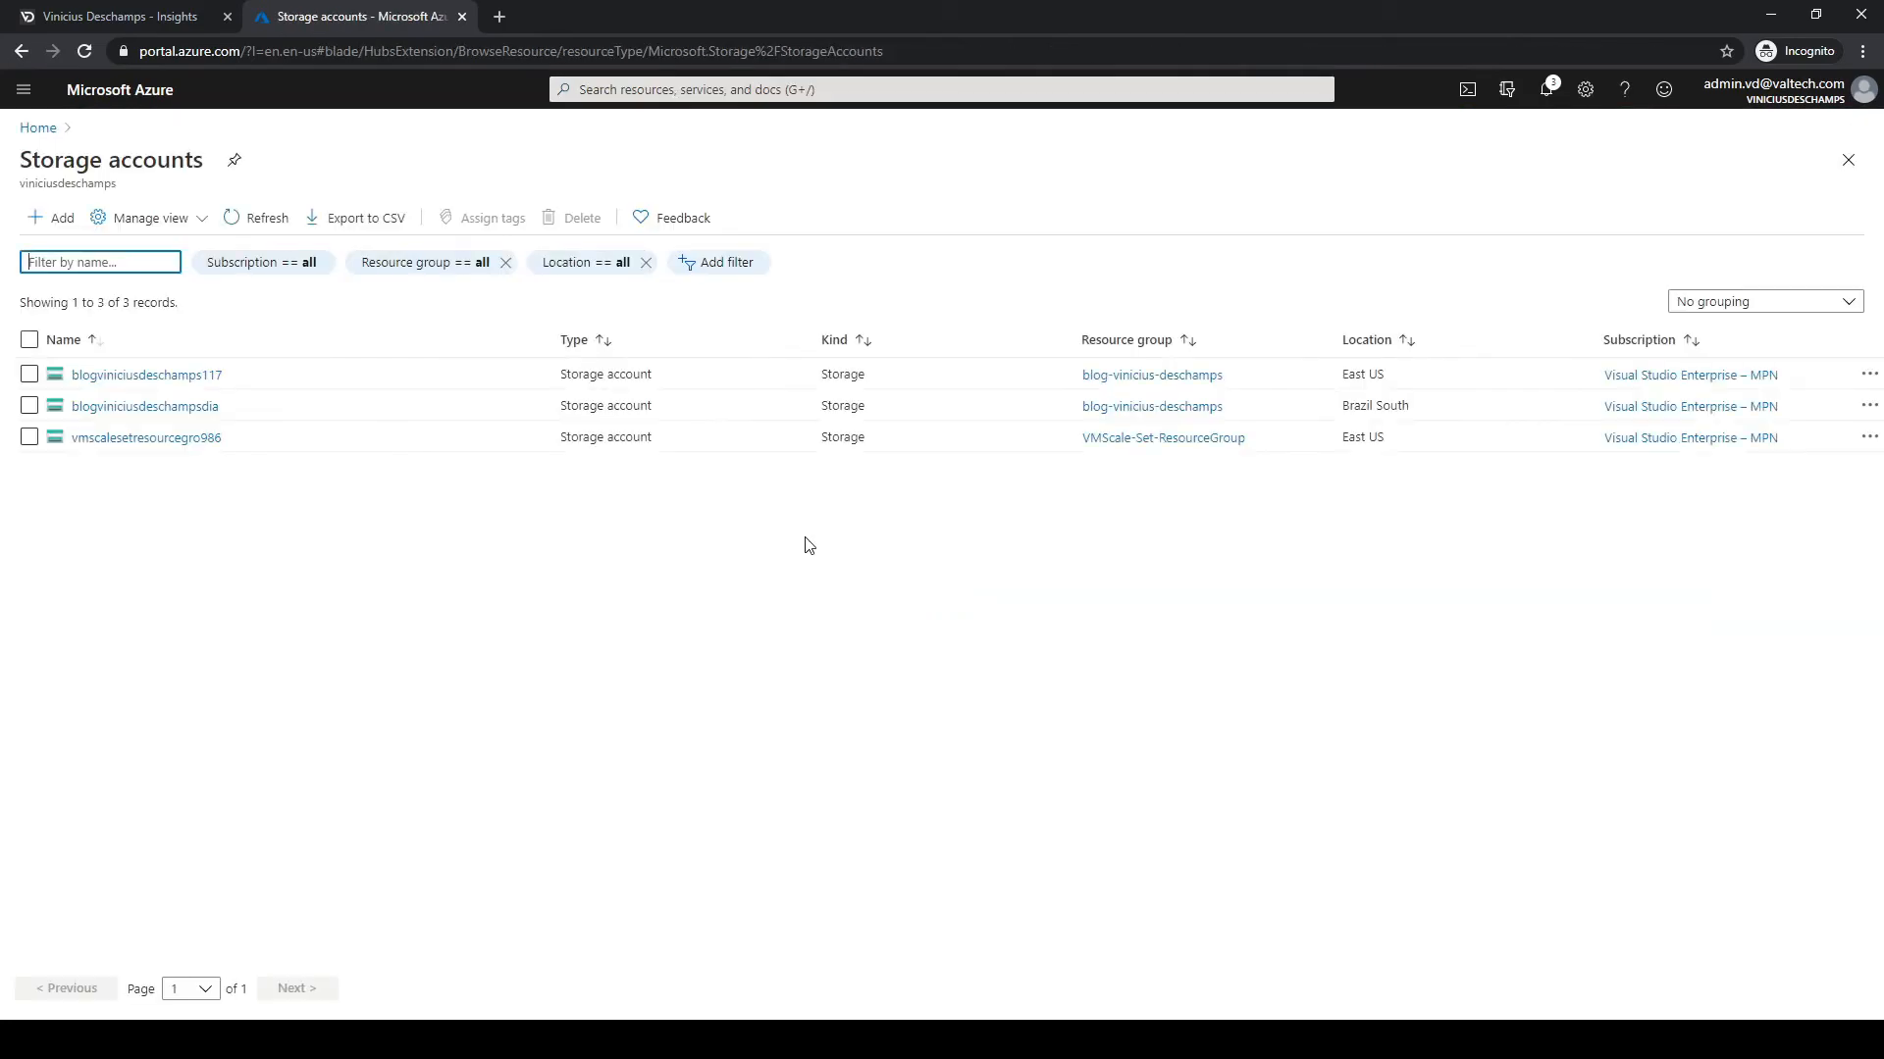
mouse_move(168, 414)
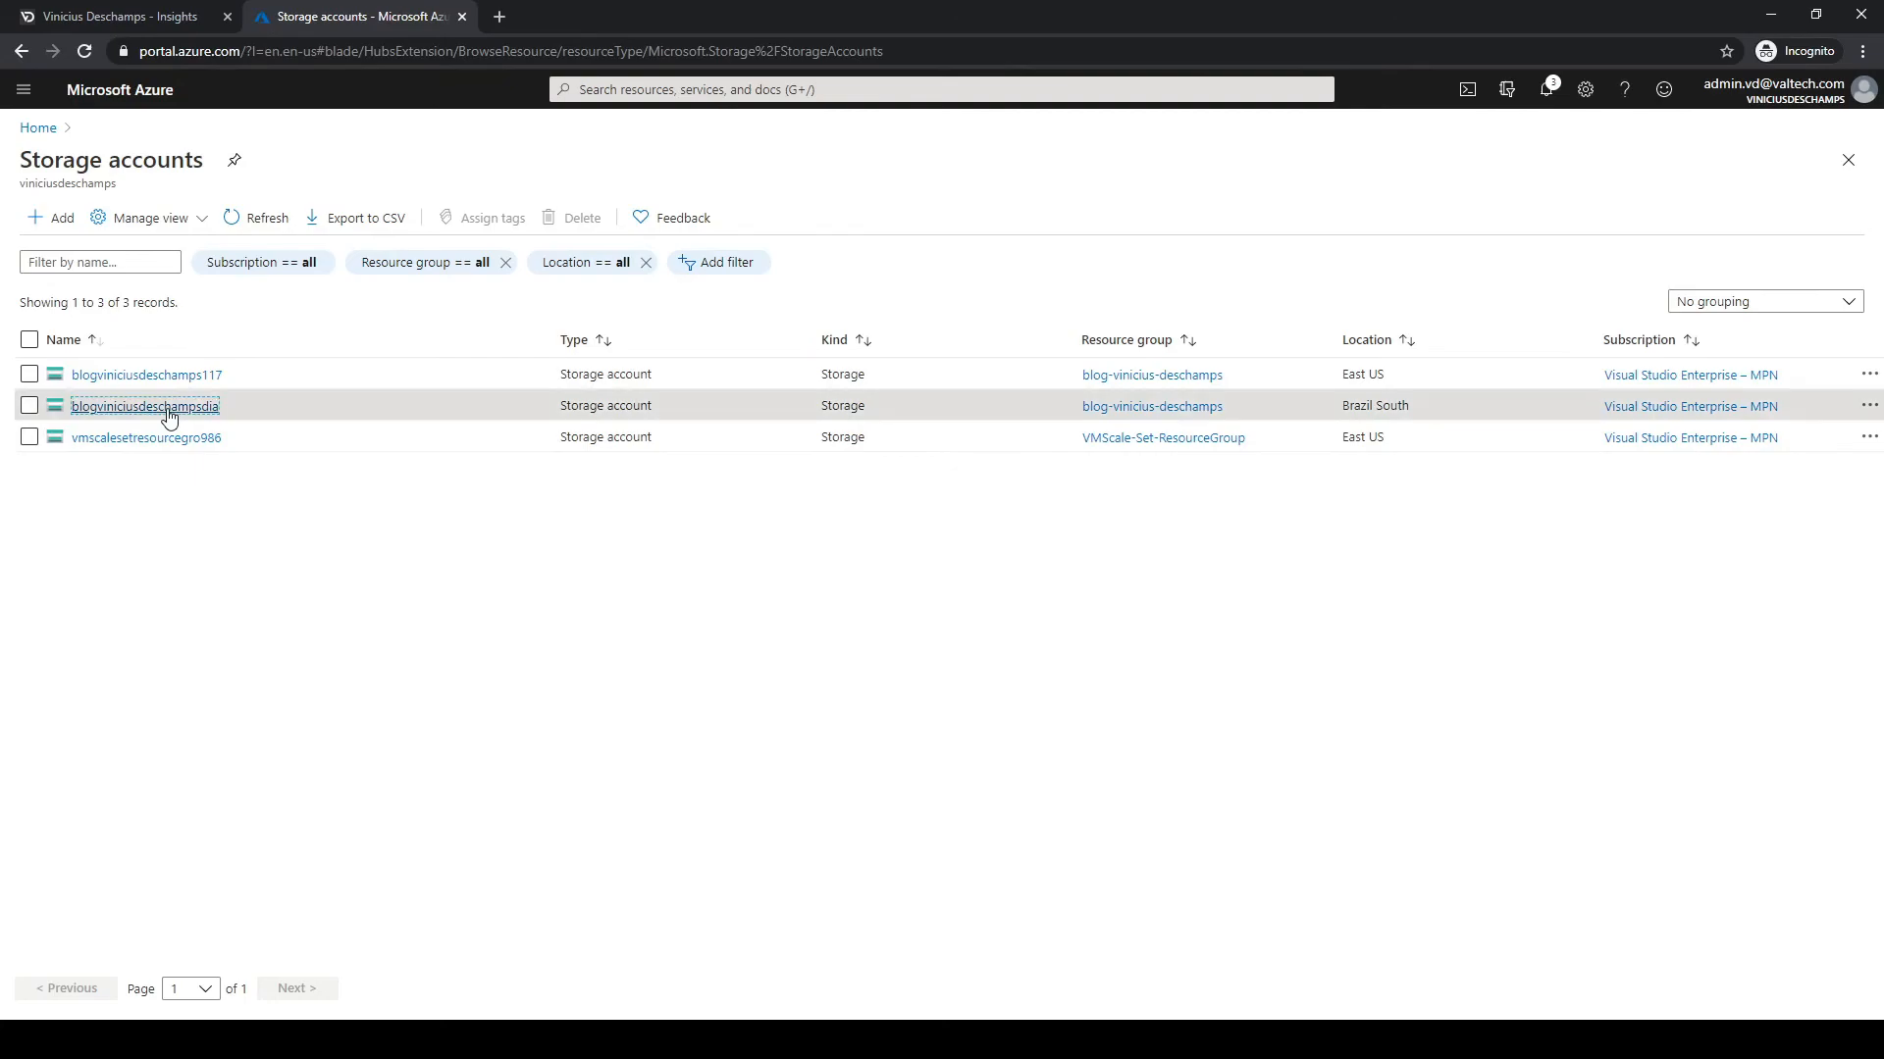
left_click(144, 406)
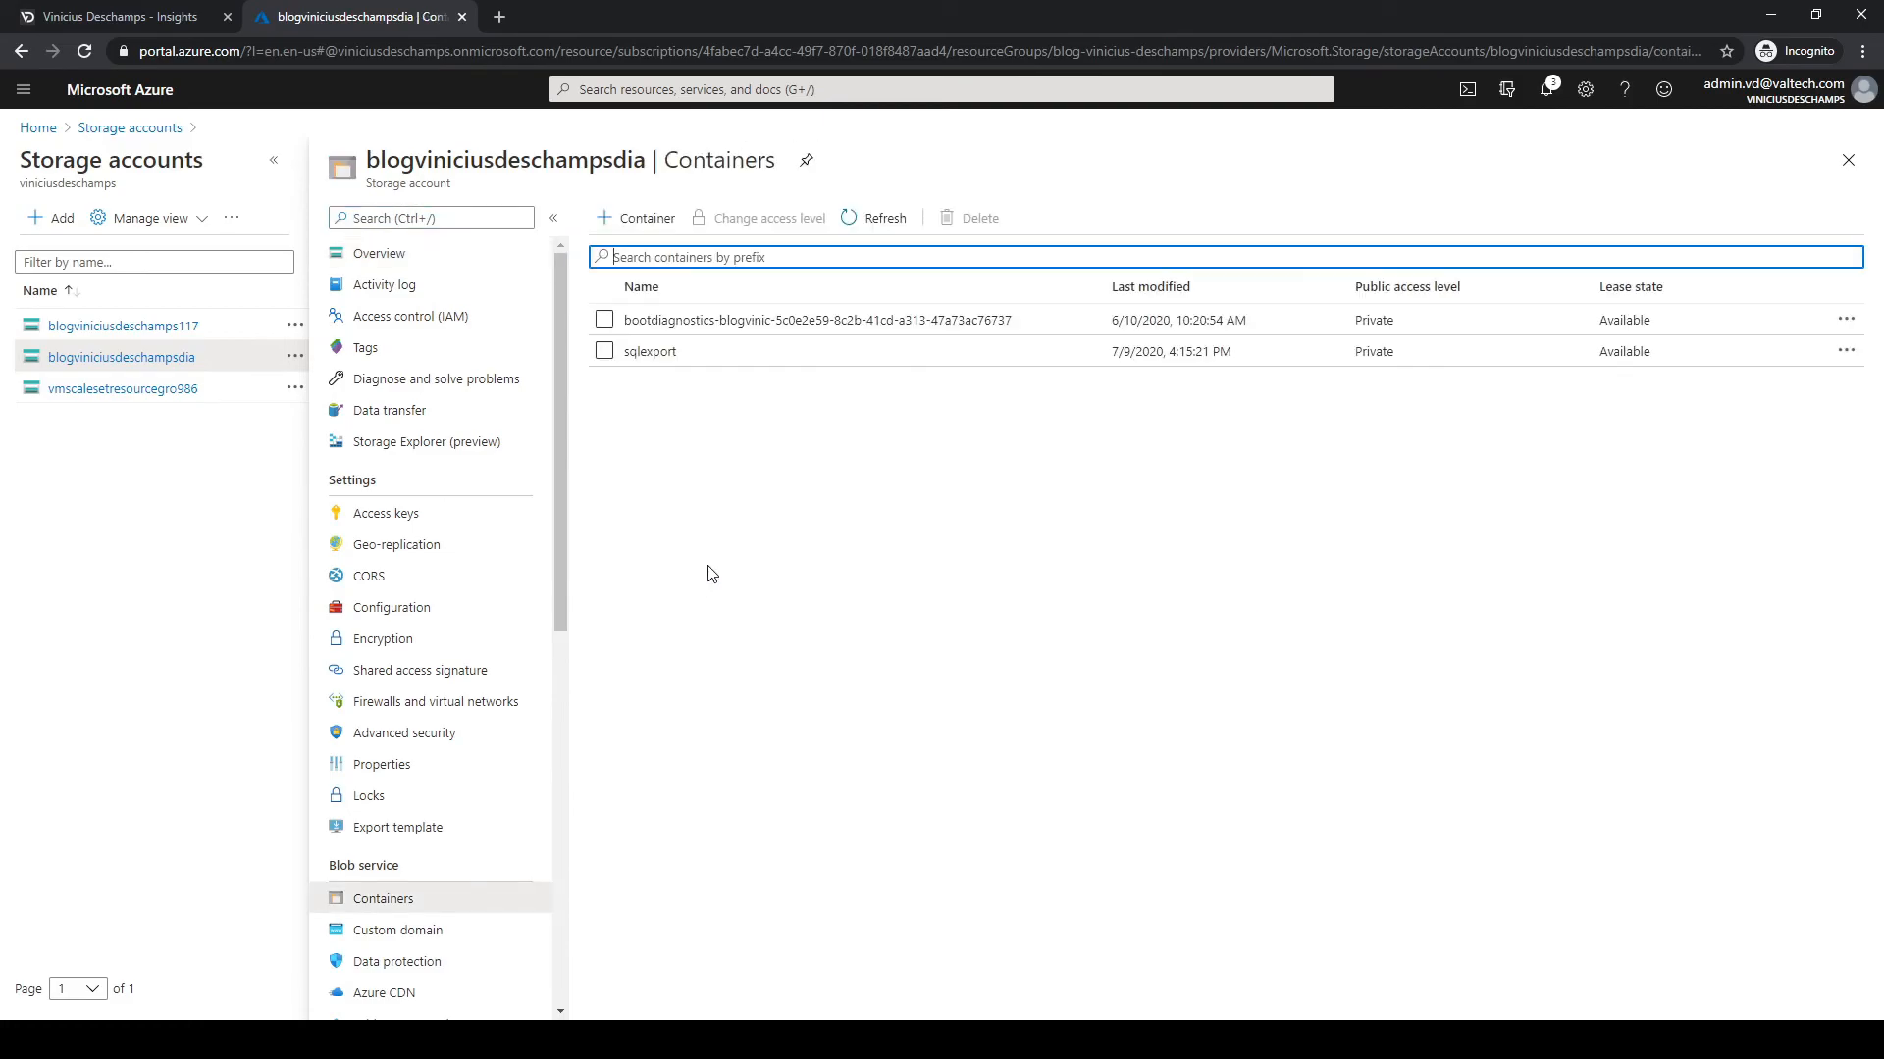
mouse_move(648, 359)
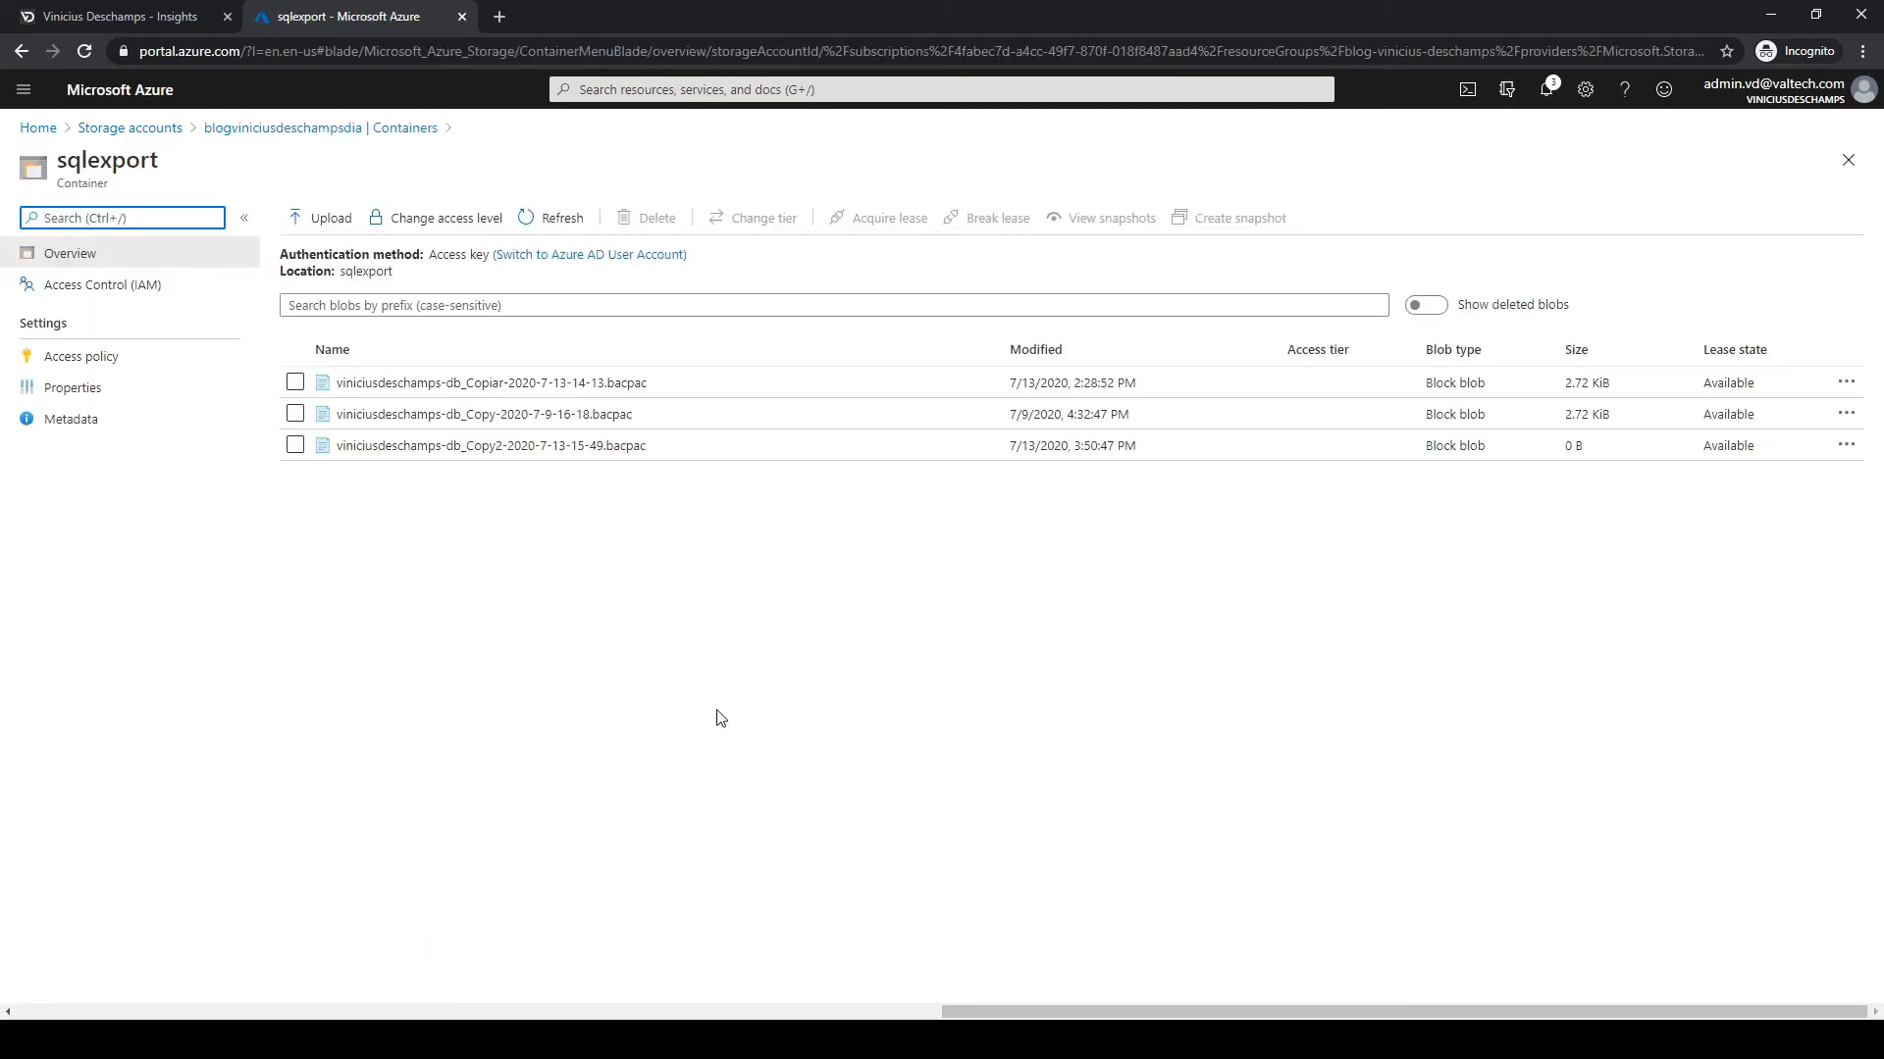
mouse_move(530, 599)
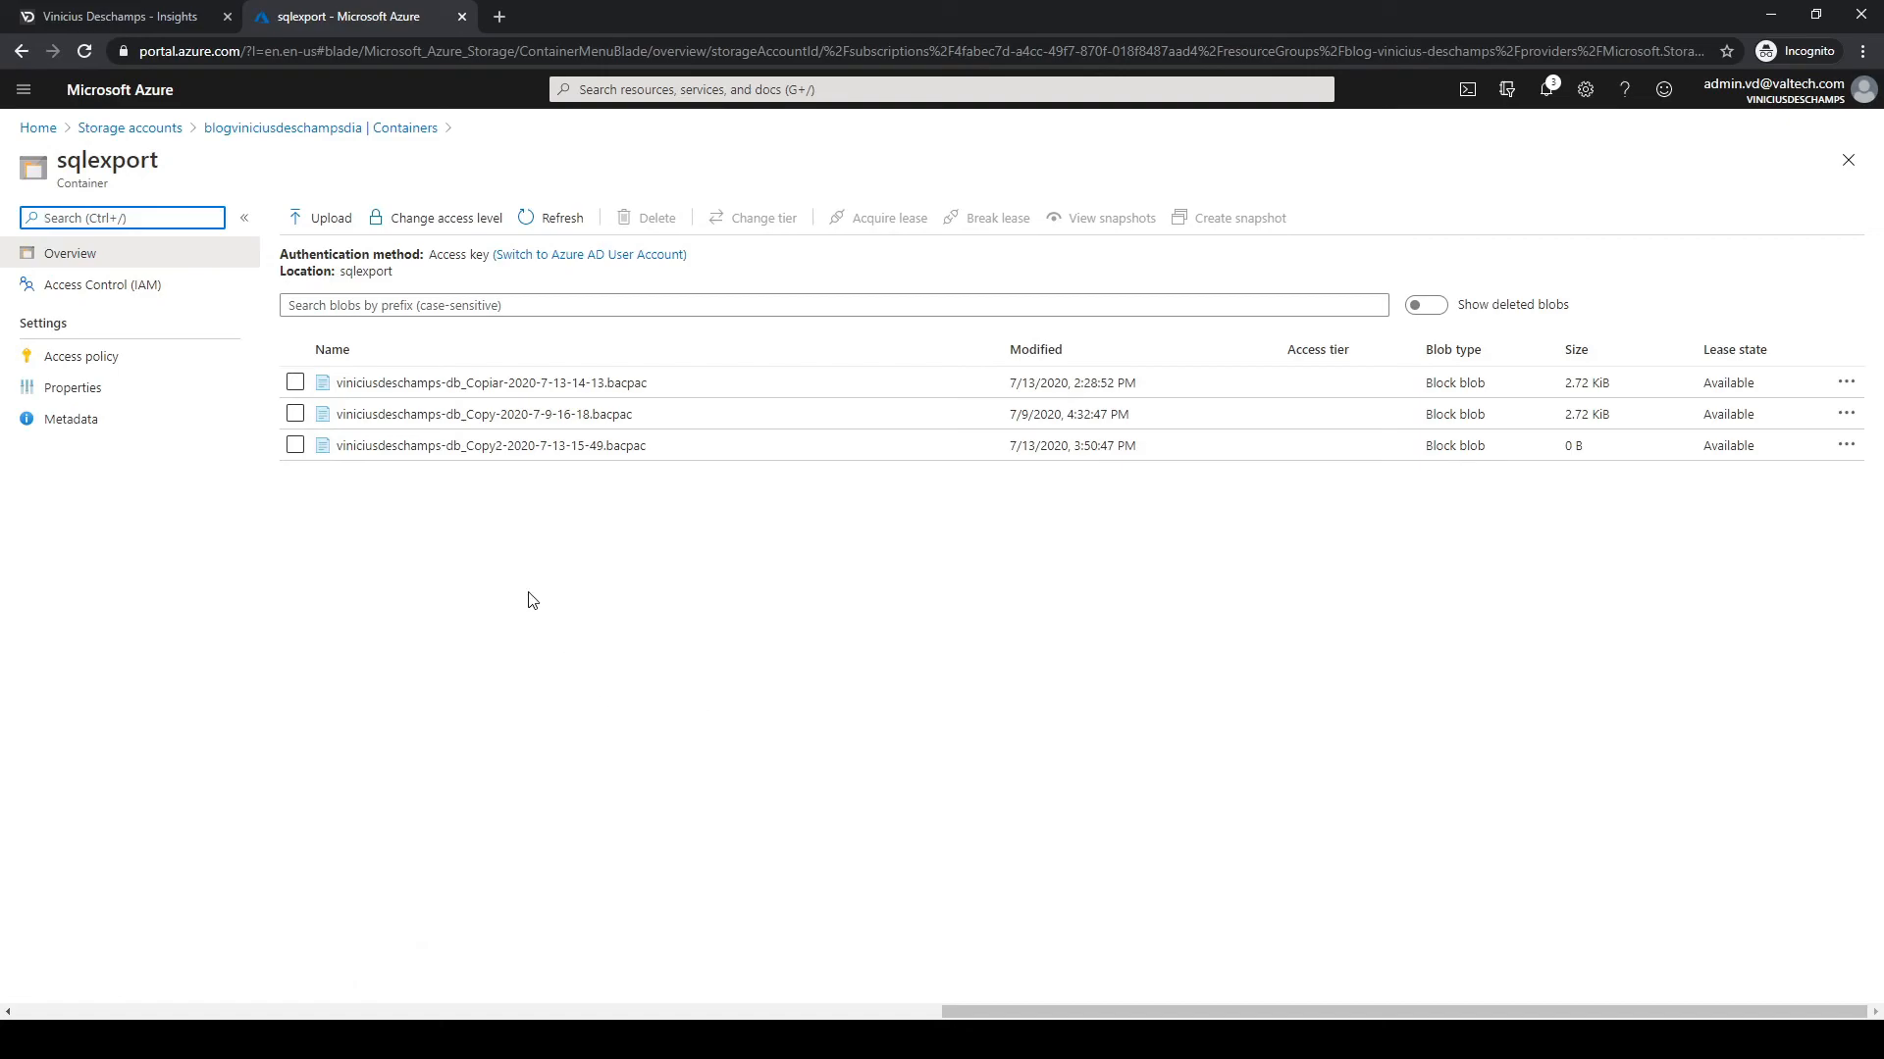
Select the viniciusdeschamps-db_Copy2 .bacpac blob, view its 0 B details, then close them.
left_click(296, 381)
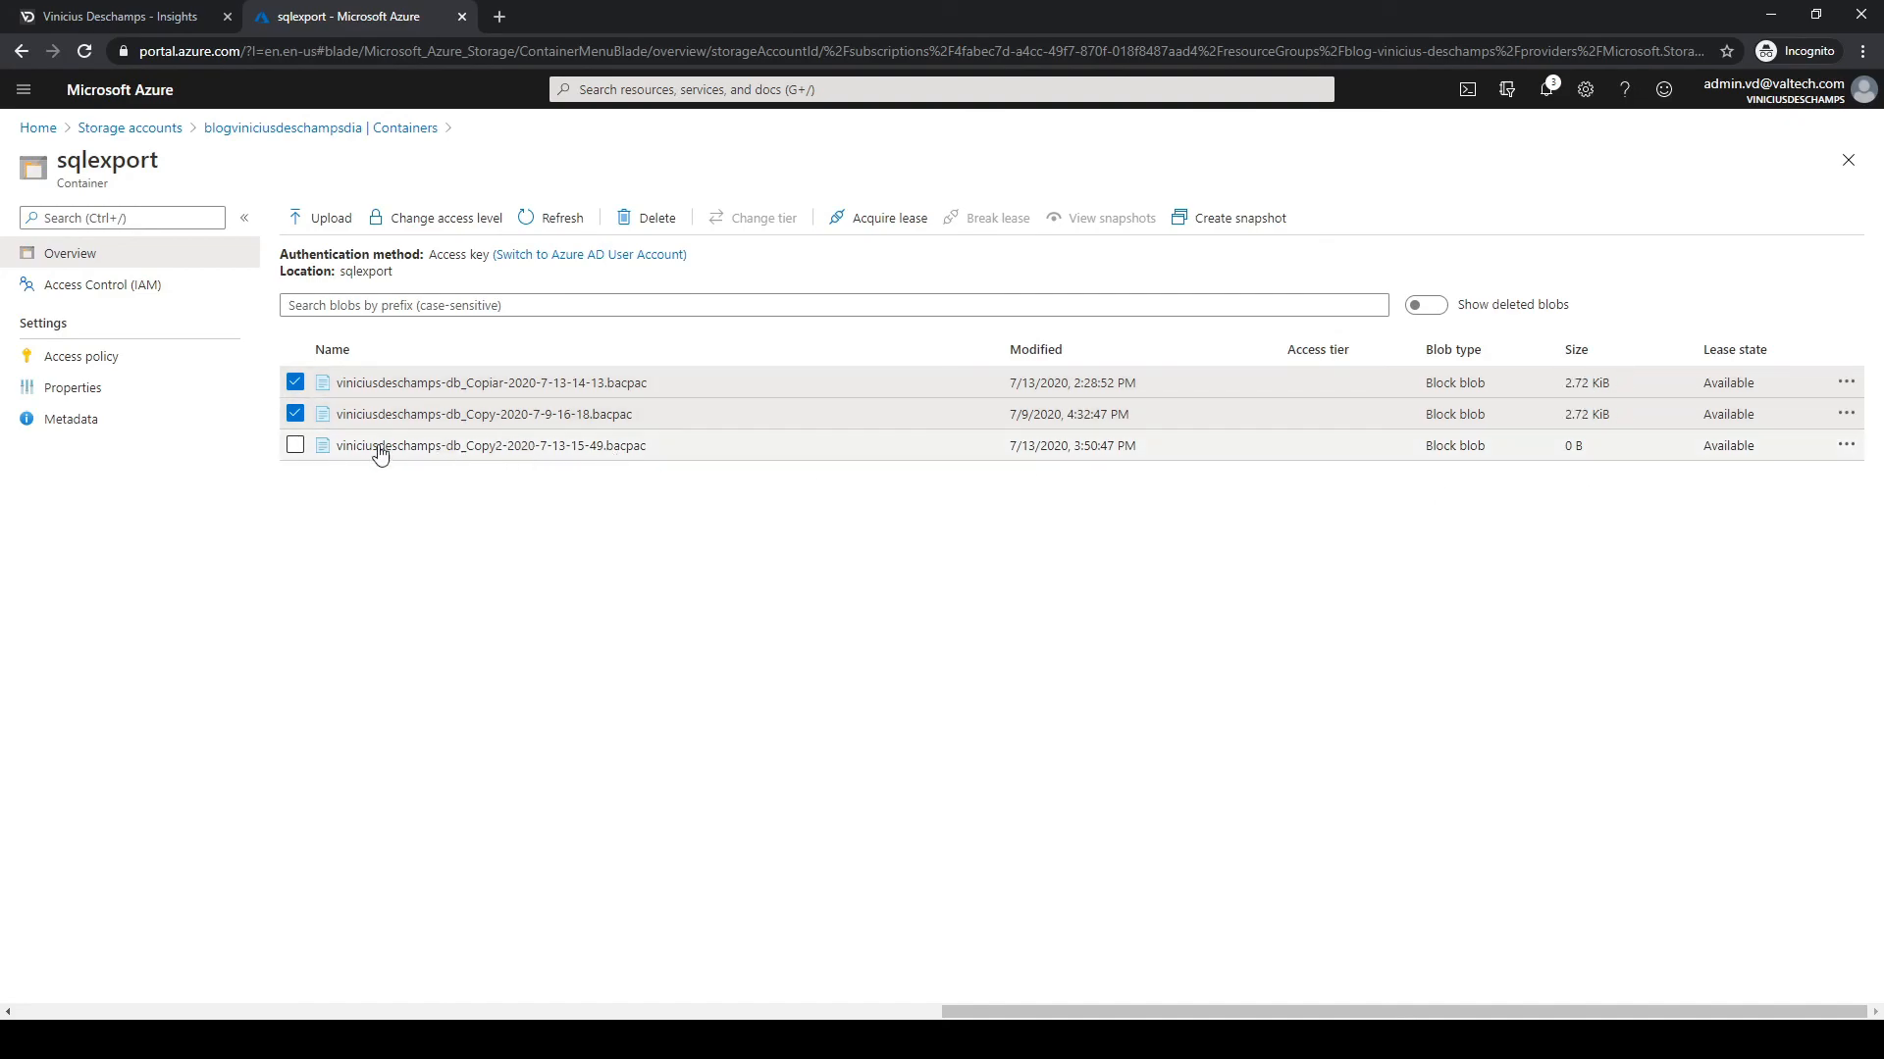
left_click(295, 444)
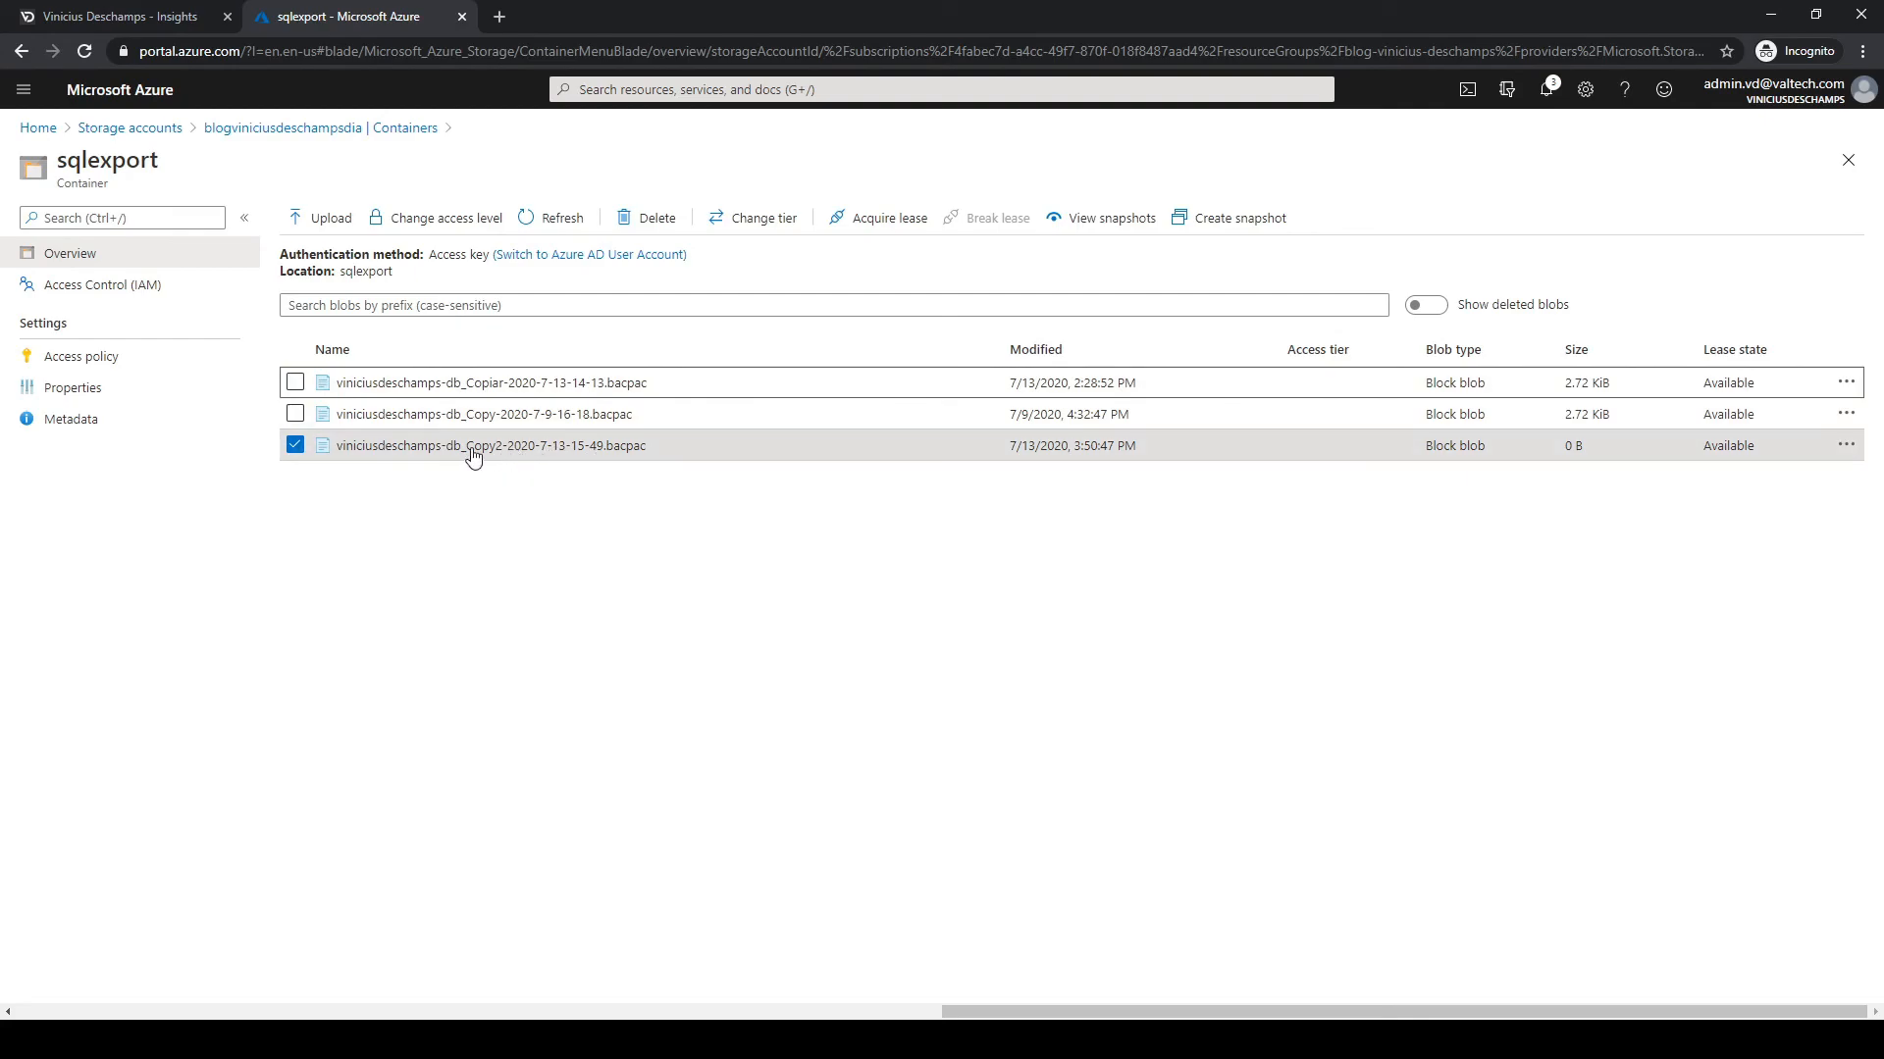
mouse_move(1557, 472)
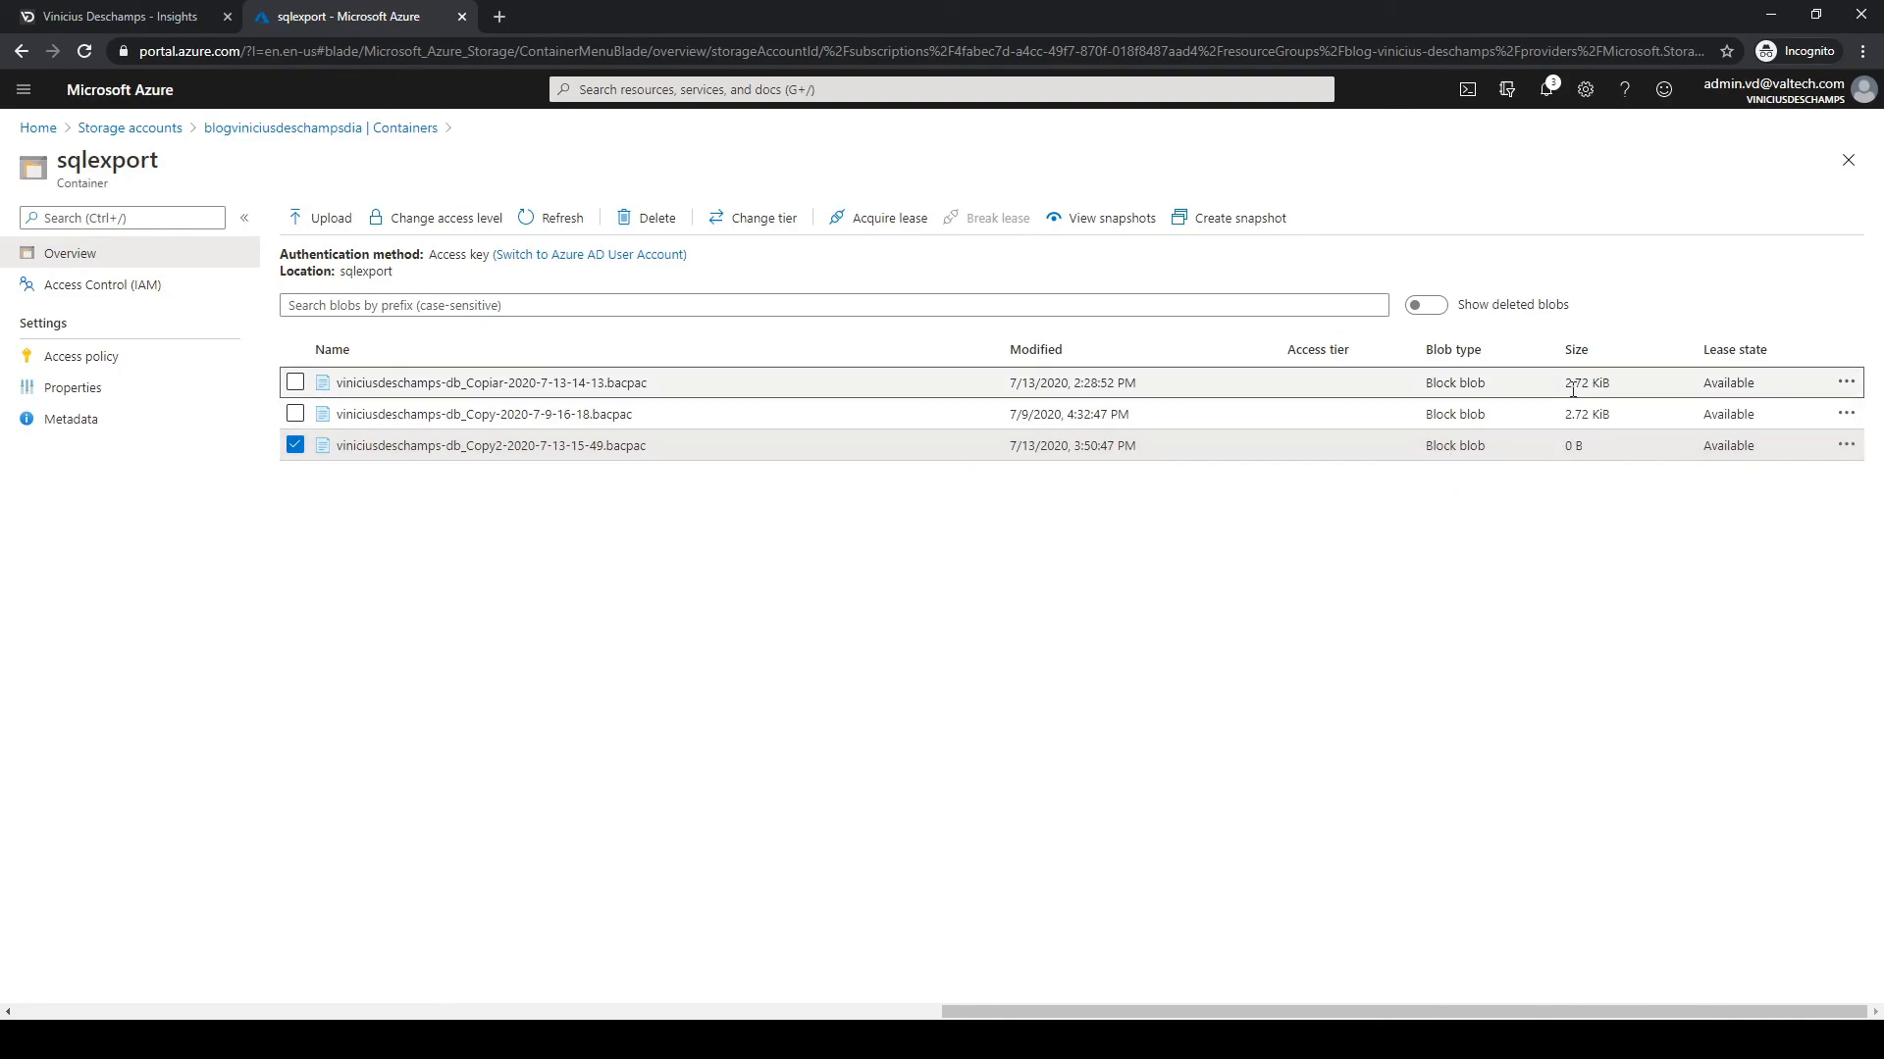
mouse_move(657, 480)
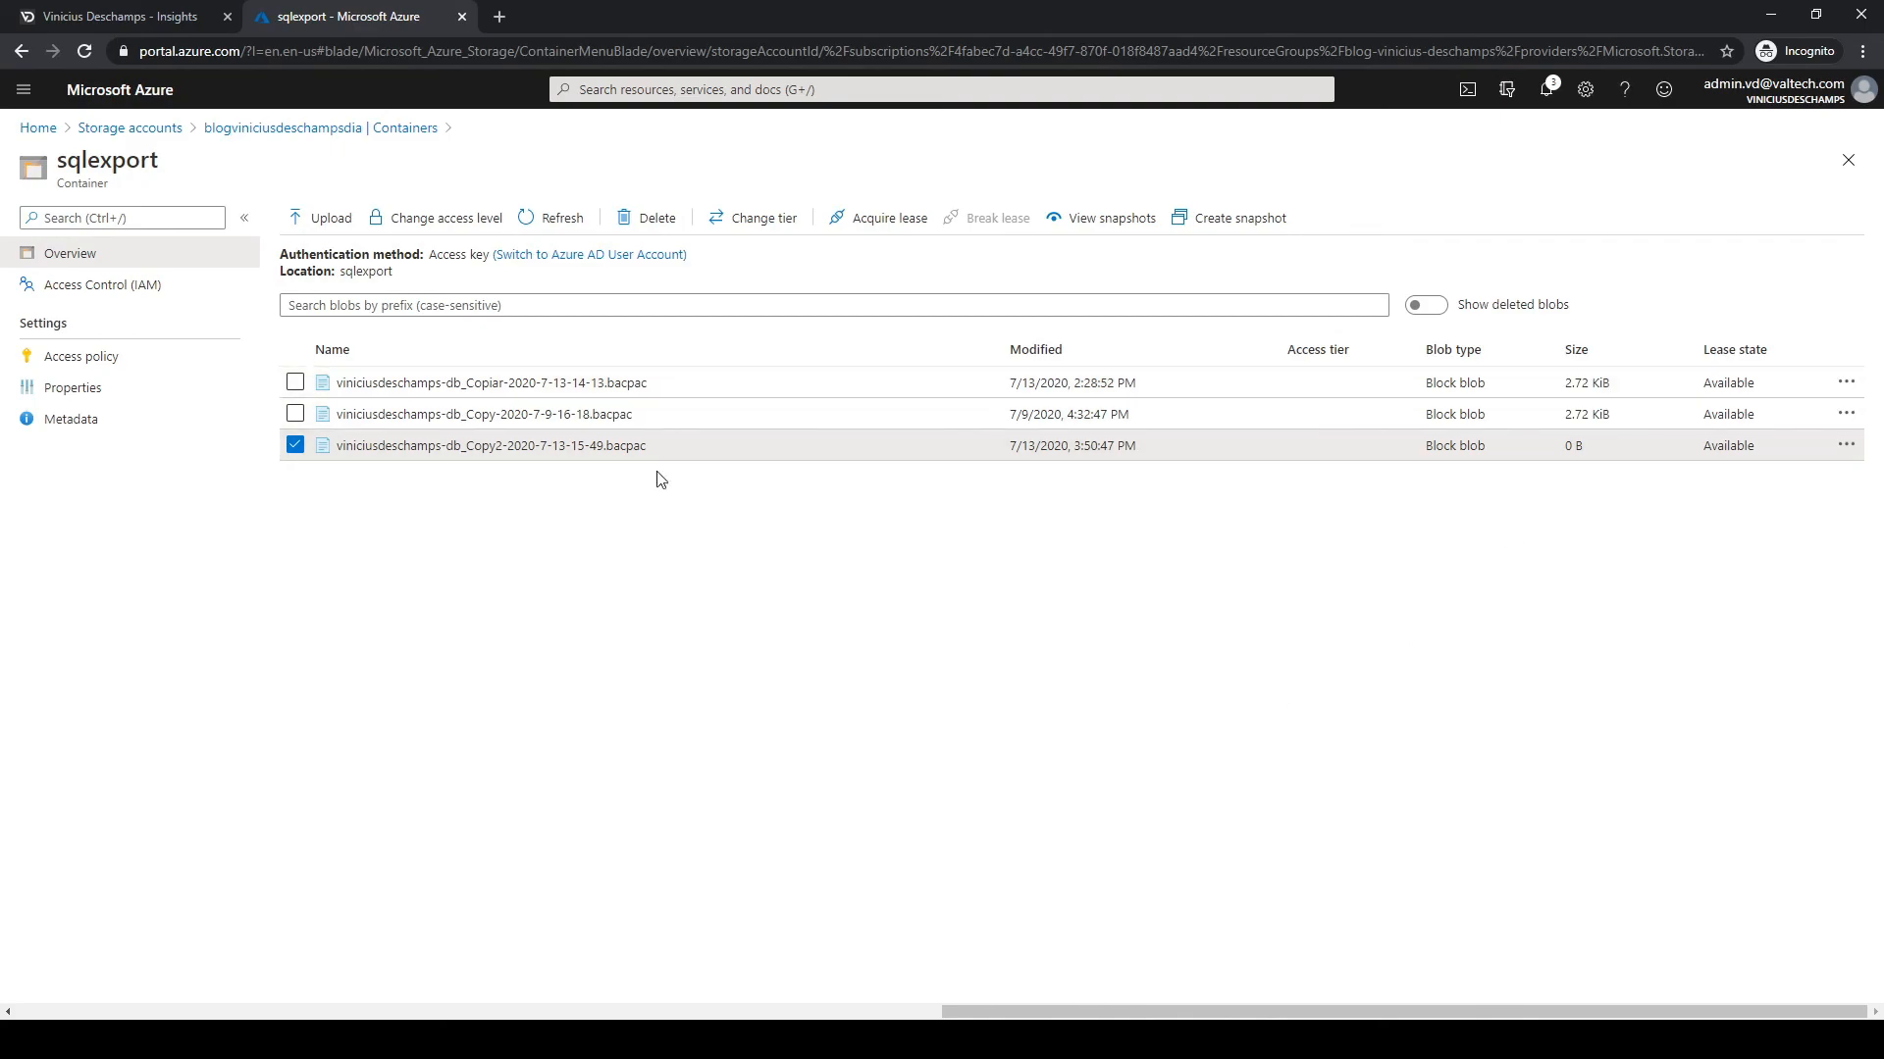
left_click(490, 445)
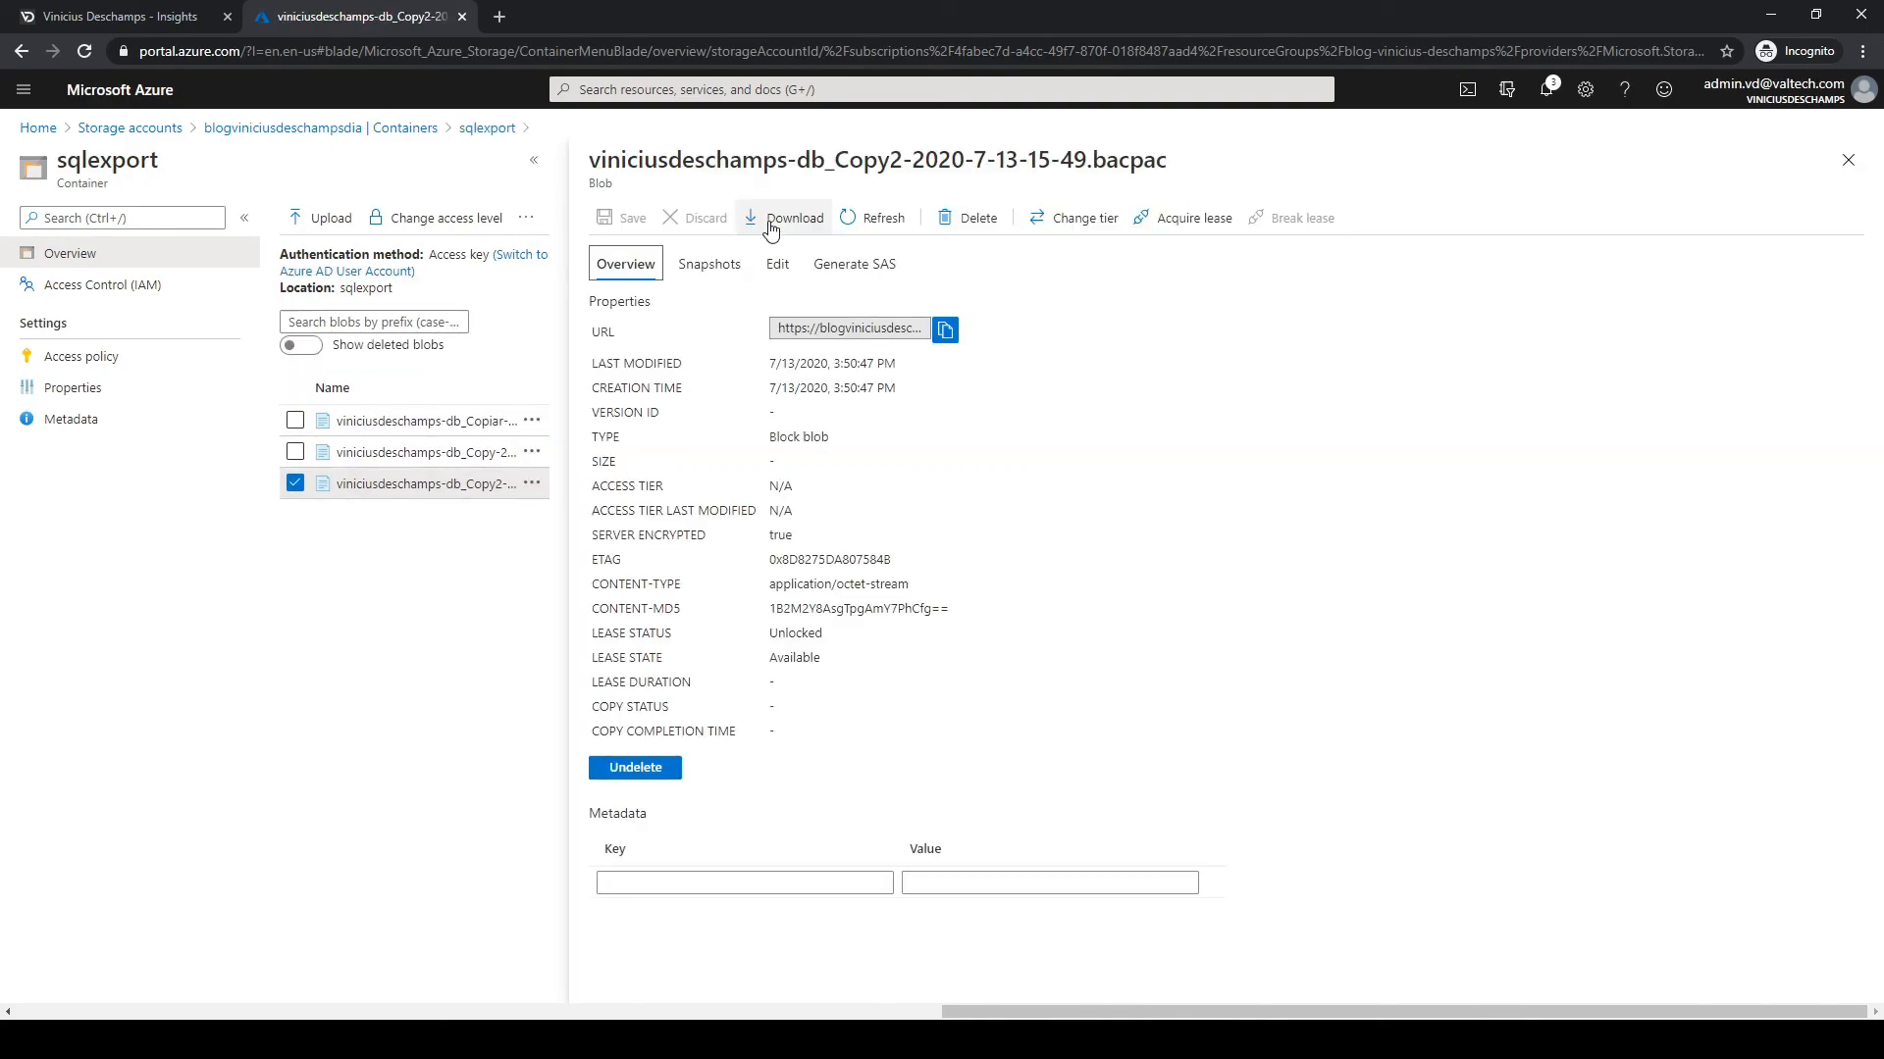
left_click(1848, 159)
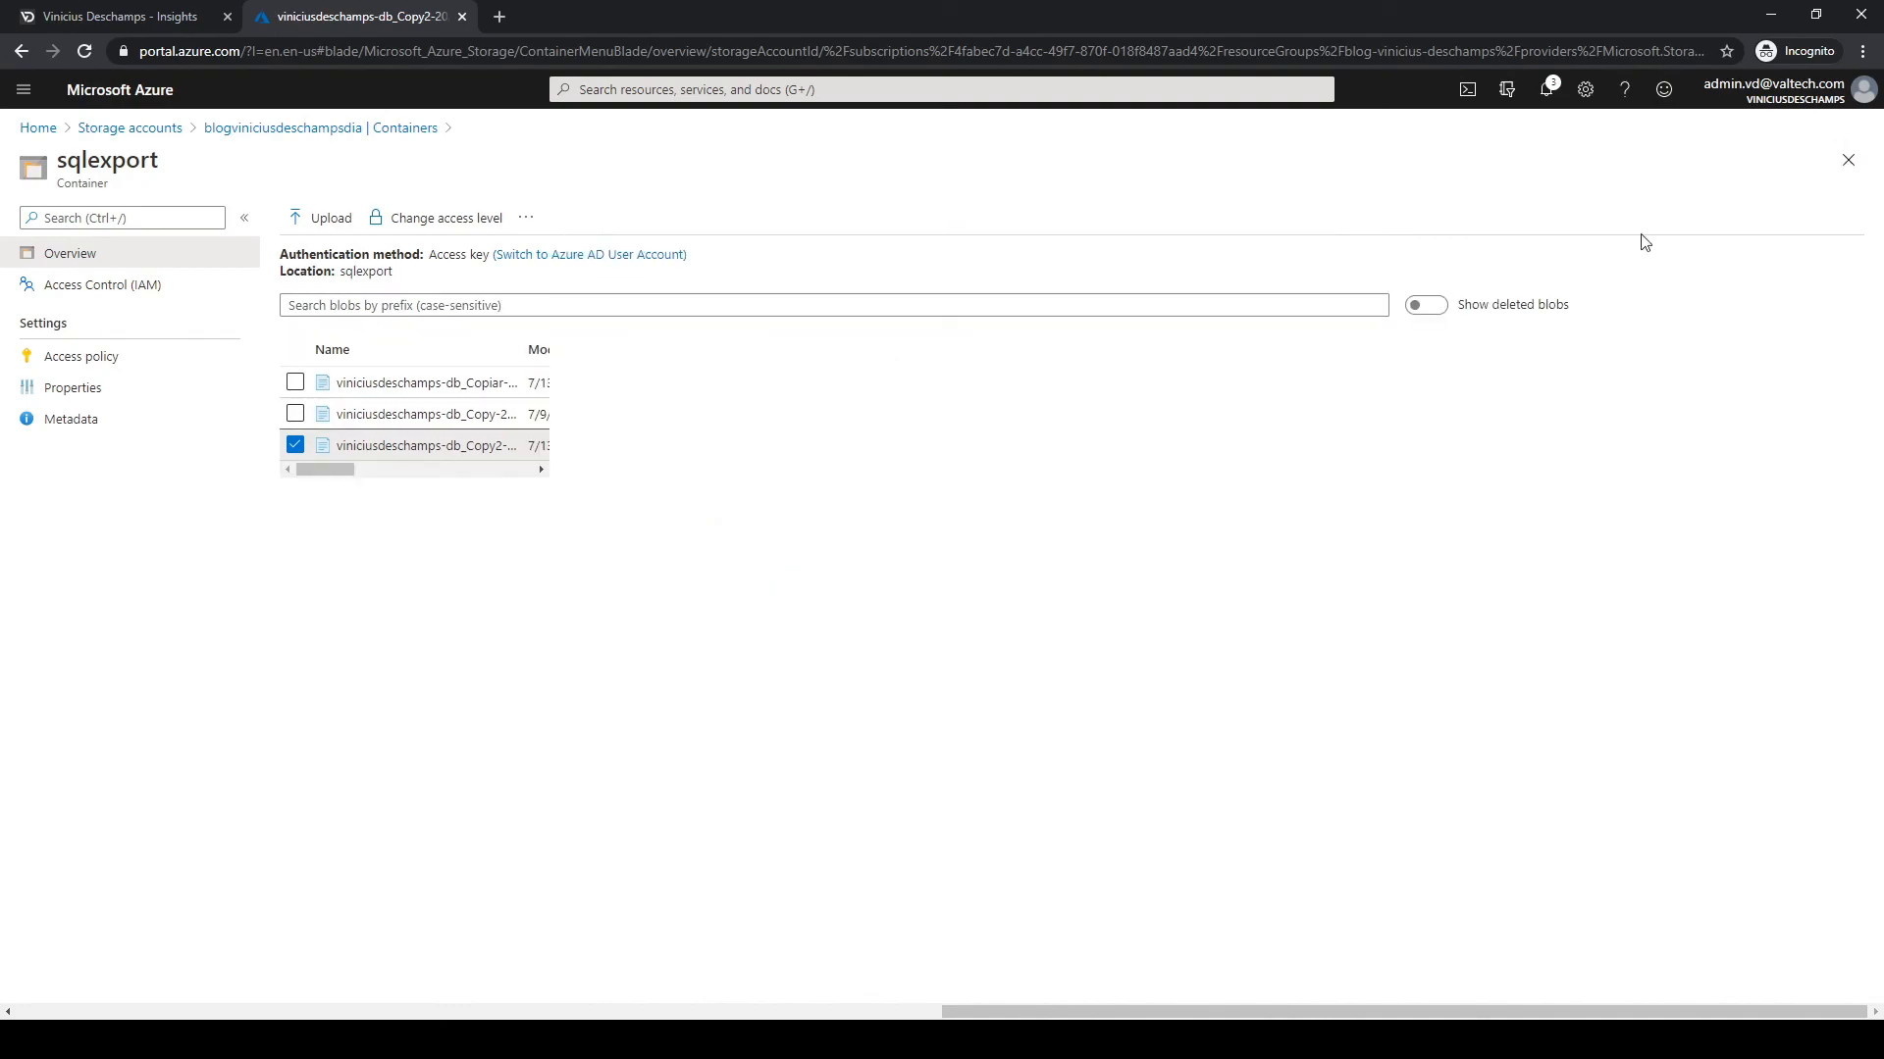